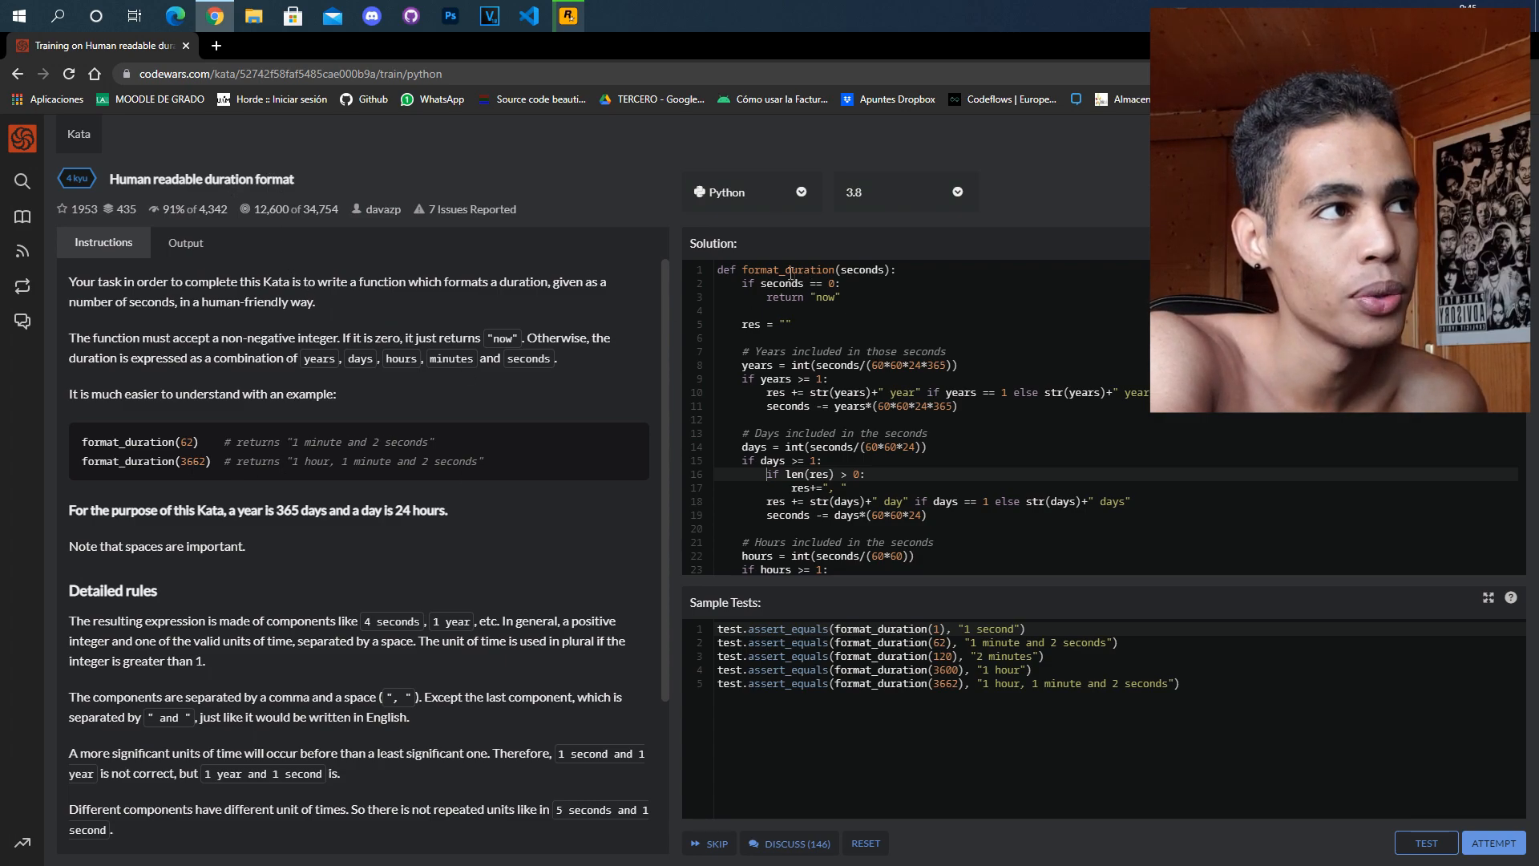
Add the 'if len(res) > 0: res+=", "' separator check to the years block
double_click(786, 269)
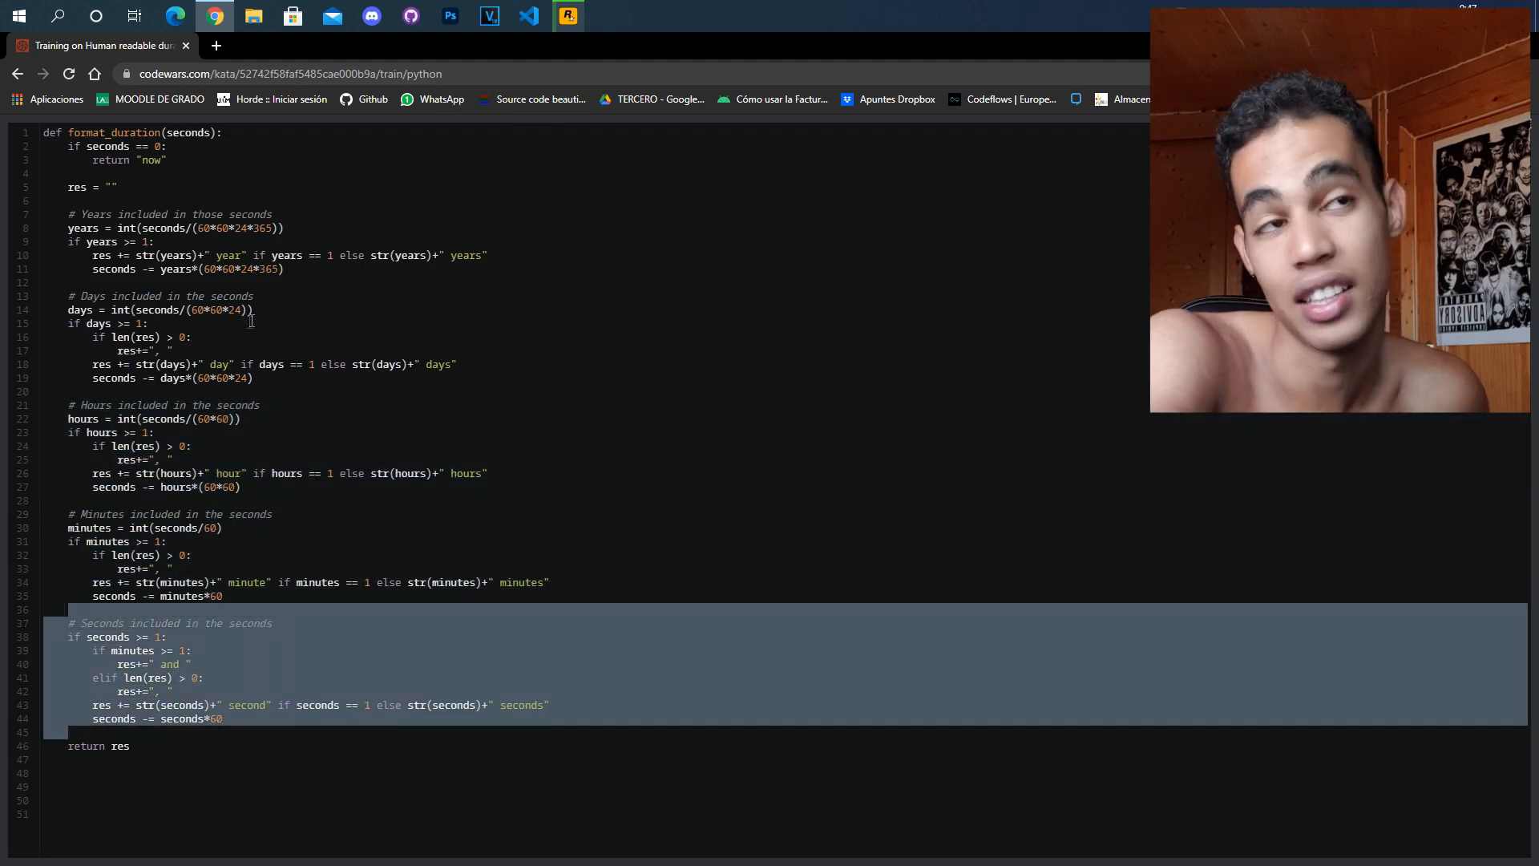
left_click(171, 351)
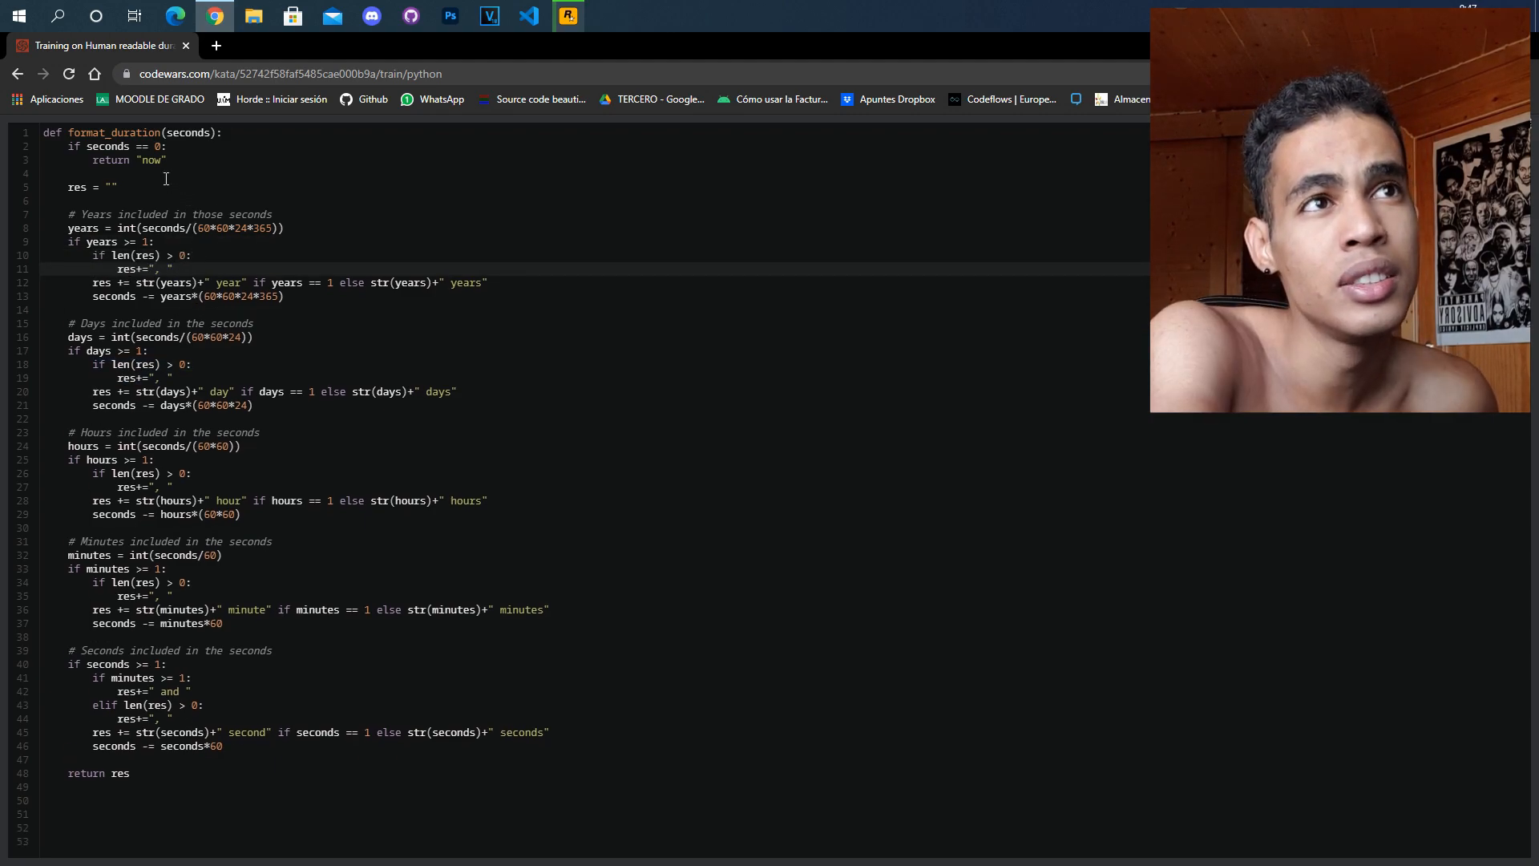
mouse_move(226, 385)
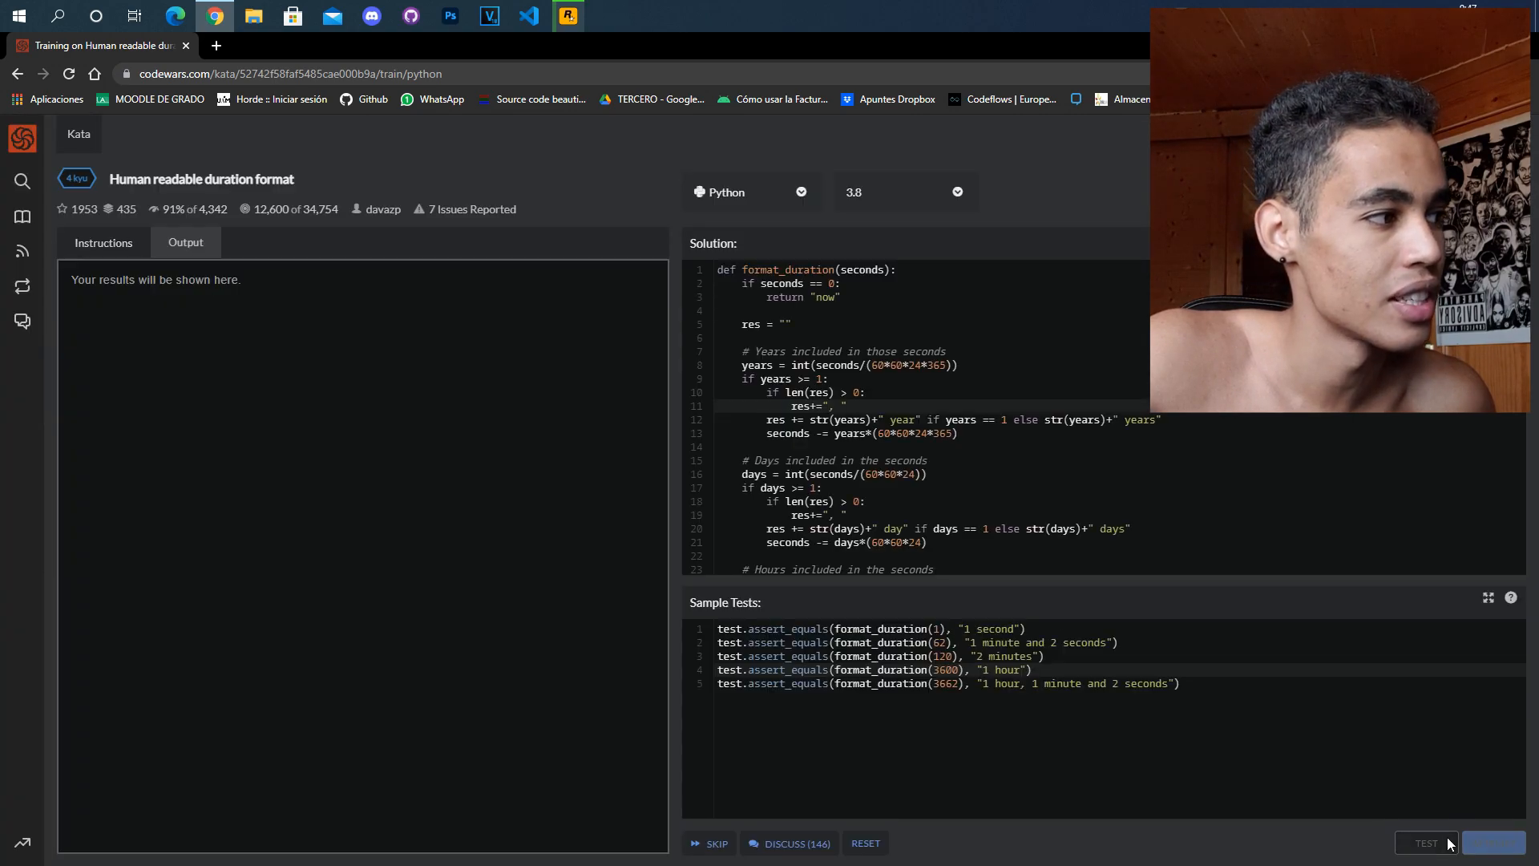
Run the sample tests, then Attempt the full suite and review the results for all 113 tests
left_click(1424, 842)
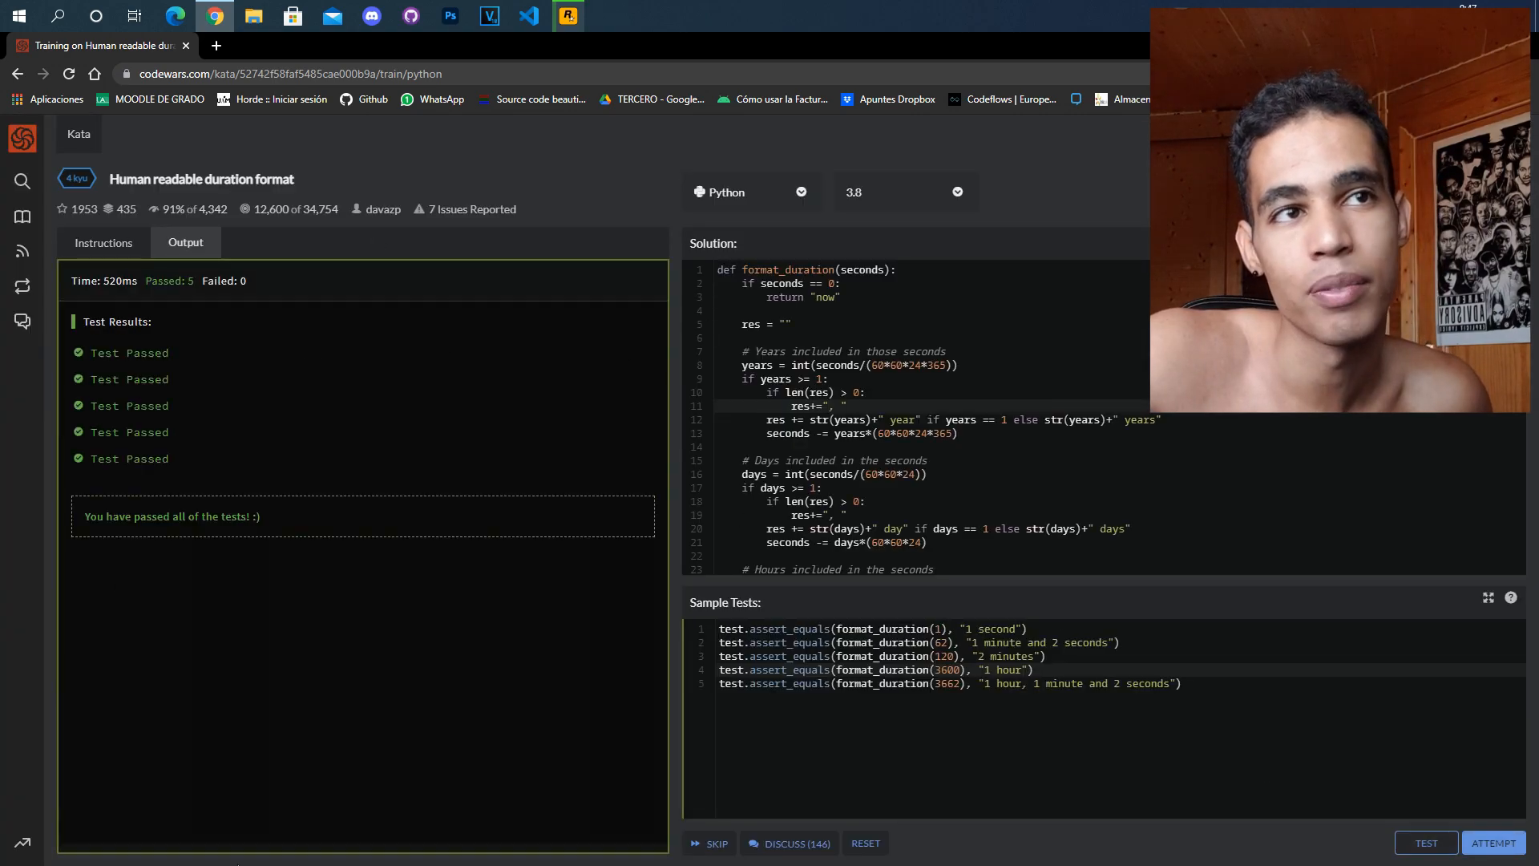
left_click(1492, 841)
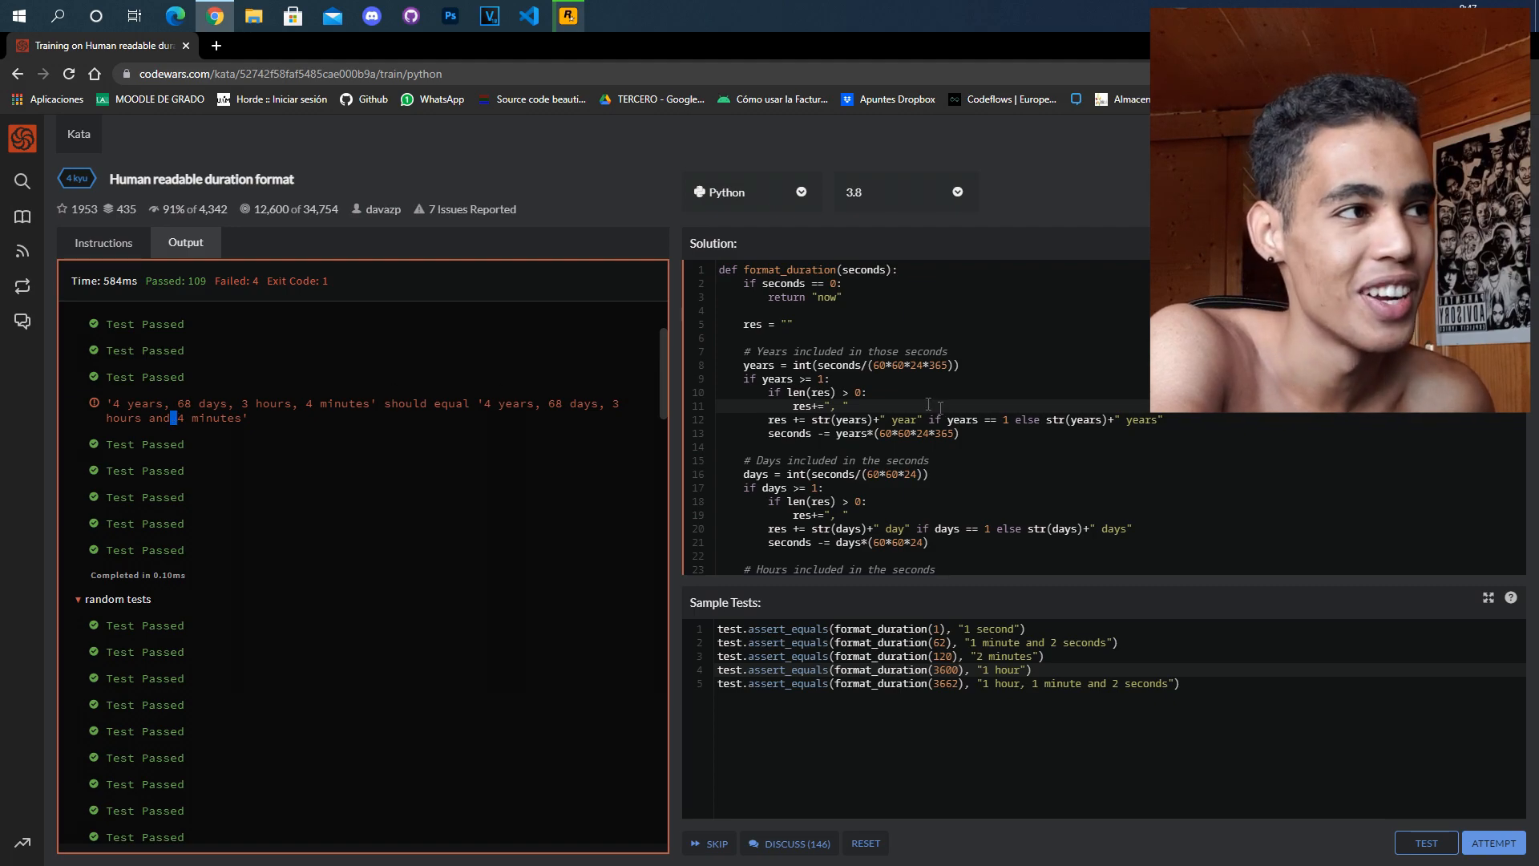
scroll("down", 3)
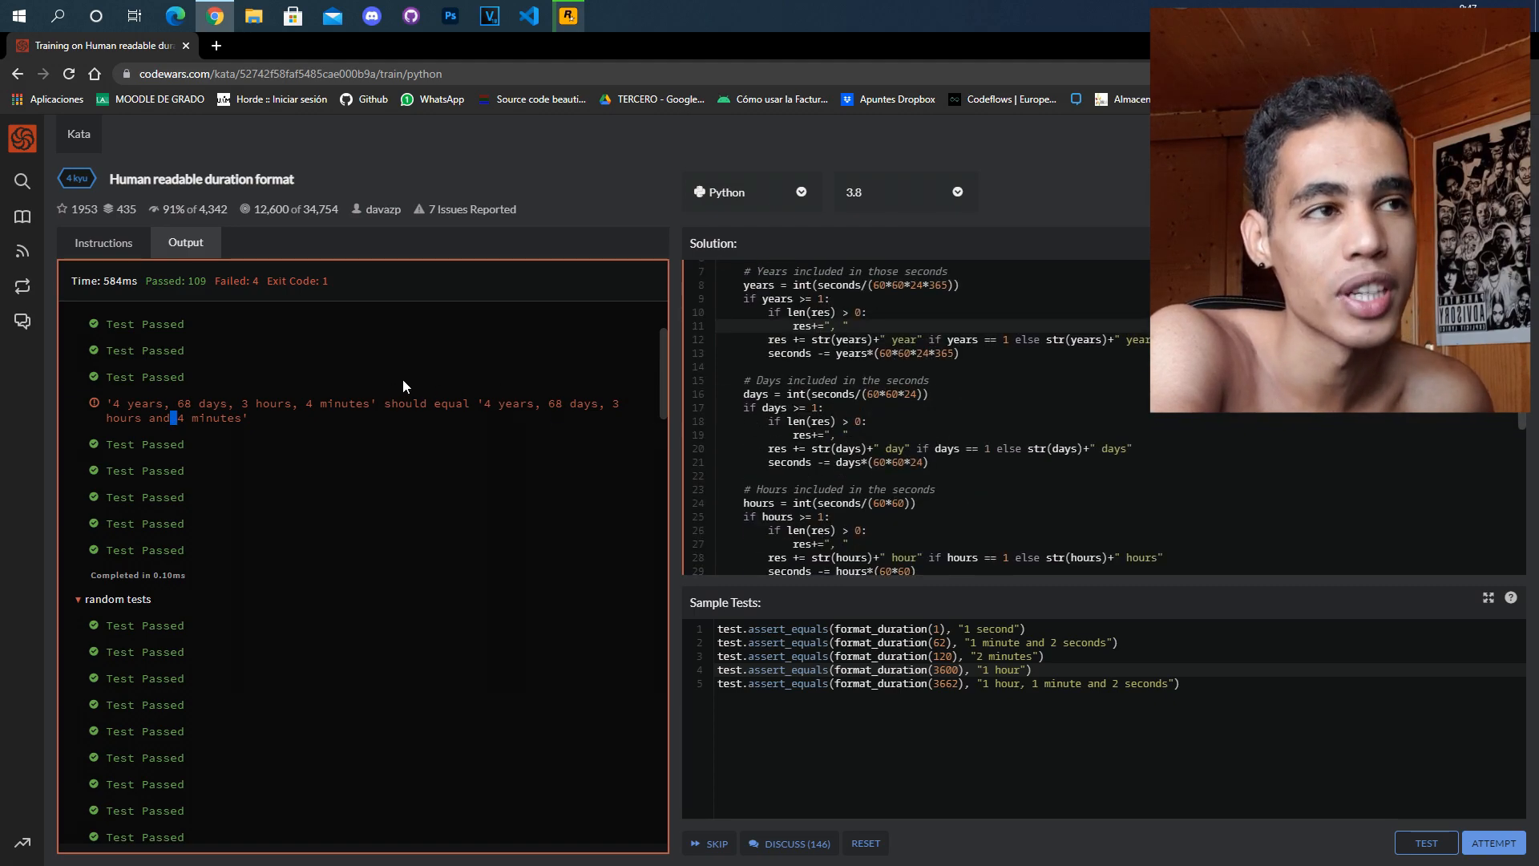
mouse_move(315, 369)
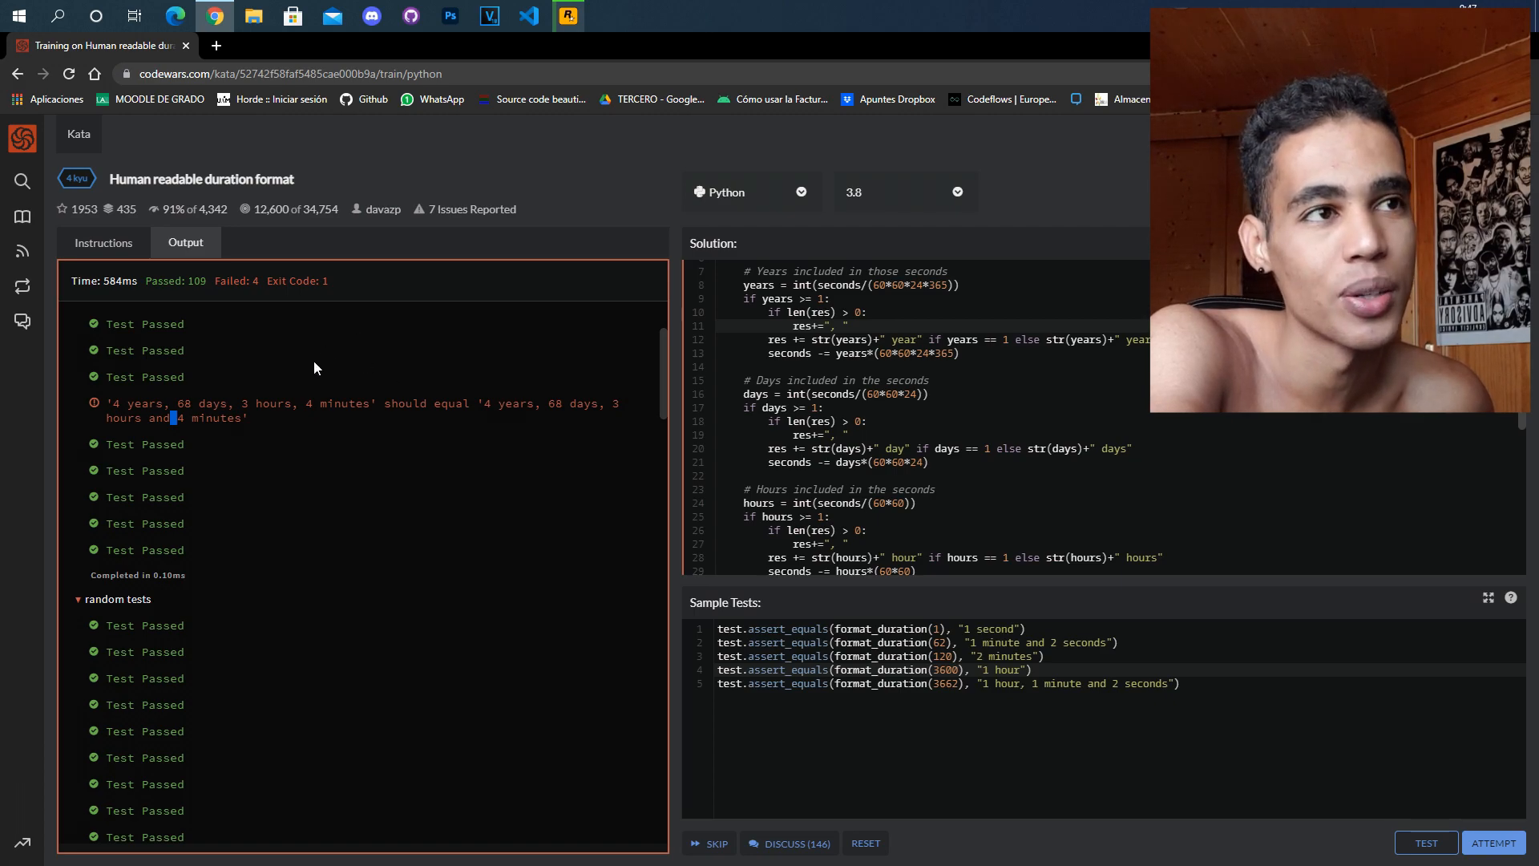
scroll("down", 3)
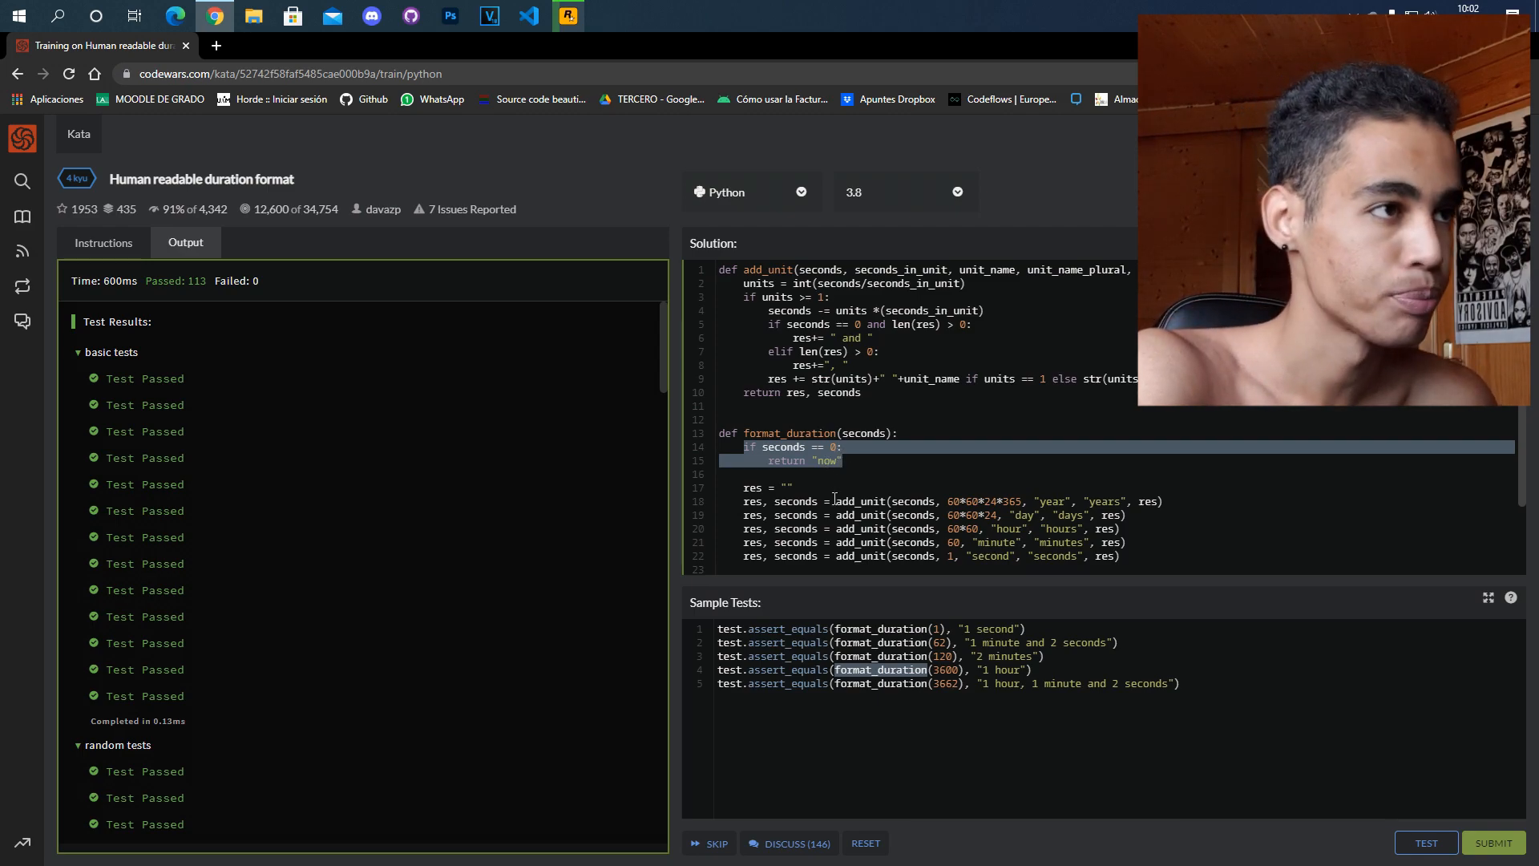
Return to the kata Instructions and review the duration-format rules from the top
left_click(103, 242)
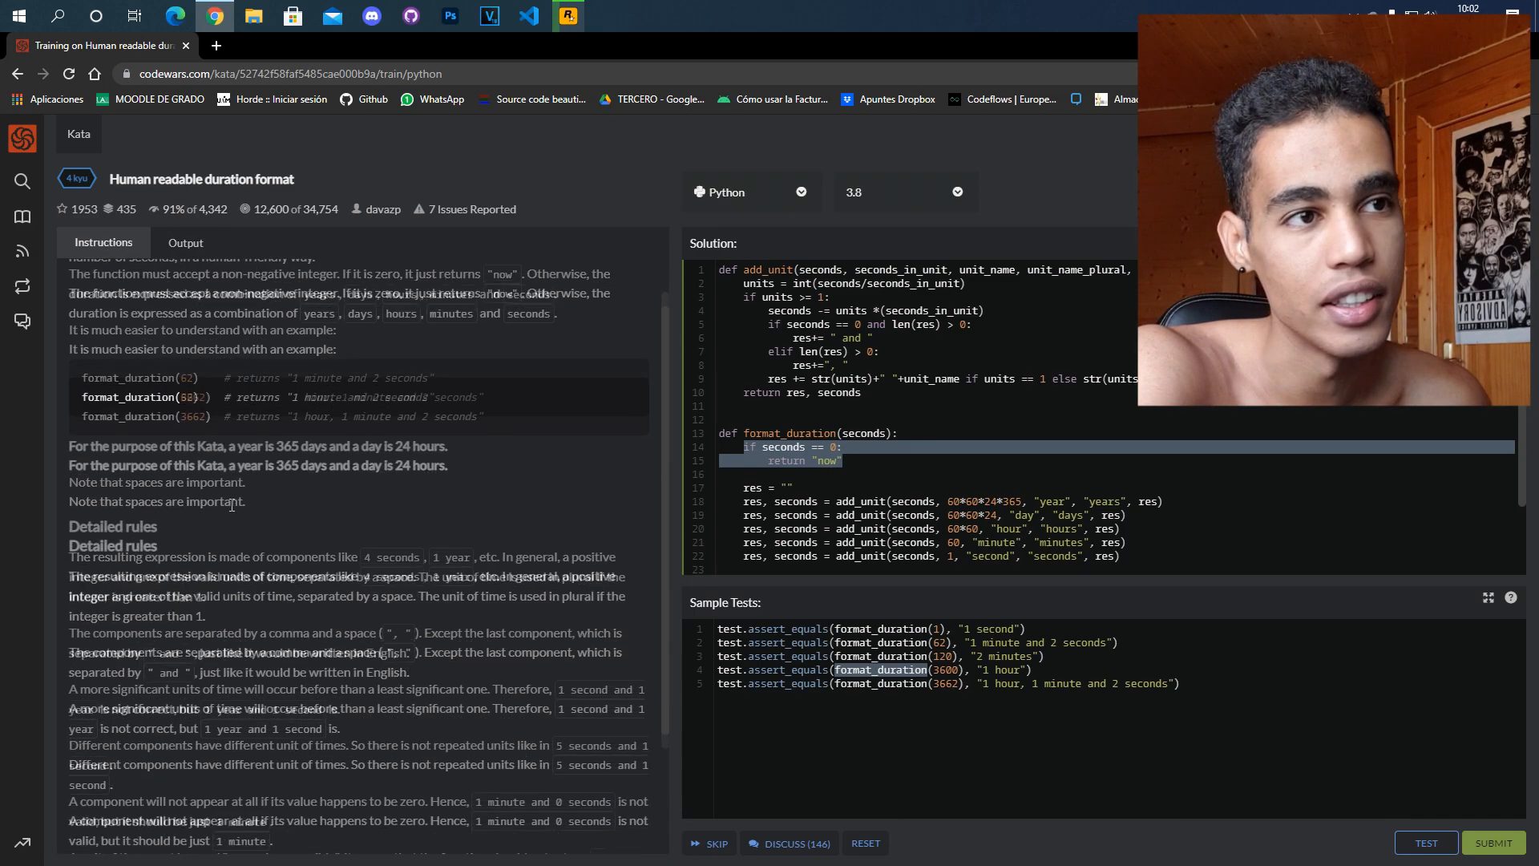
scroll("down", 3)
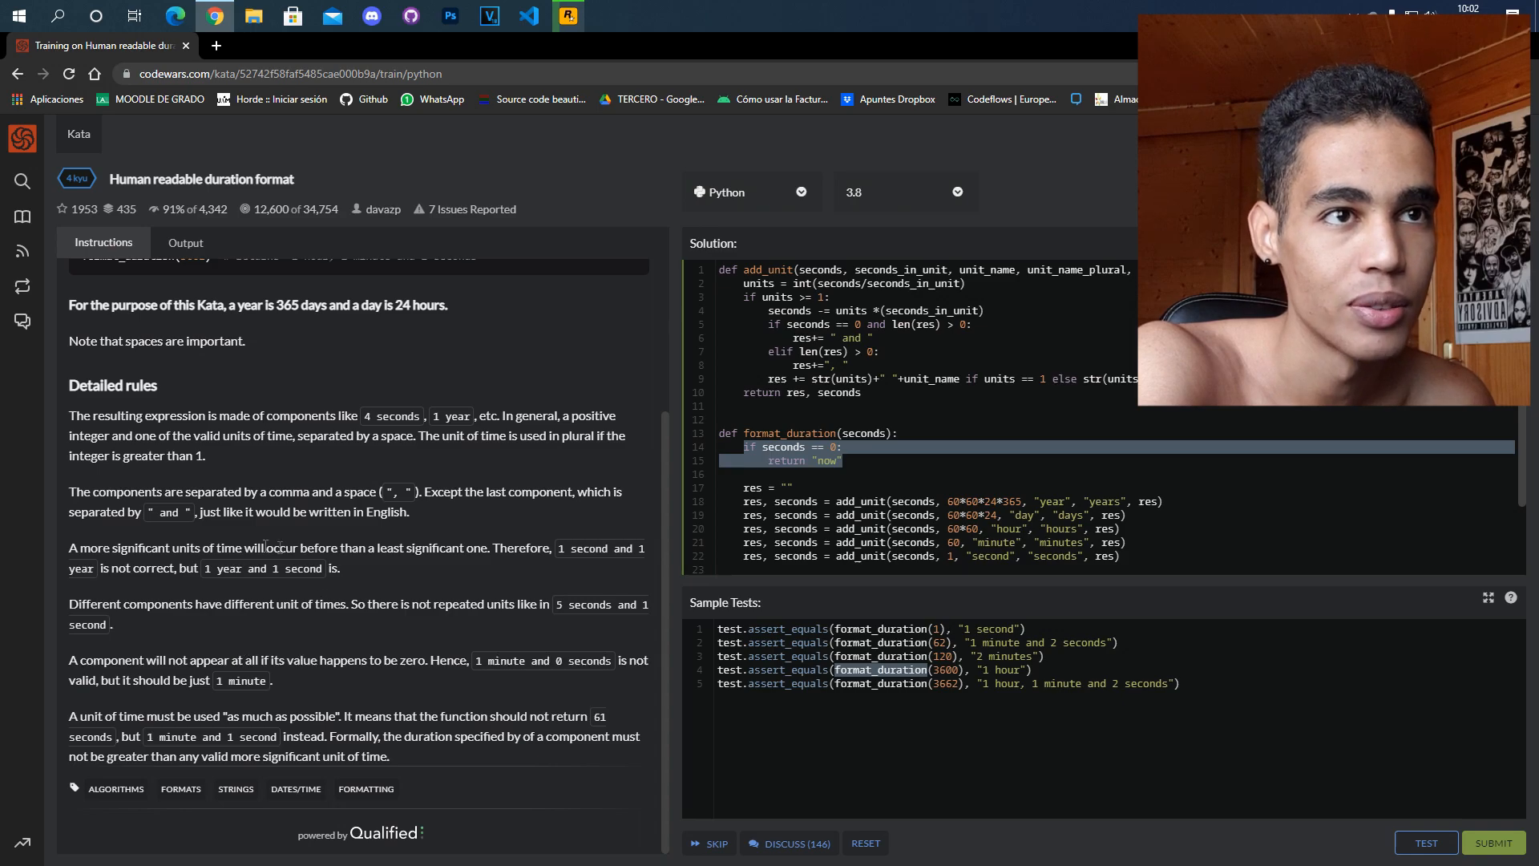
scroll("up", 3)
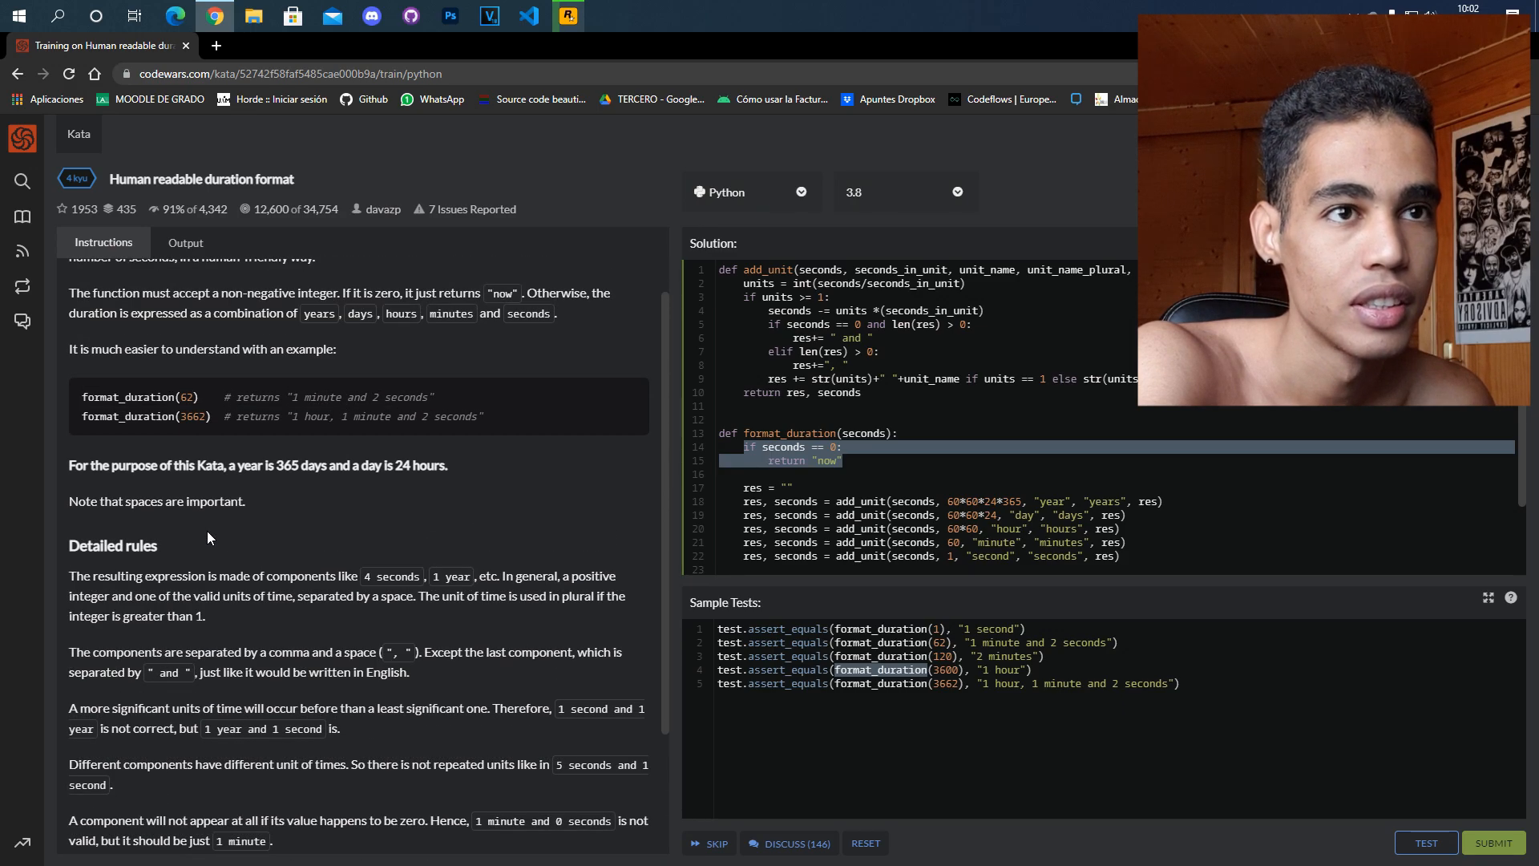
scroll("up", 3)
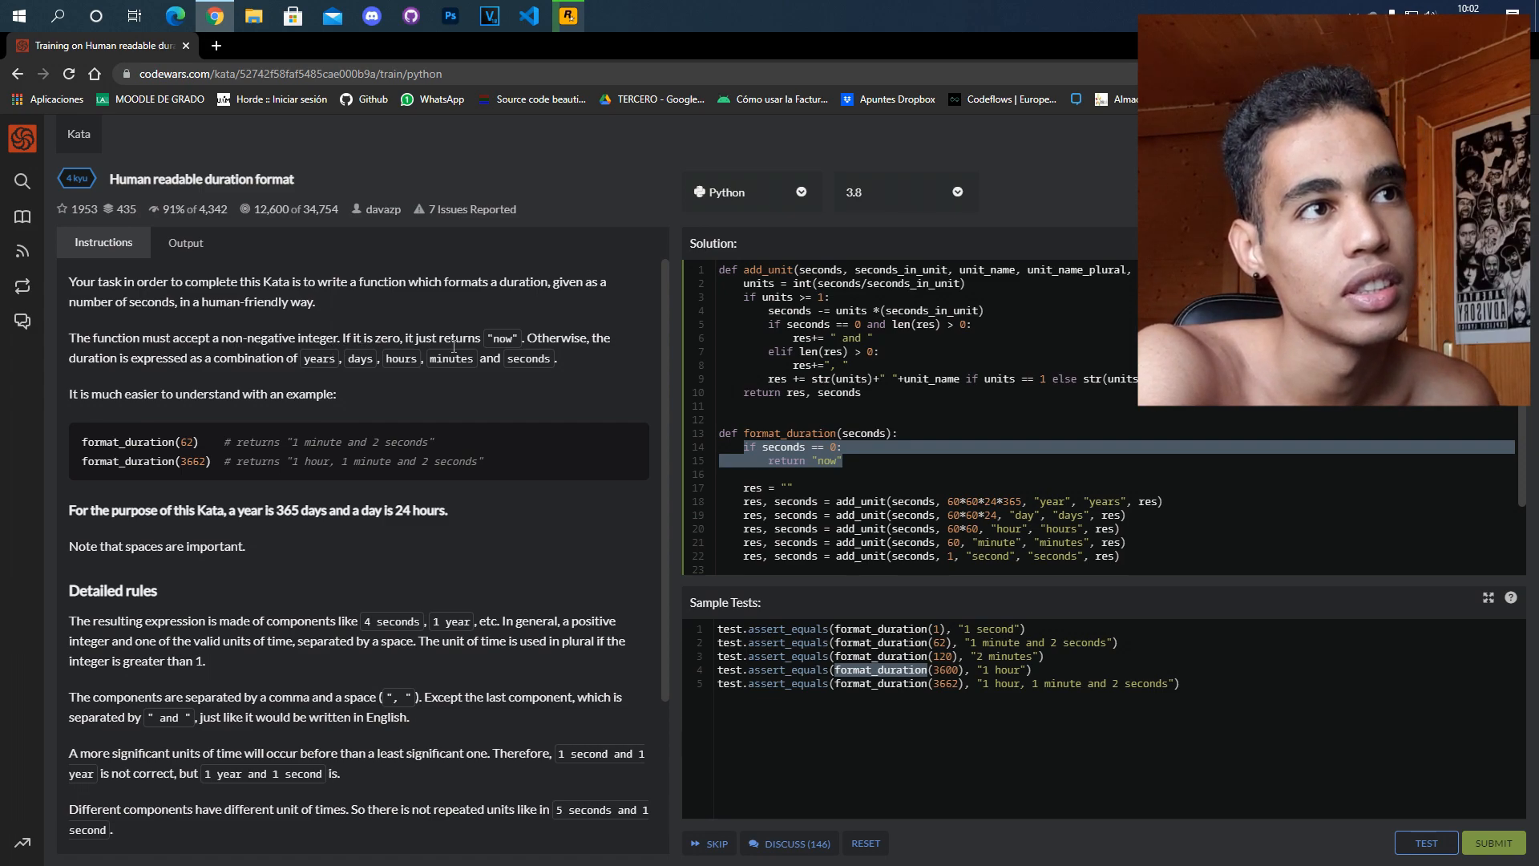
double_click(500, 338)
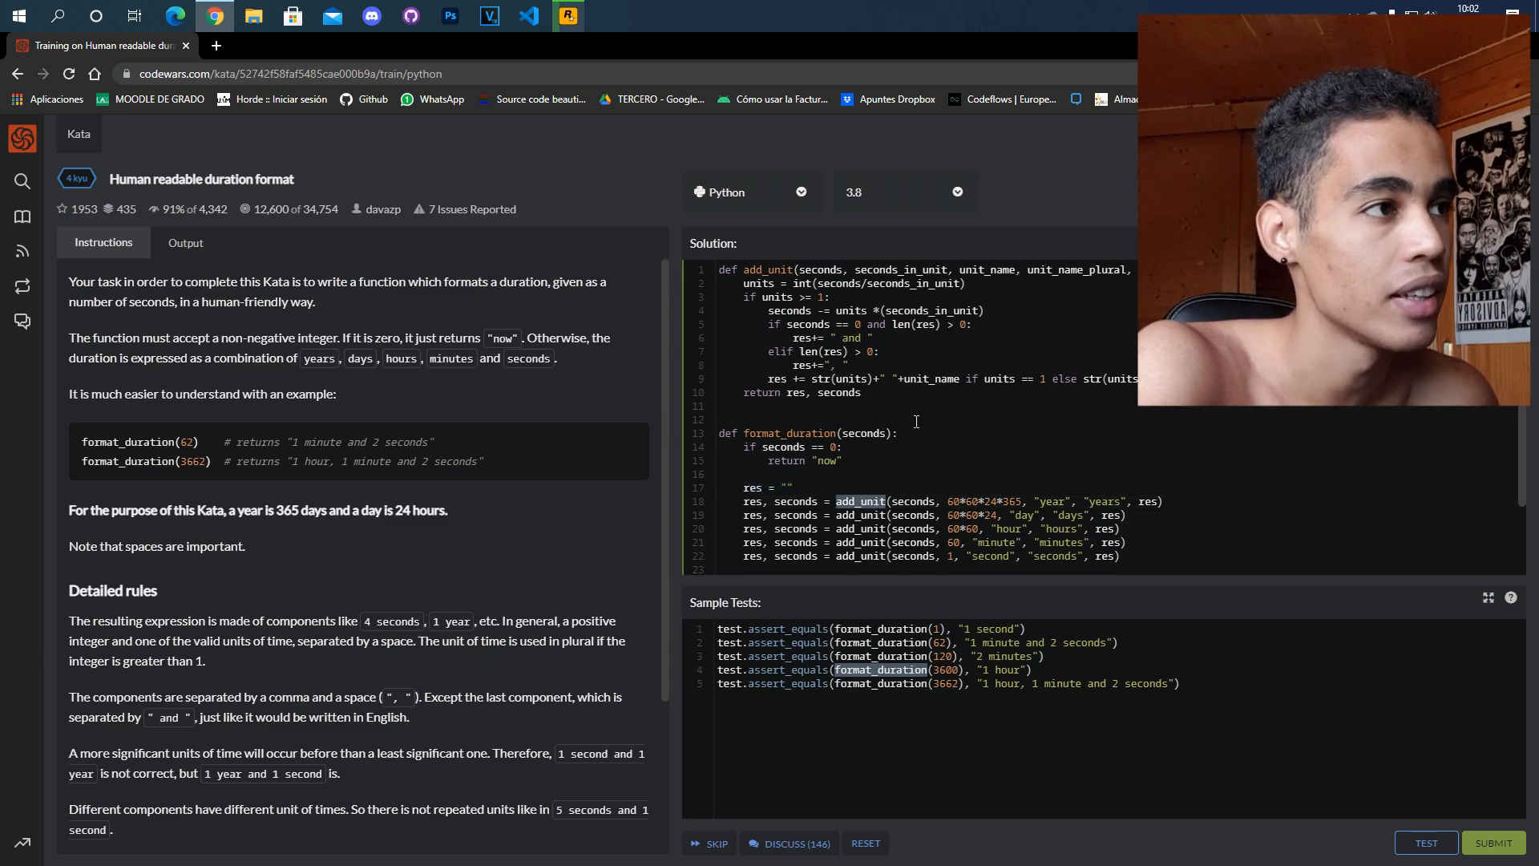
double_click(819, 269)
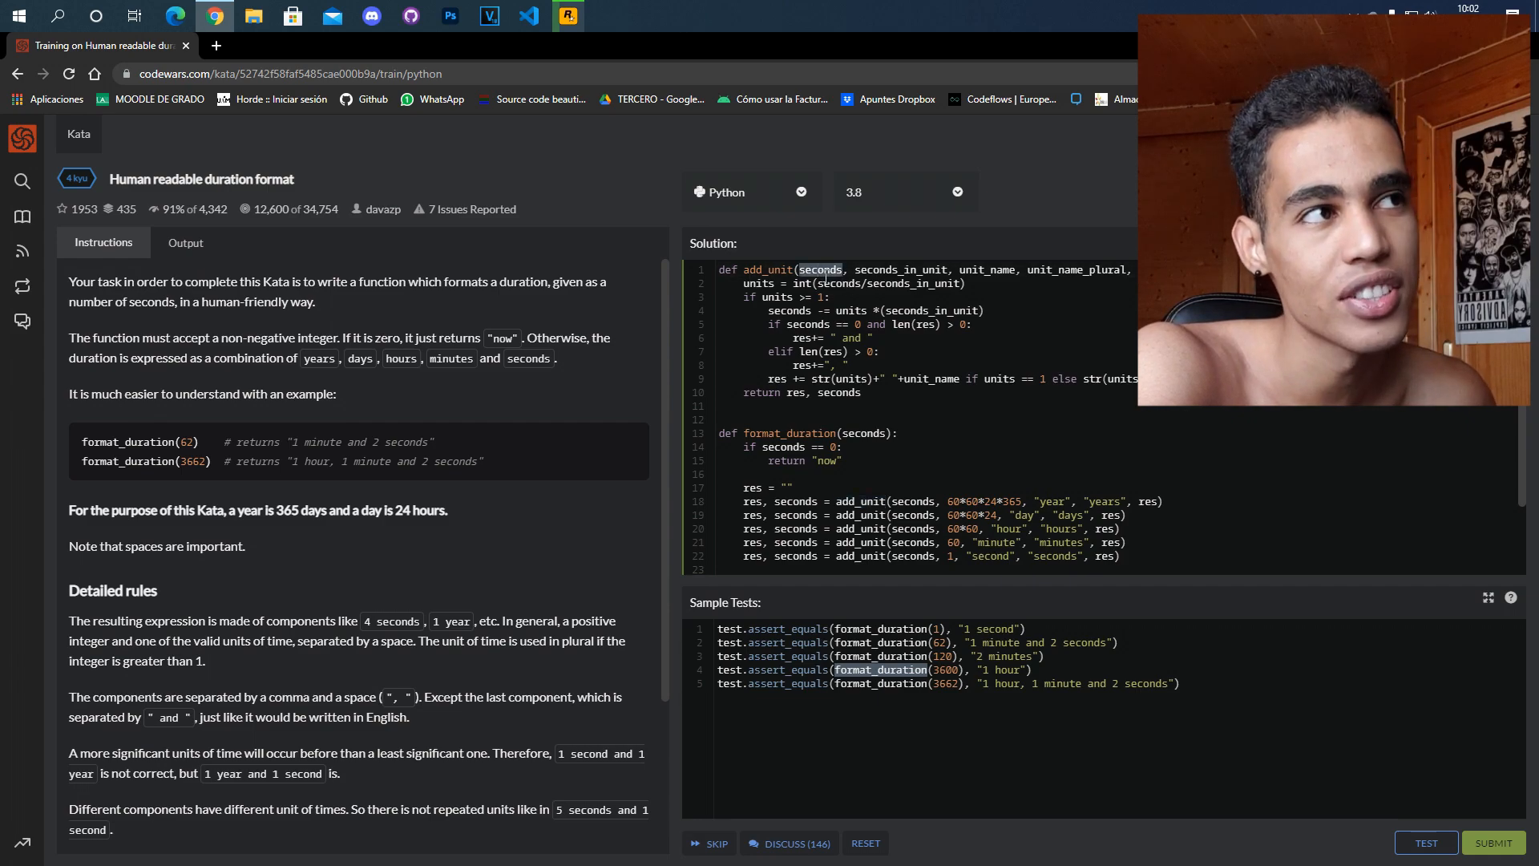
mouse_move(1102, 803)
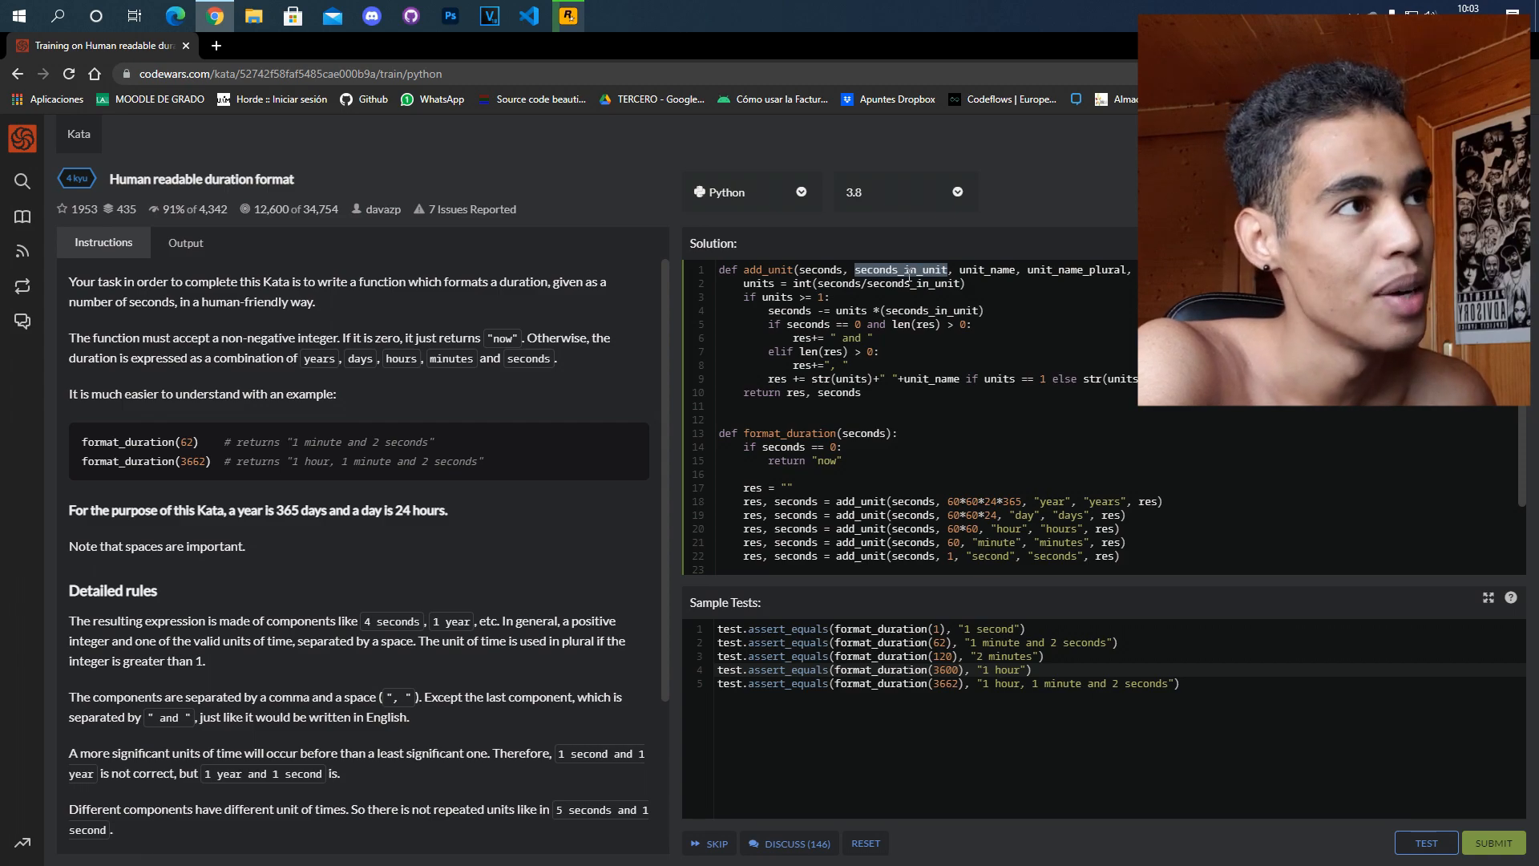
mouse_move(885, 390)
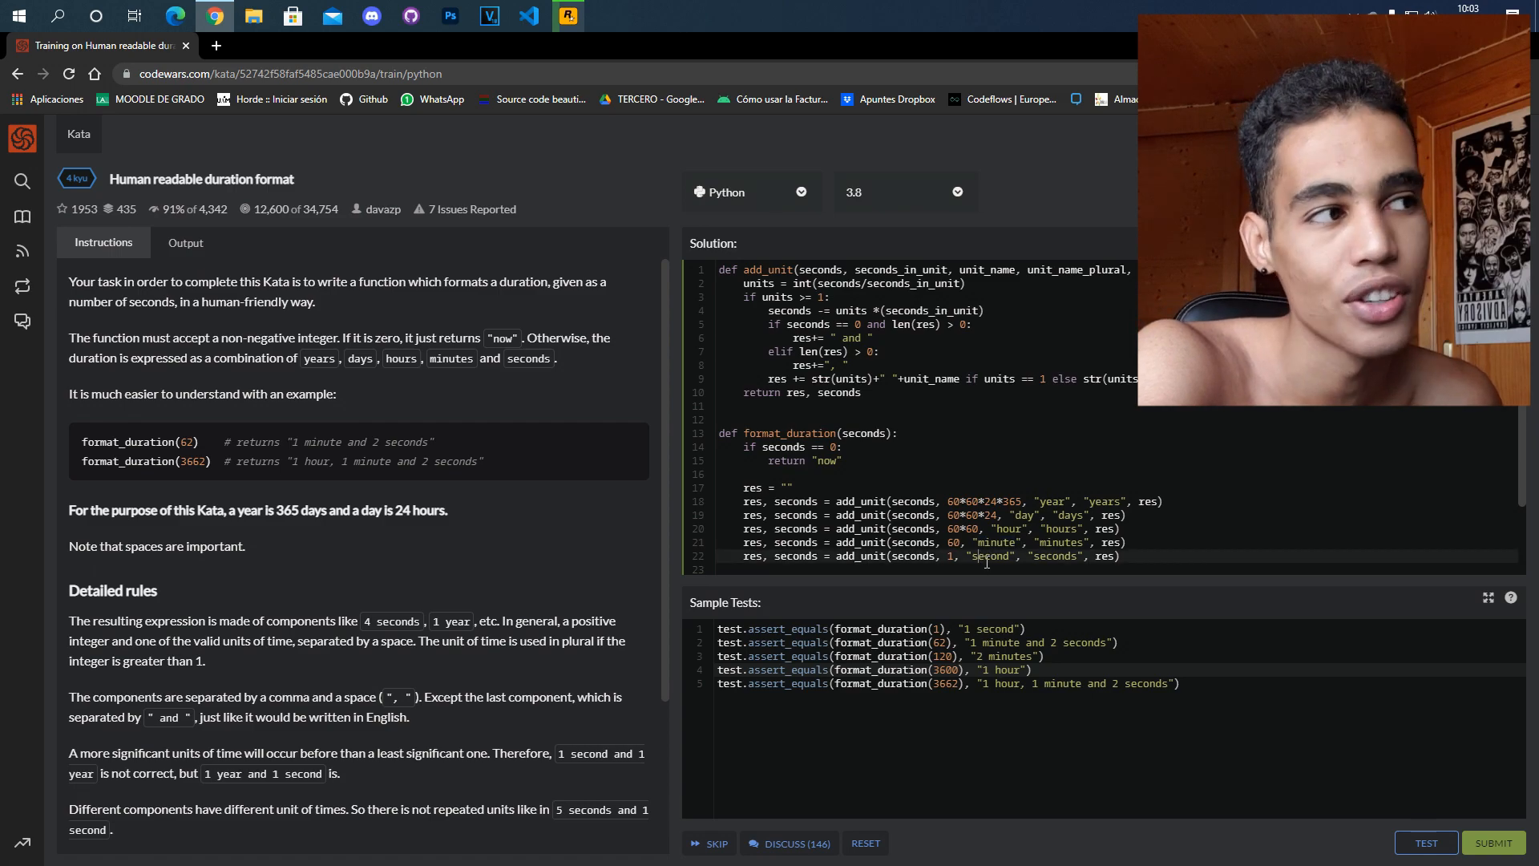
double_click(990, 556)
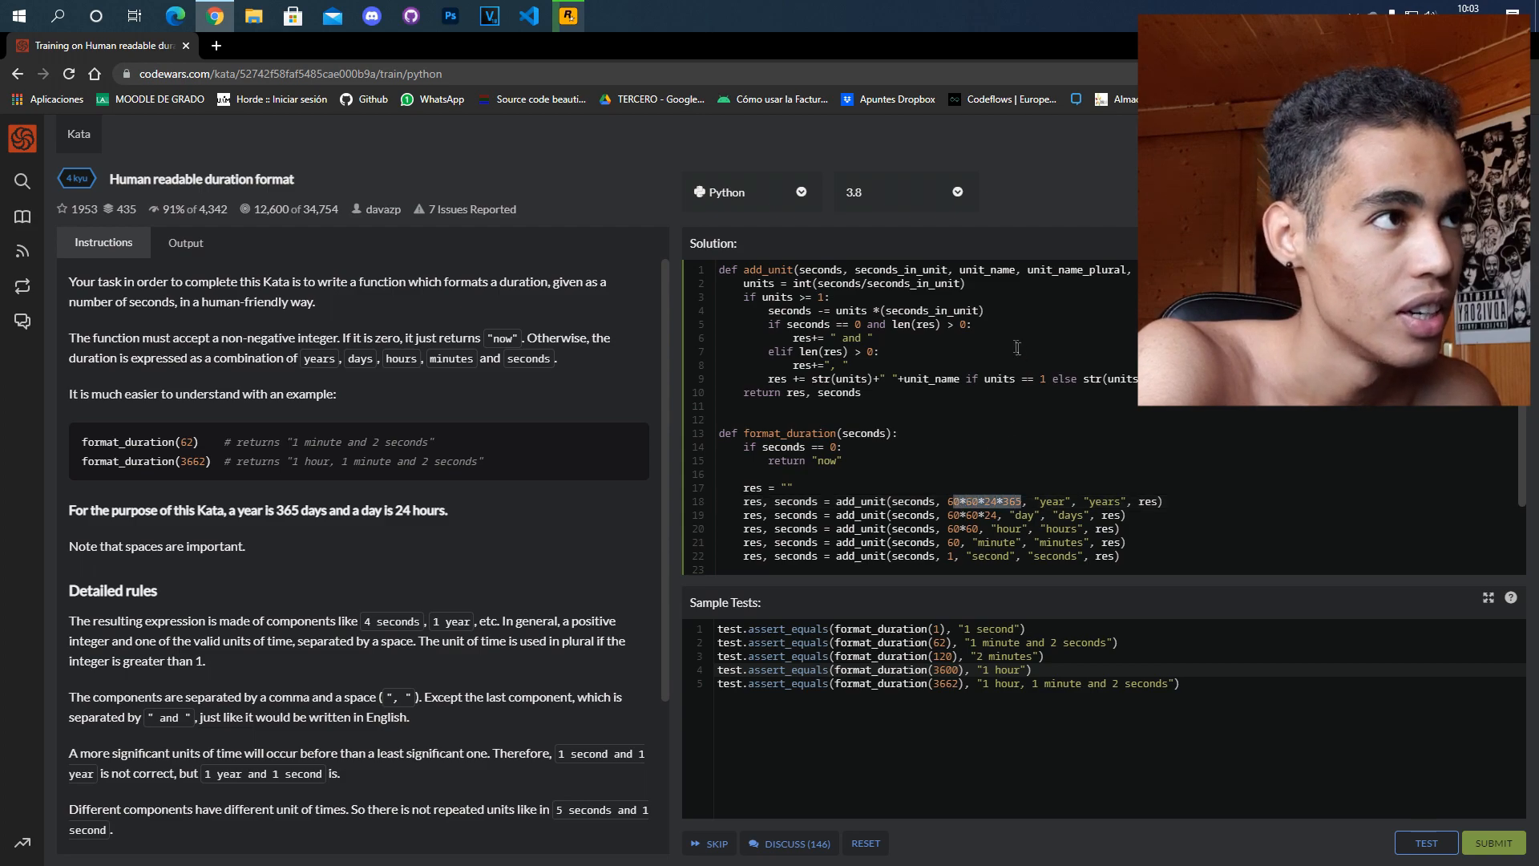
double_click(898, 269)
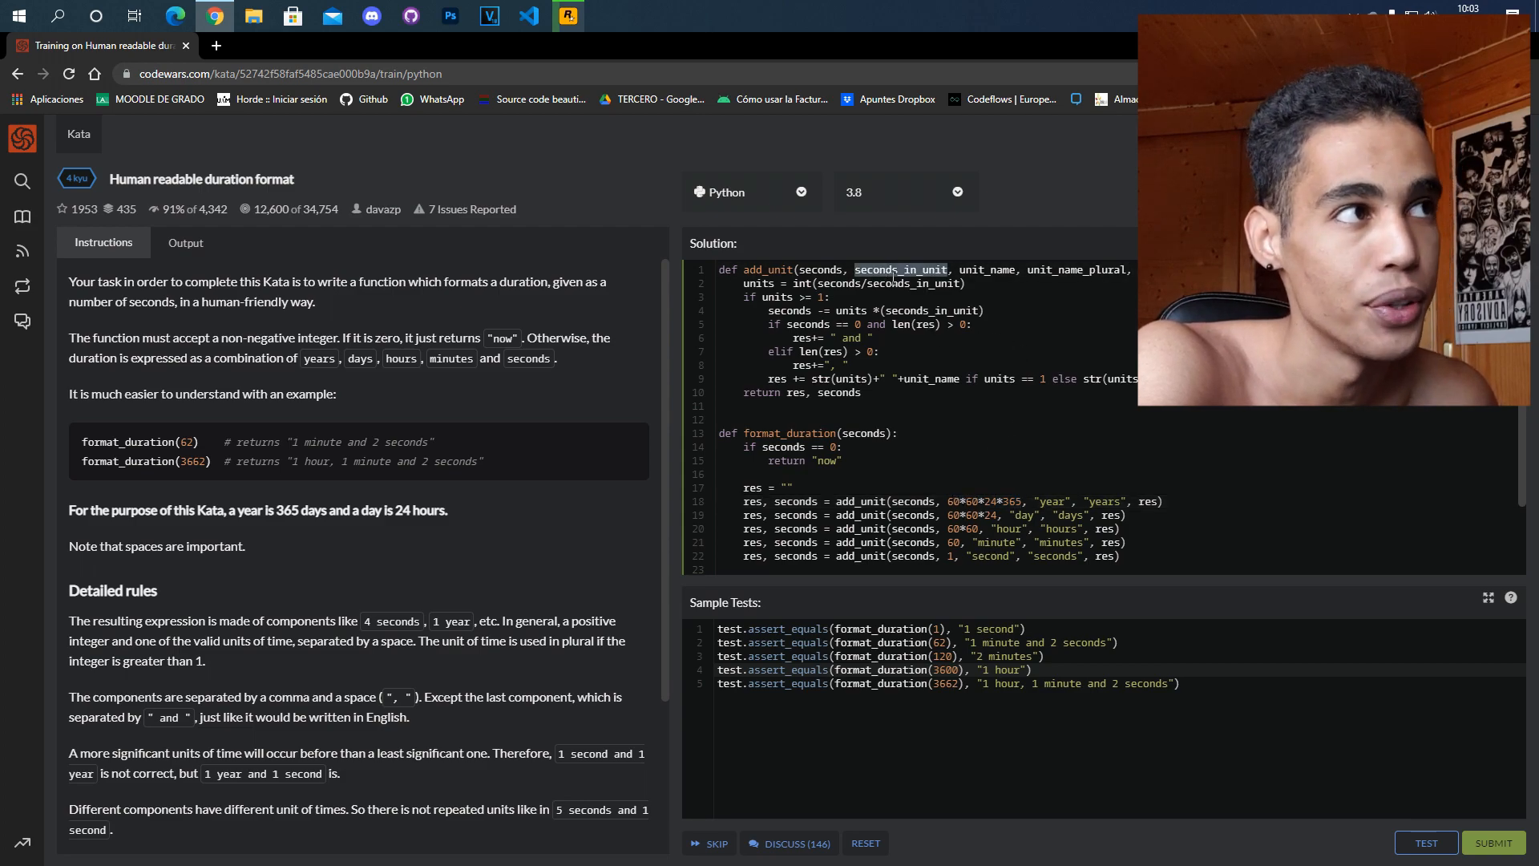
double_click(989, 270)
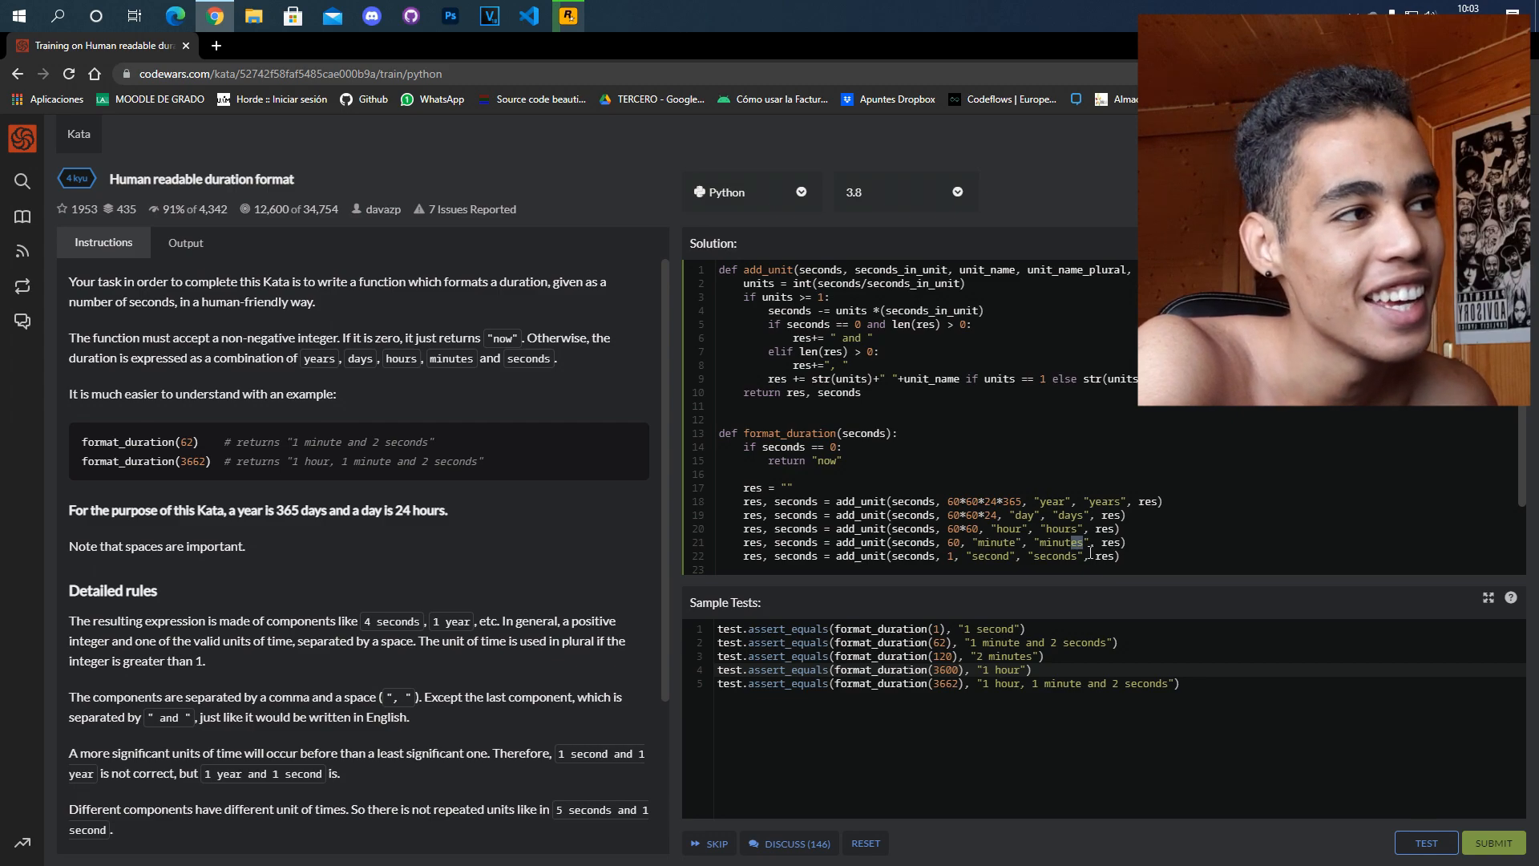
mouse_move(1037, 255)
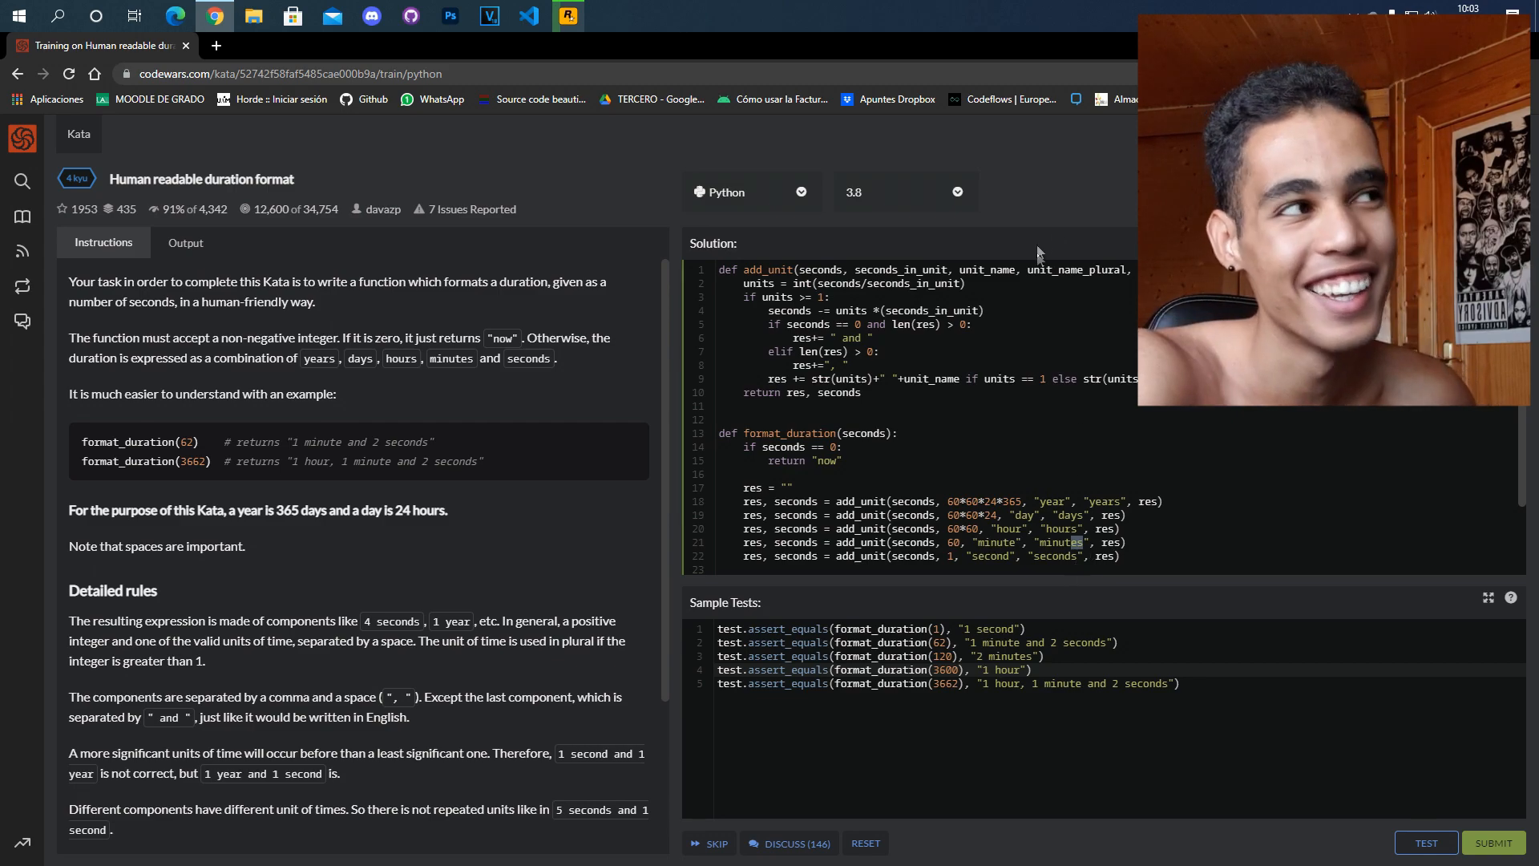
double_click(1074, 270)
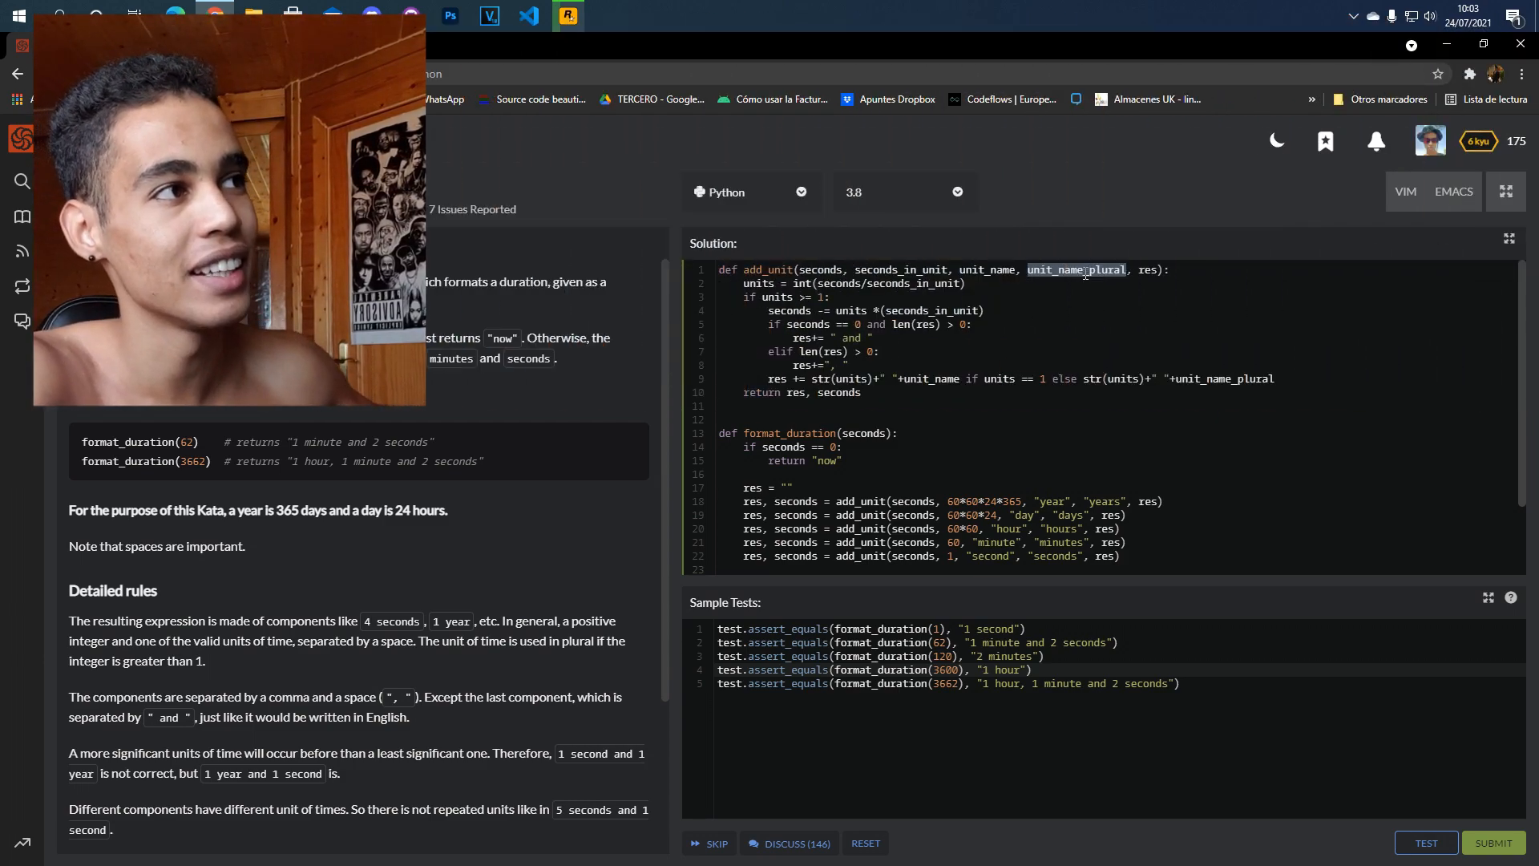
double_click(1144, 270)
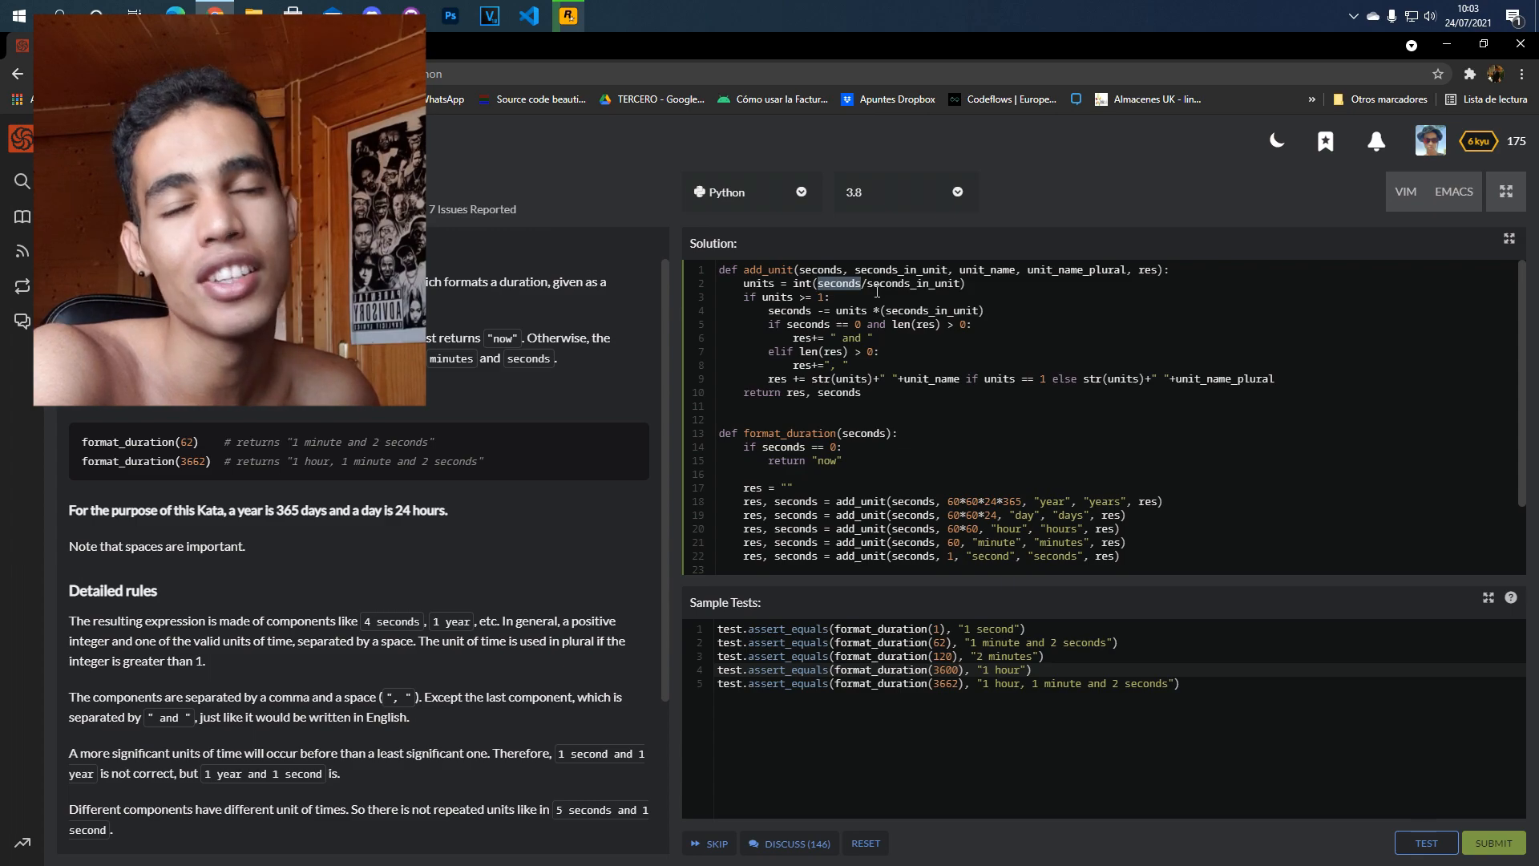
mouse_move(1000, 612)
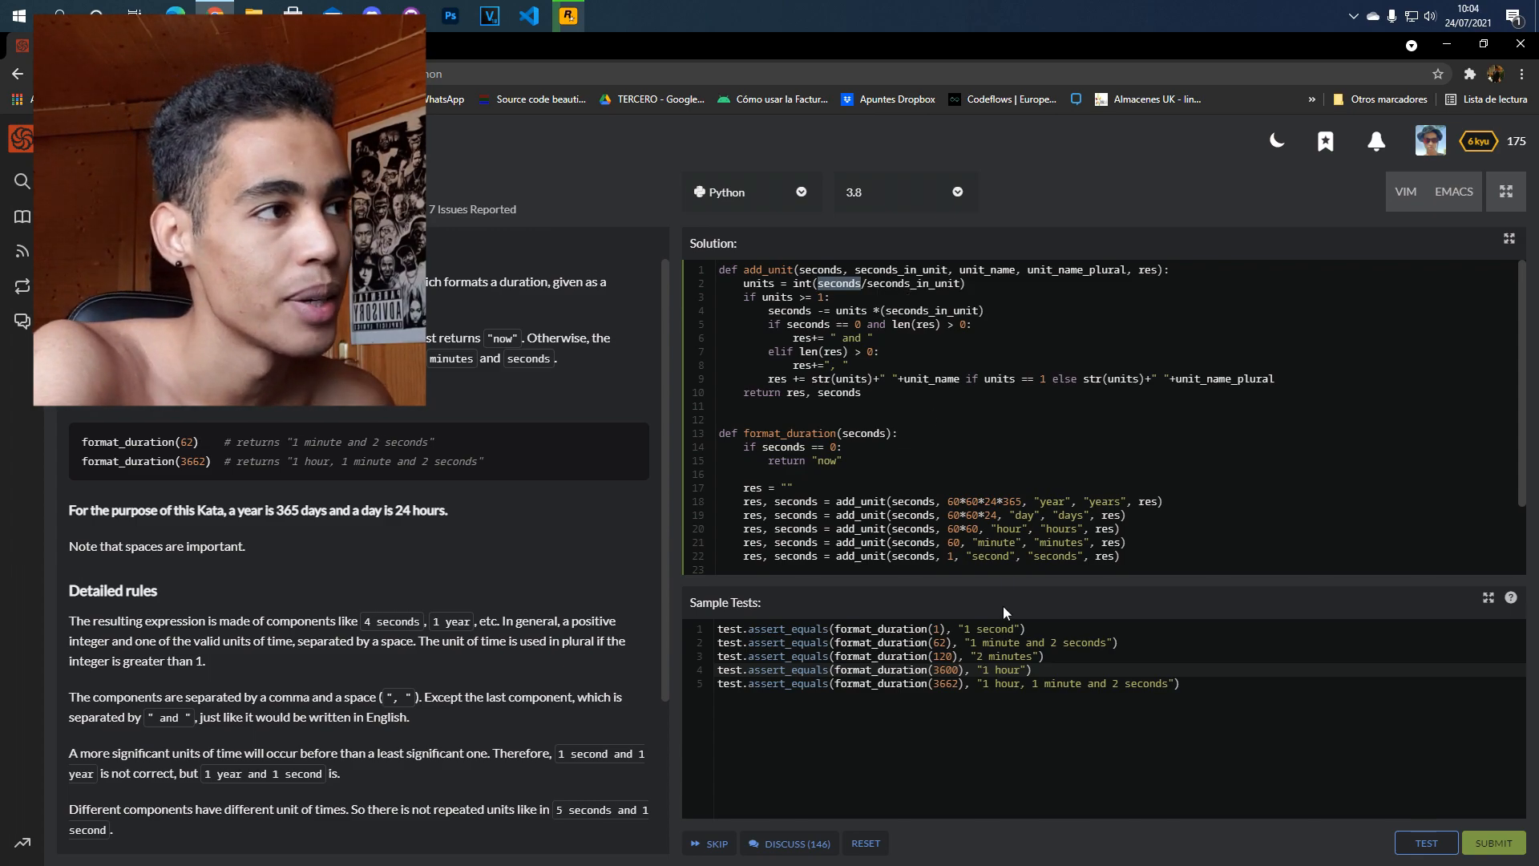
left_click(1006, 500)
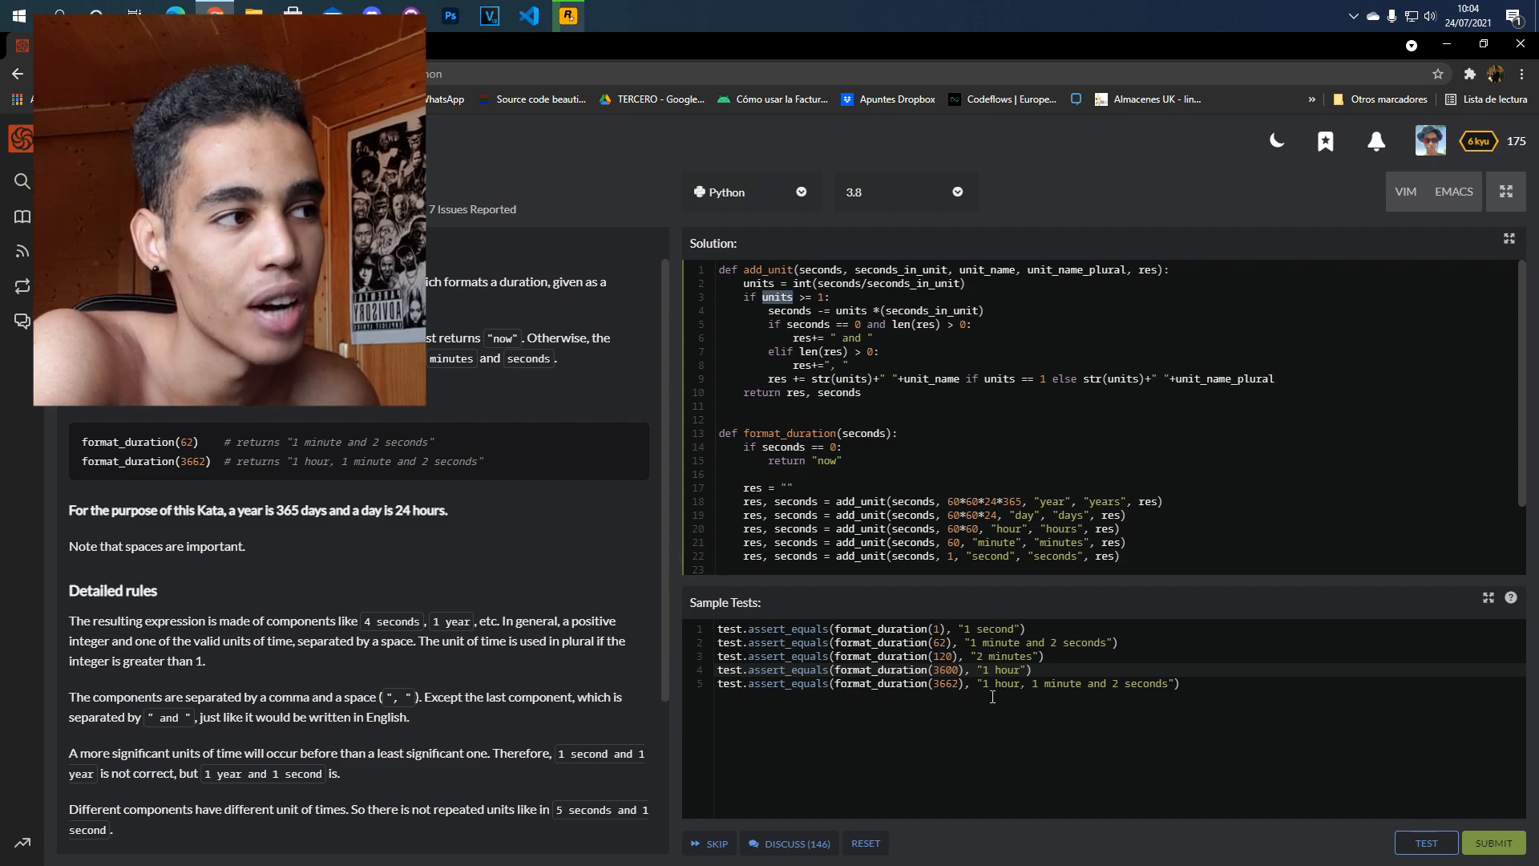
double_click(999, 683)
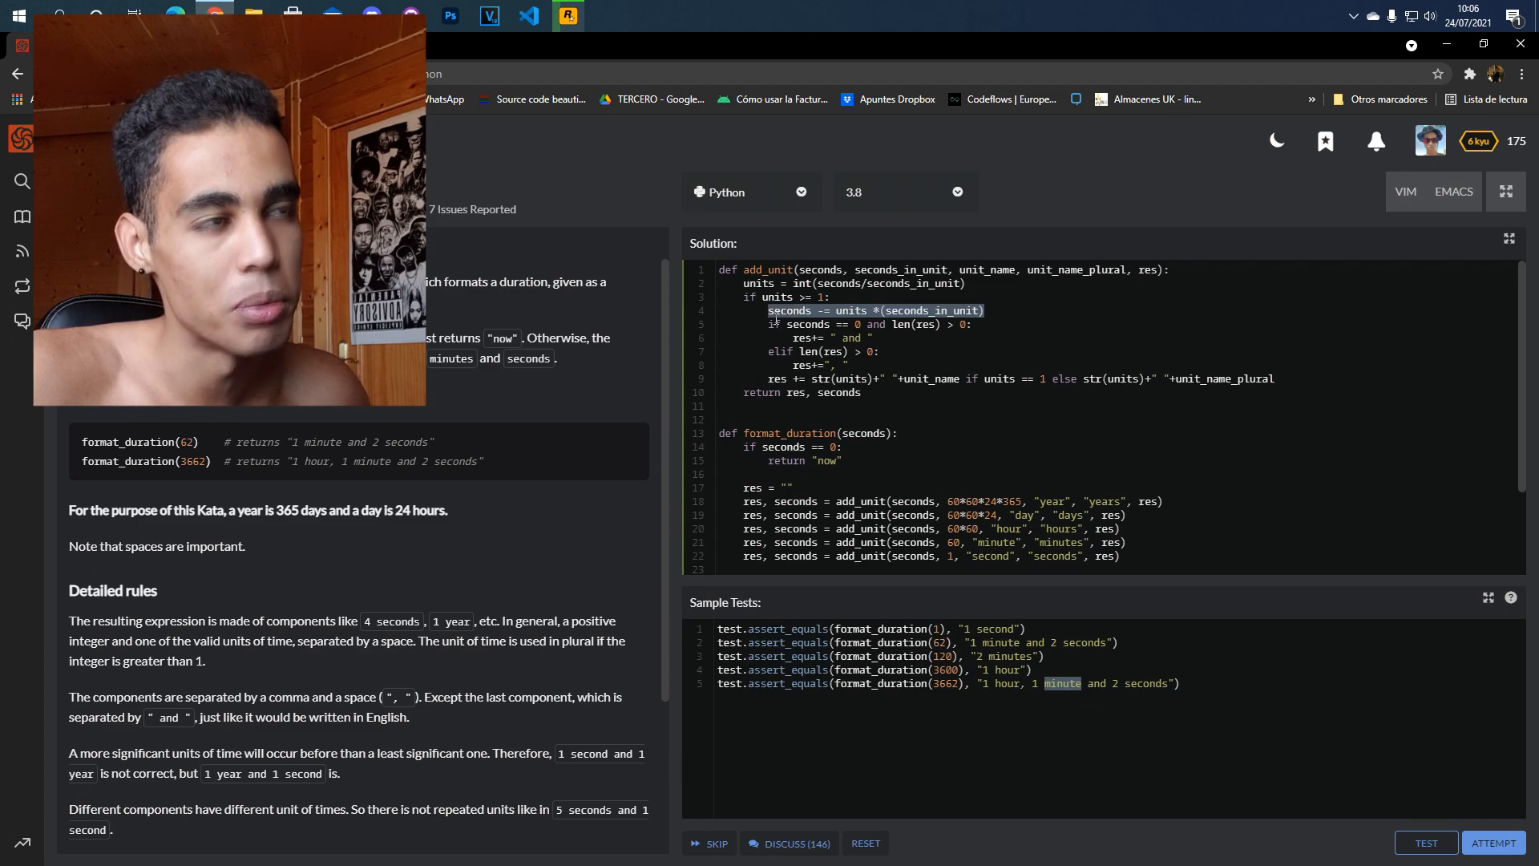
scroll("down", 3)
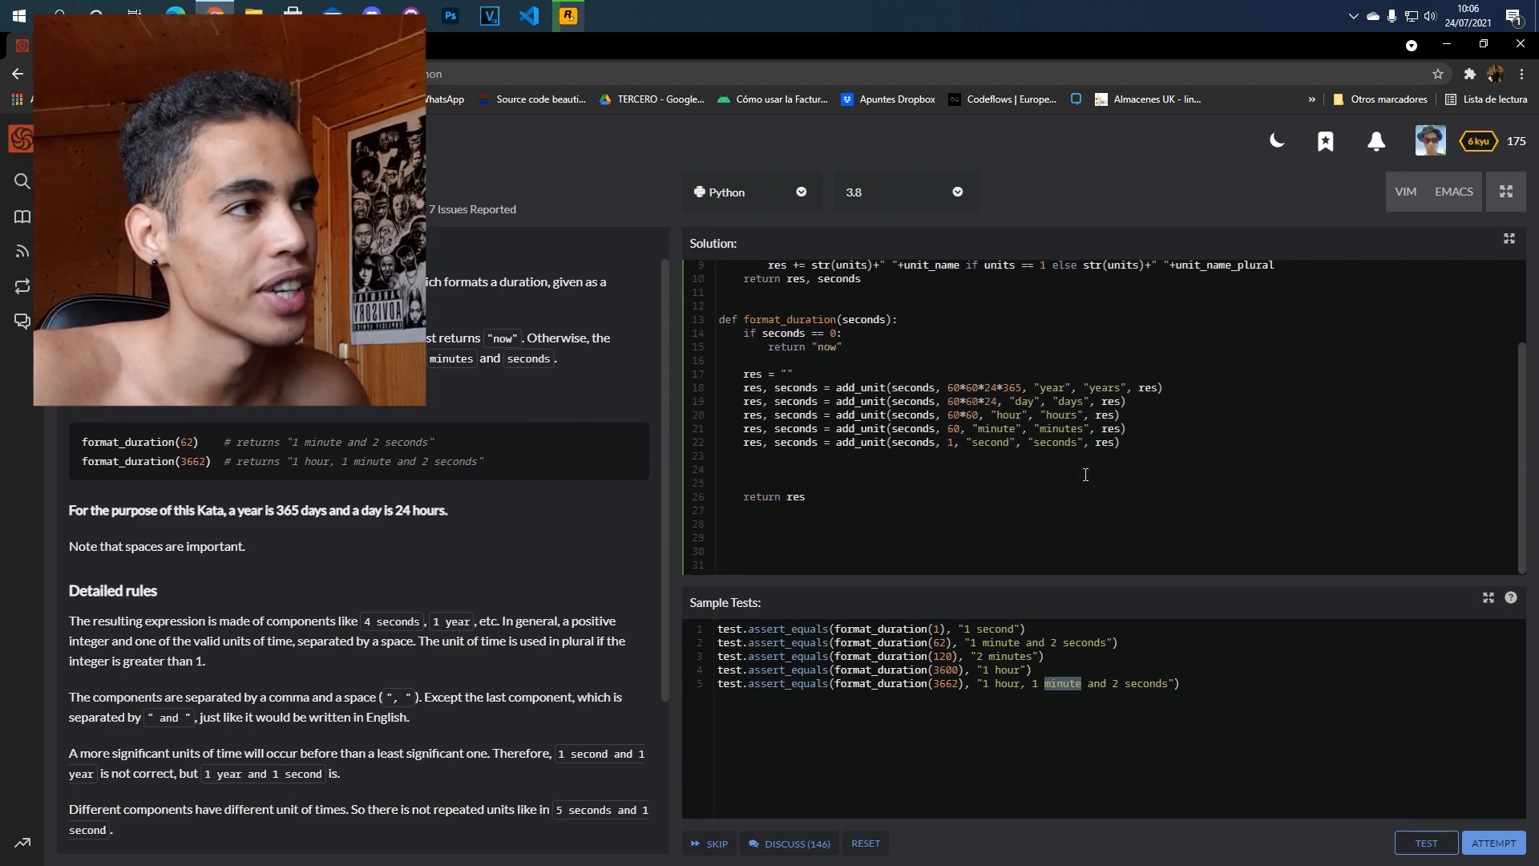
Write the scratch check '3662/3600 >= 1' below the add_unit calls
double_click(944, 683)
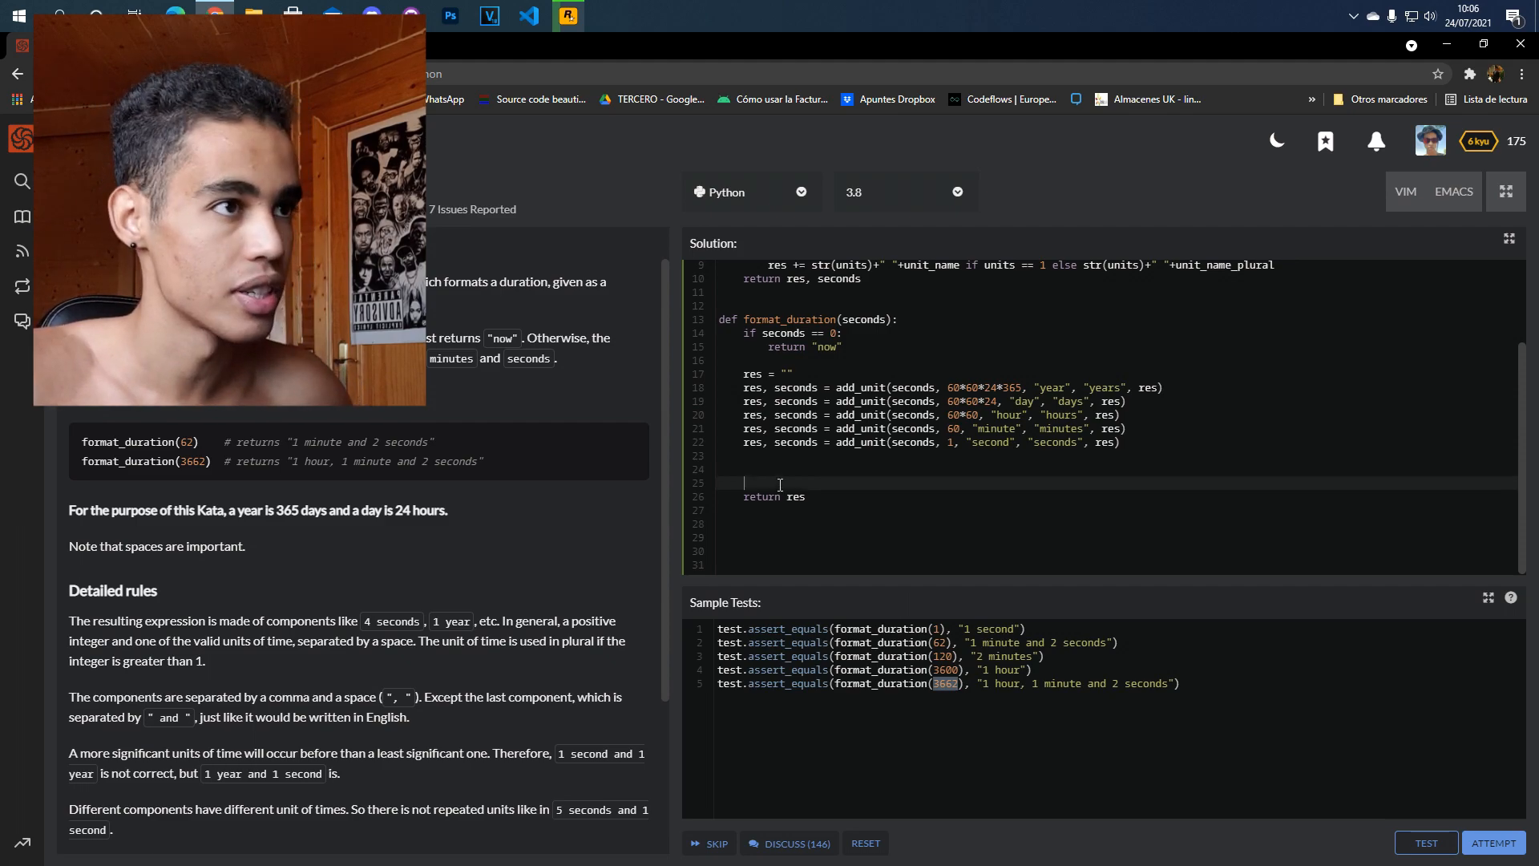
type("3662")
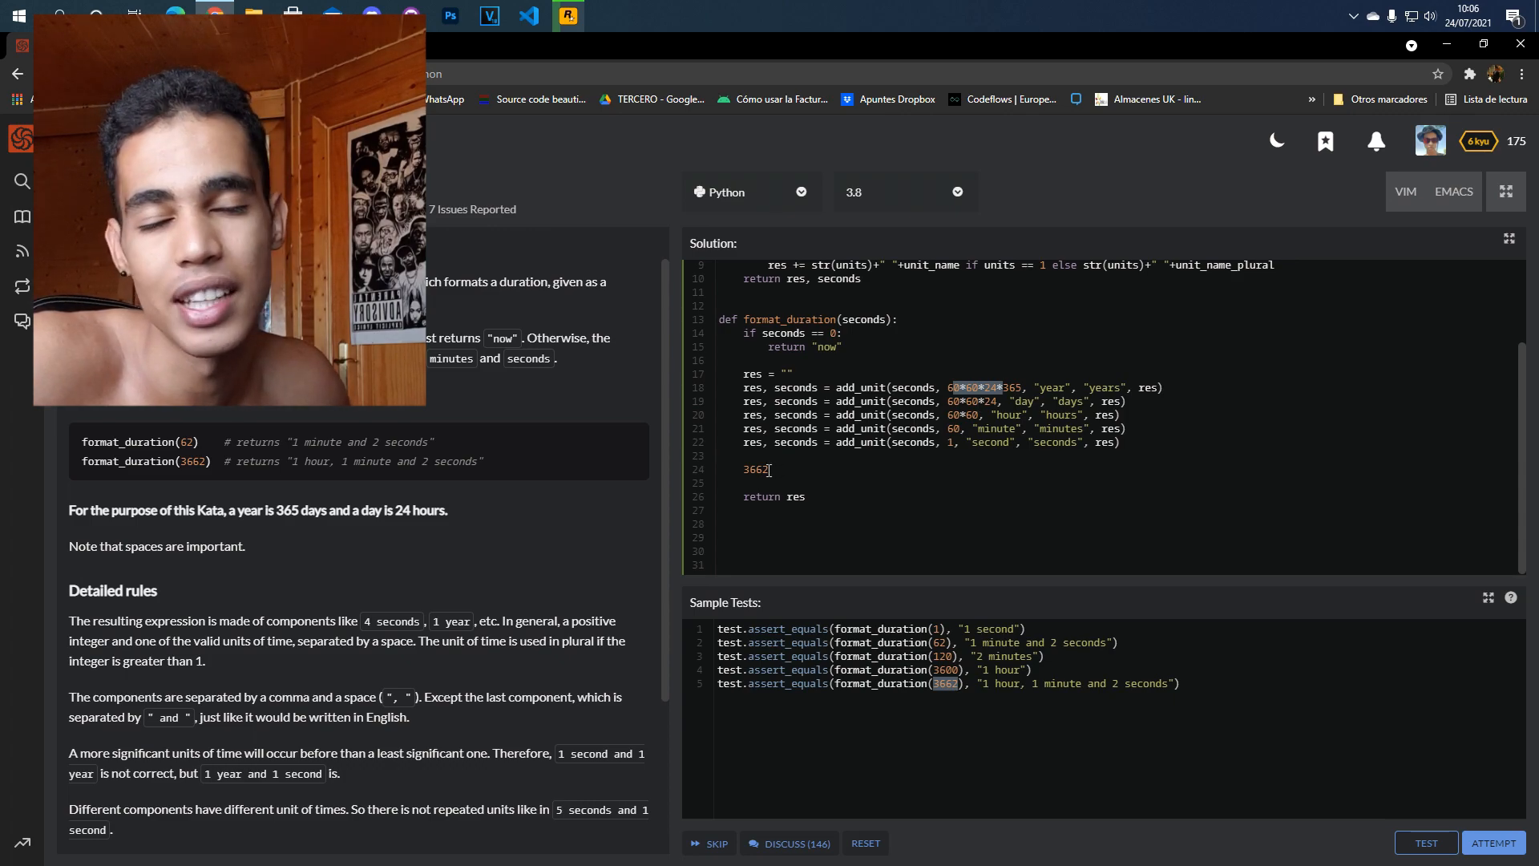
scroll("up", 3)
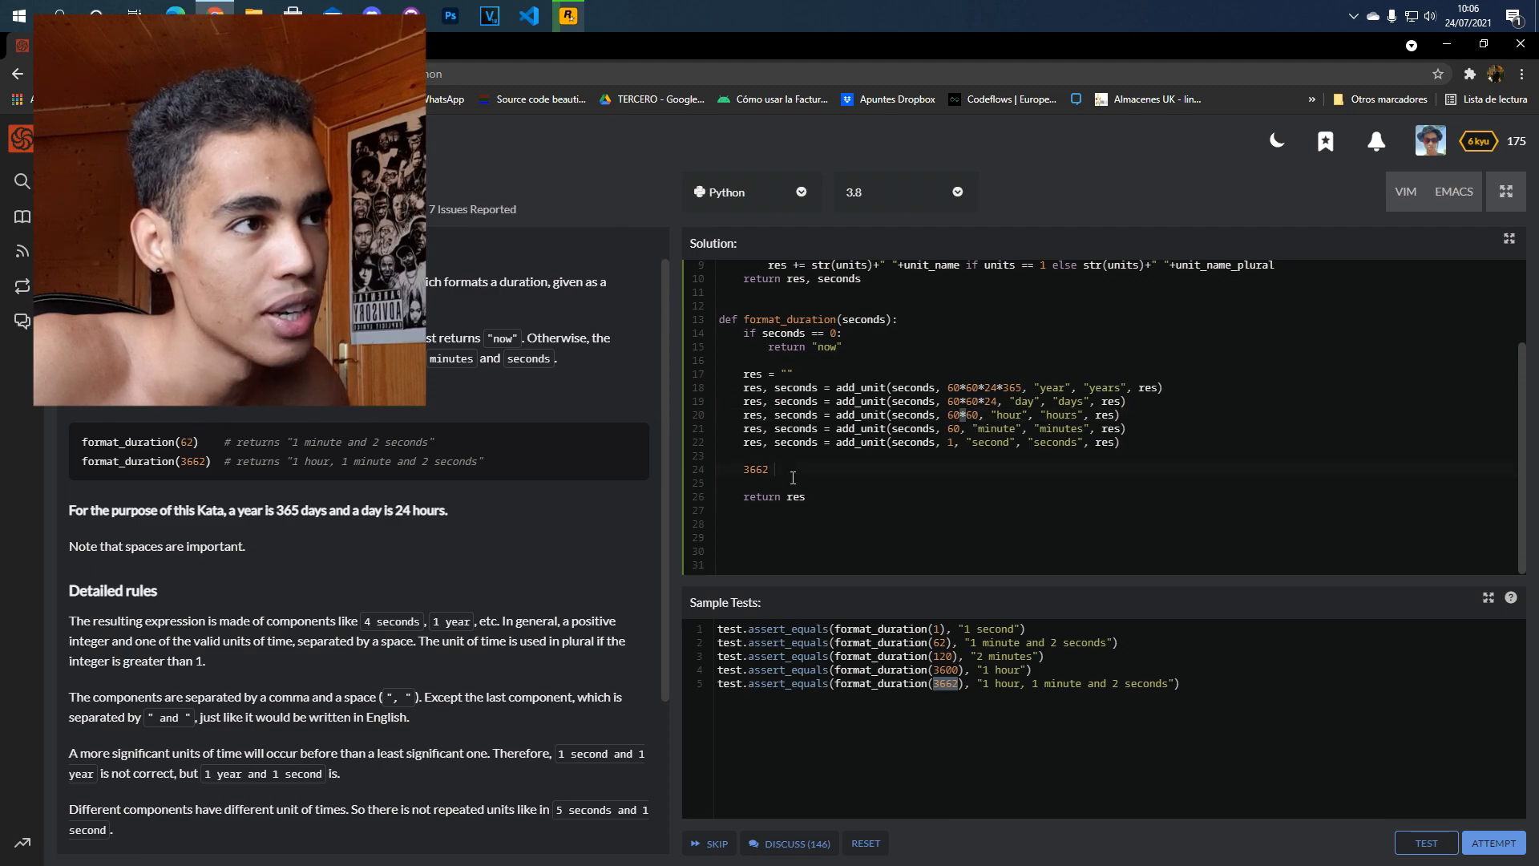
type("/")
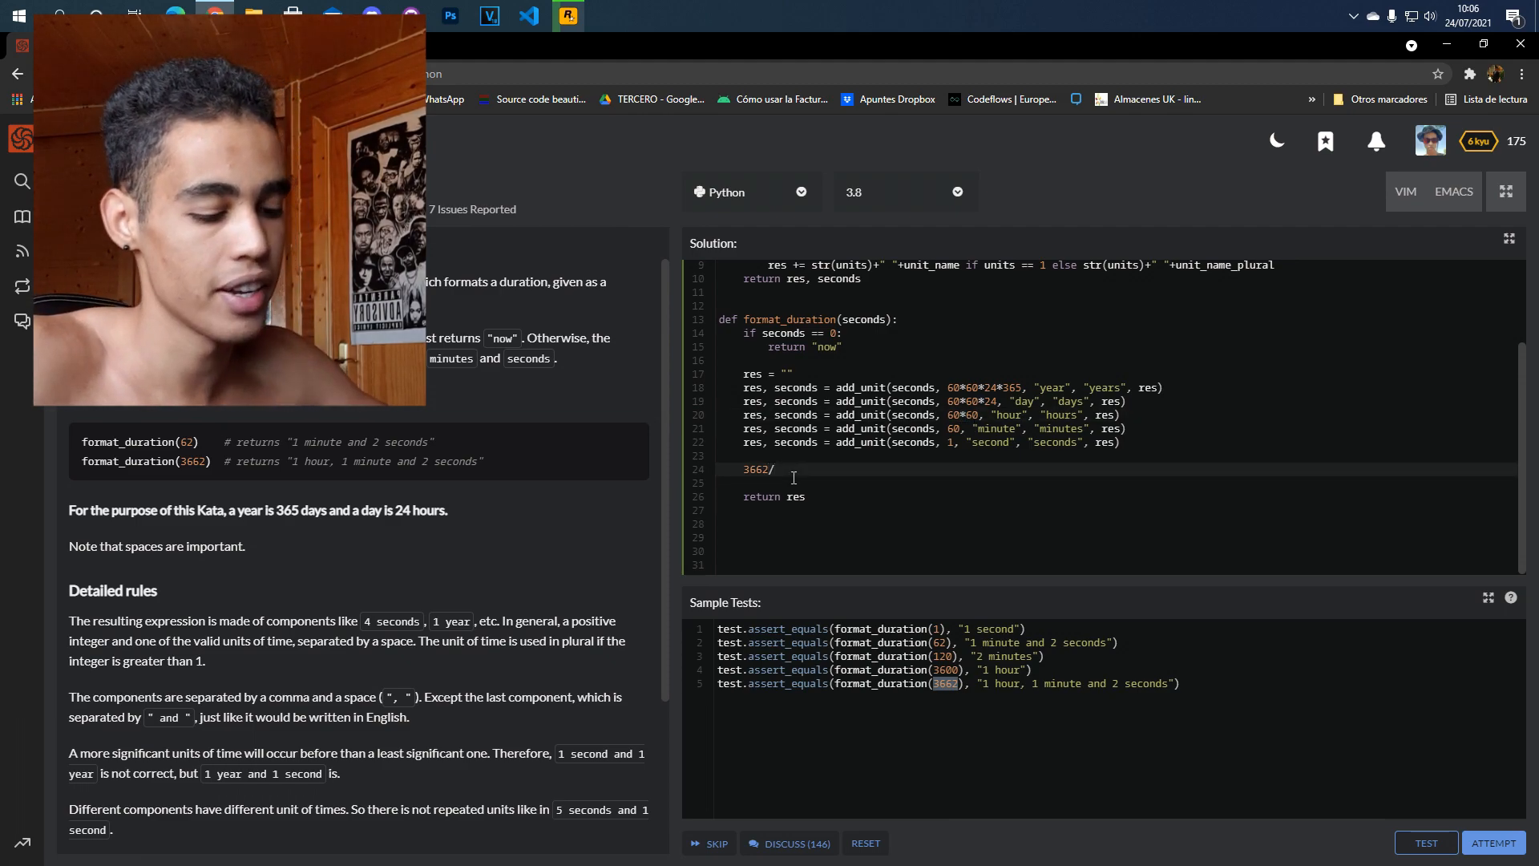
type("360")
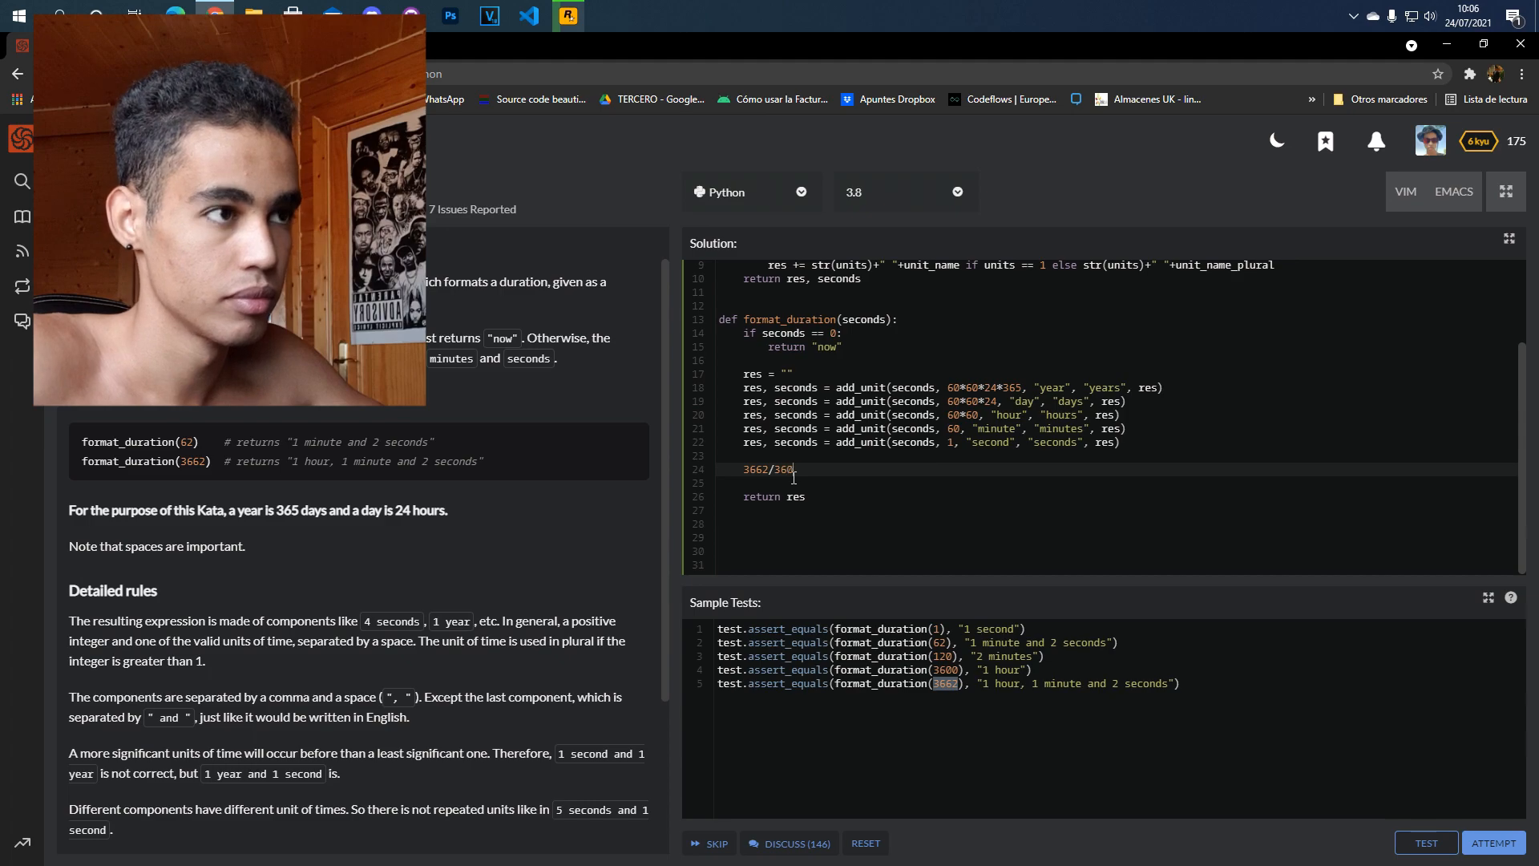
type("0 >")
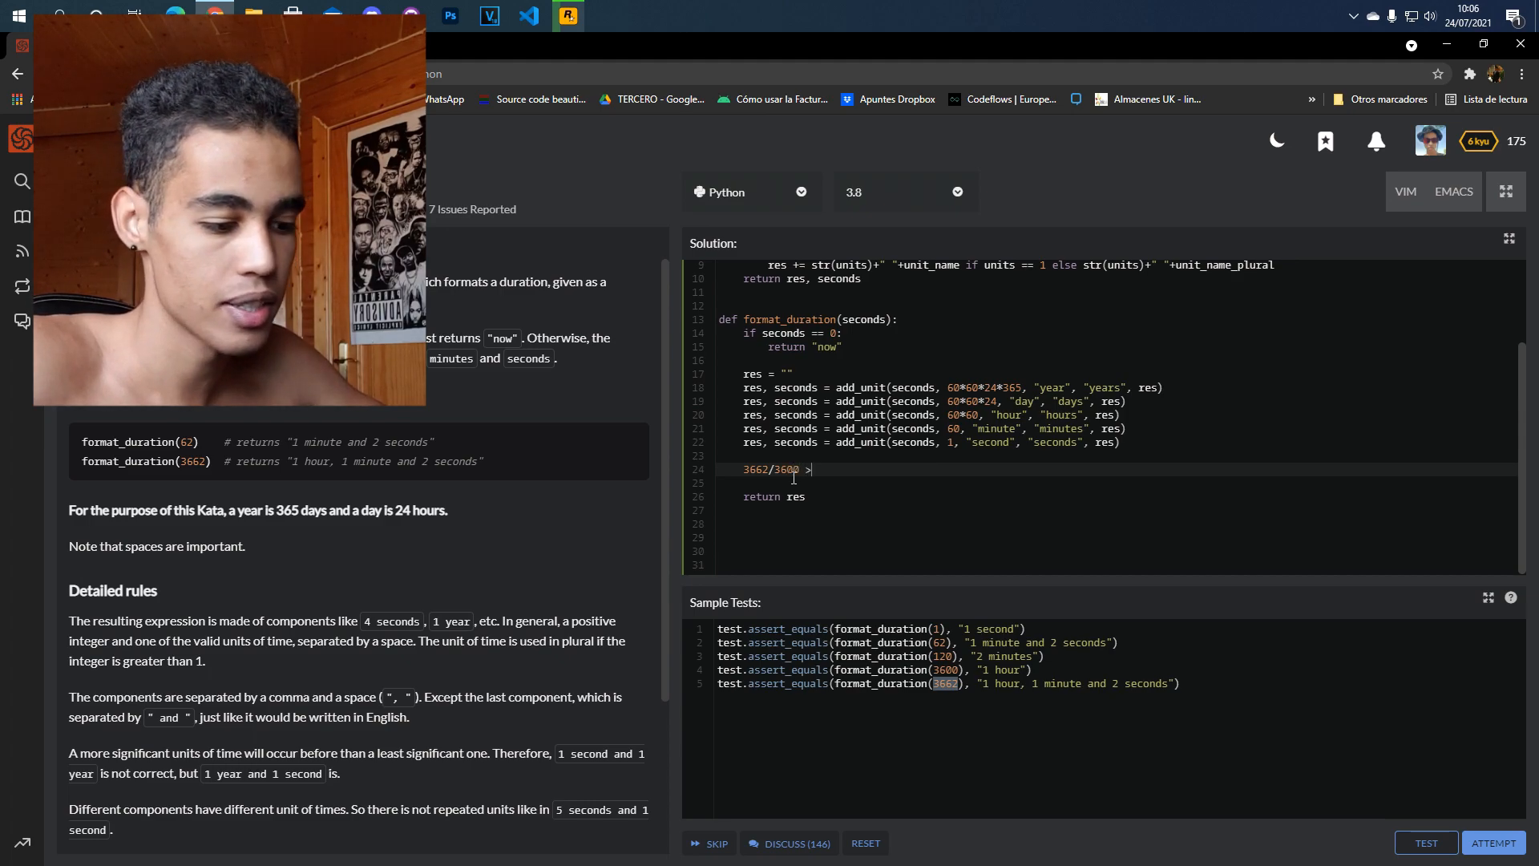
type("= 1")
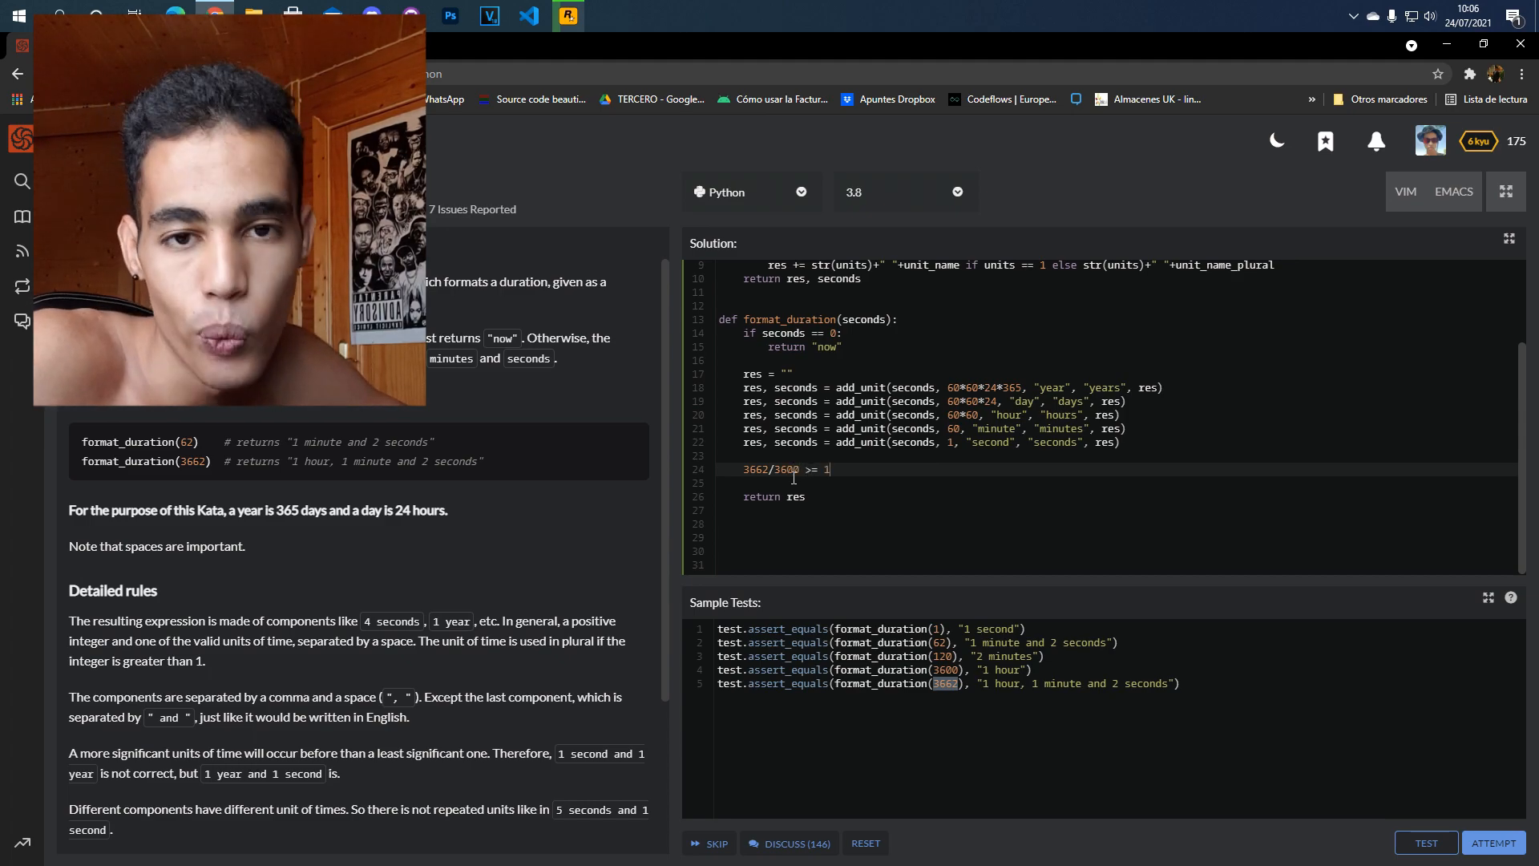
Remove the stray decimal digits after 1 in the scratch line
scroll("up", 3)
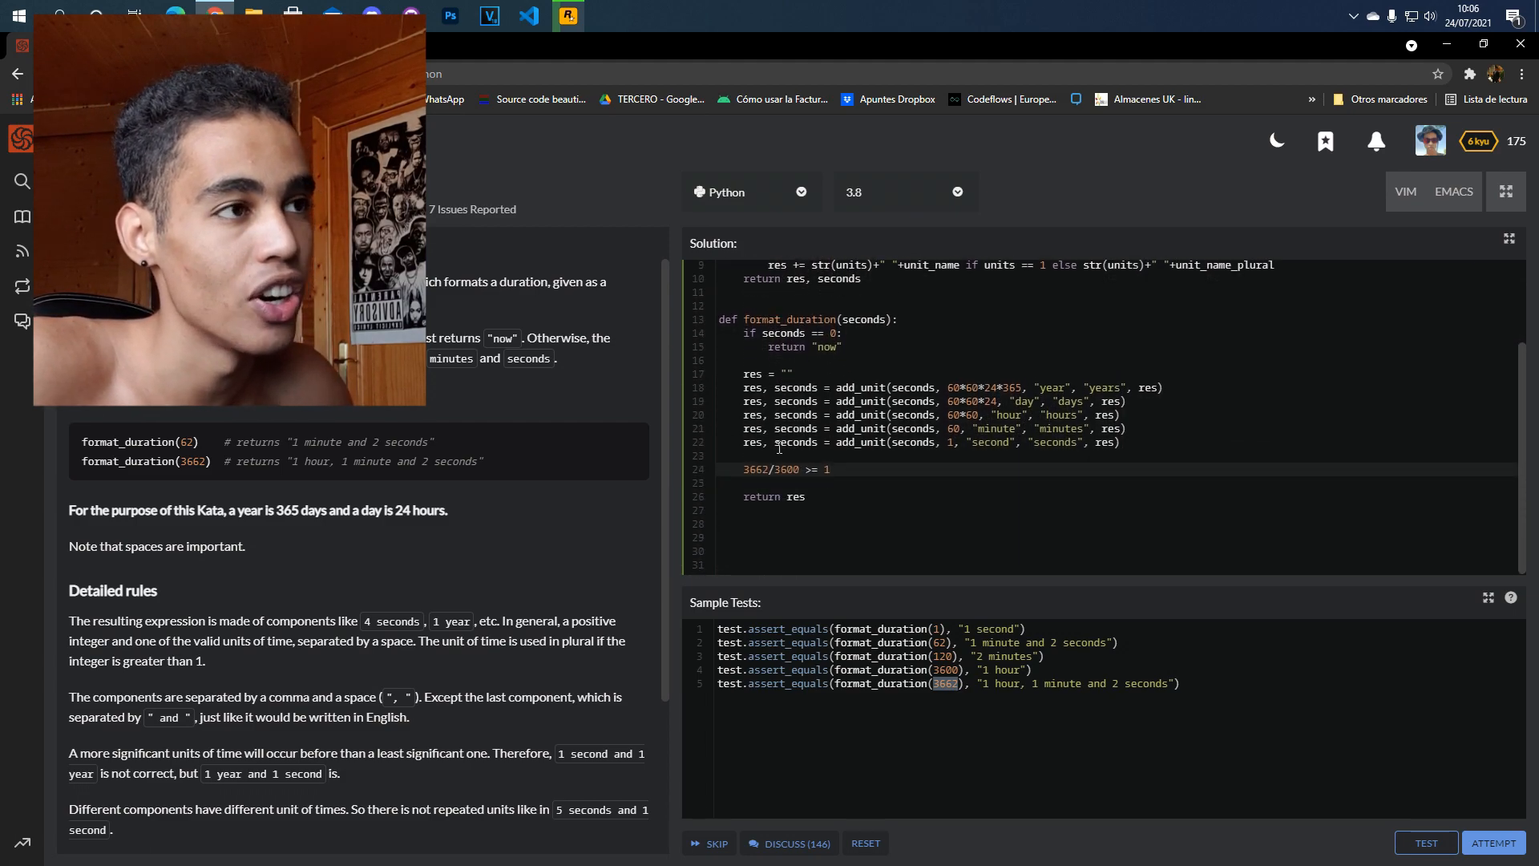
scroll("up", 3)
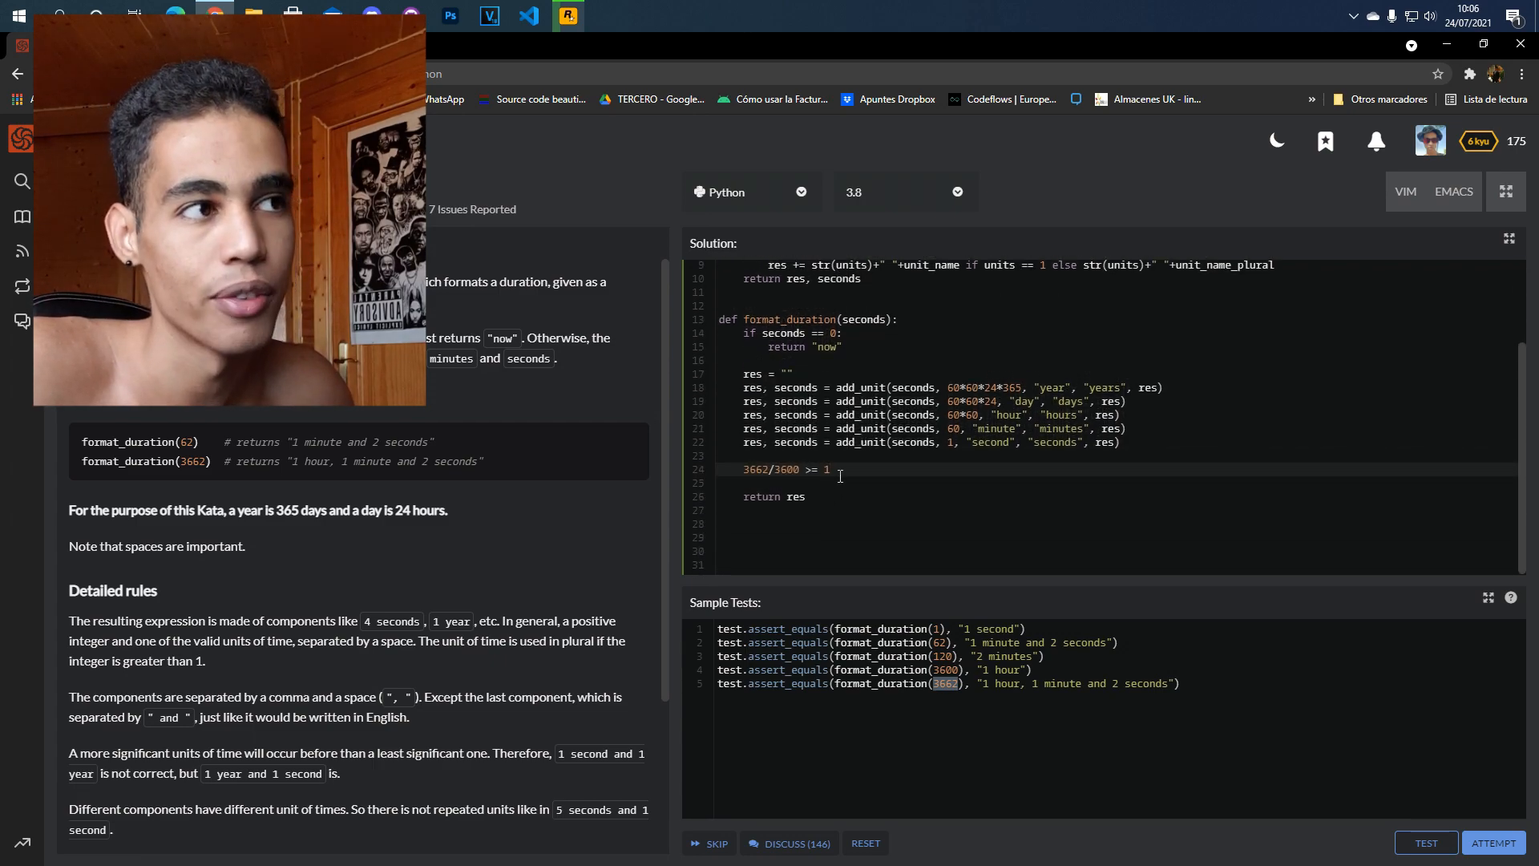
scroll("up", 3)
type(".122154")
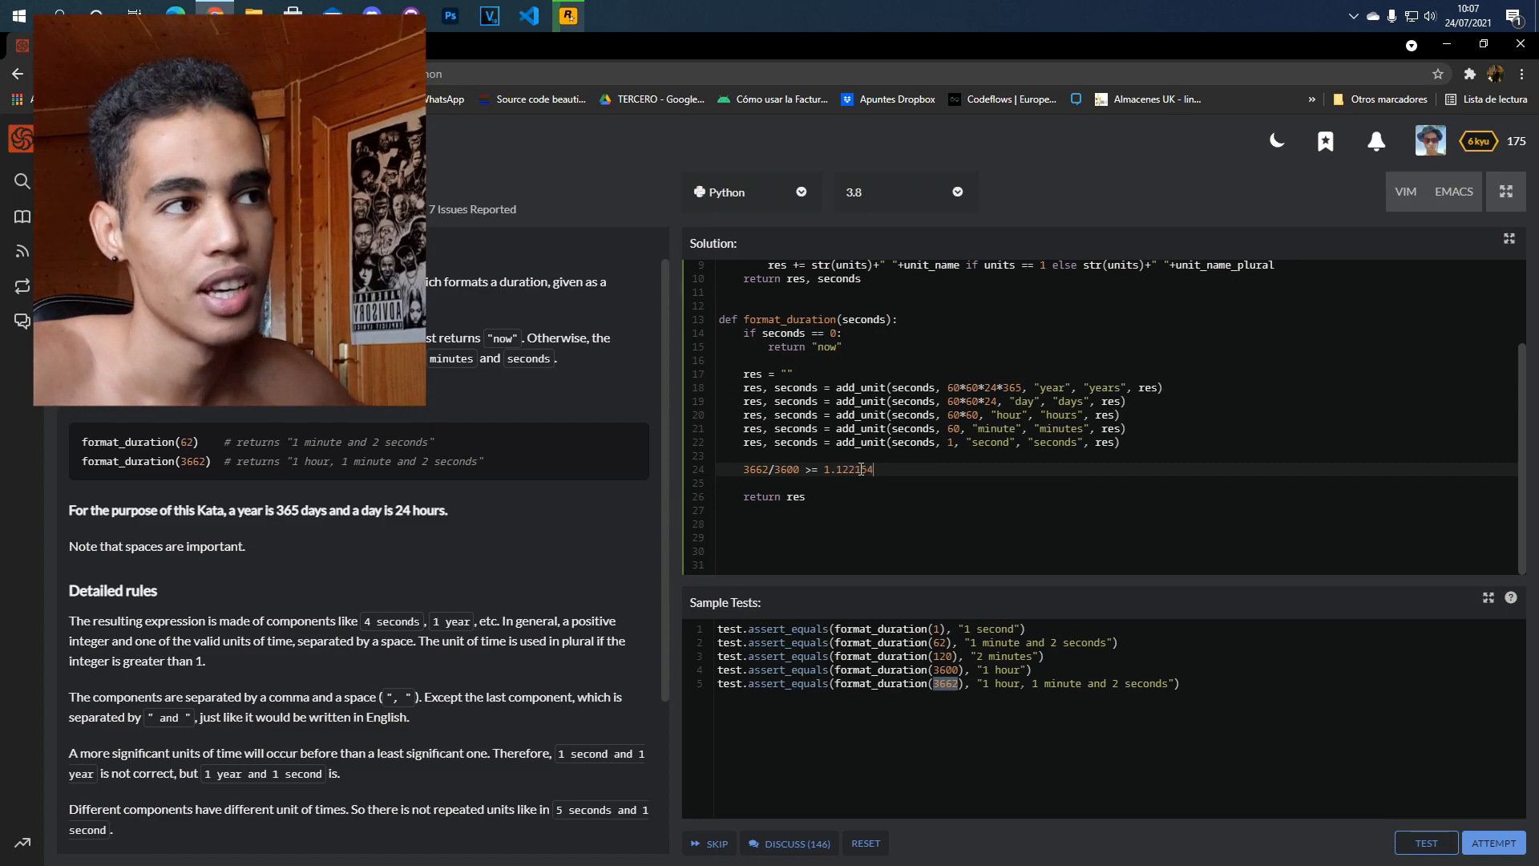
scroll("up", 3)
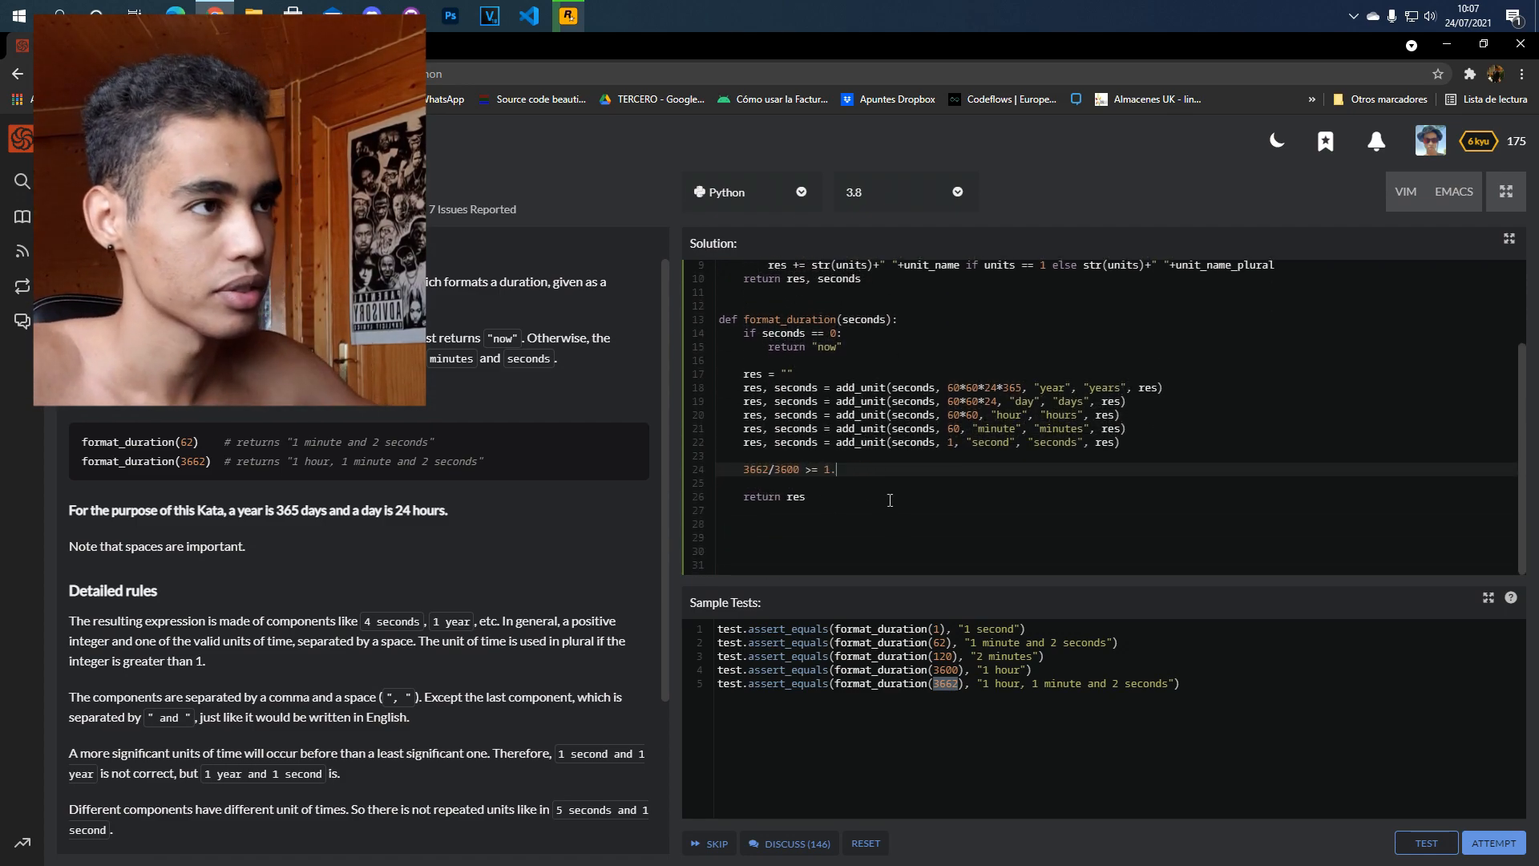
key("Backspace")
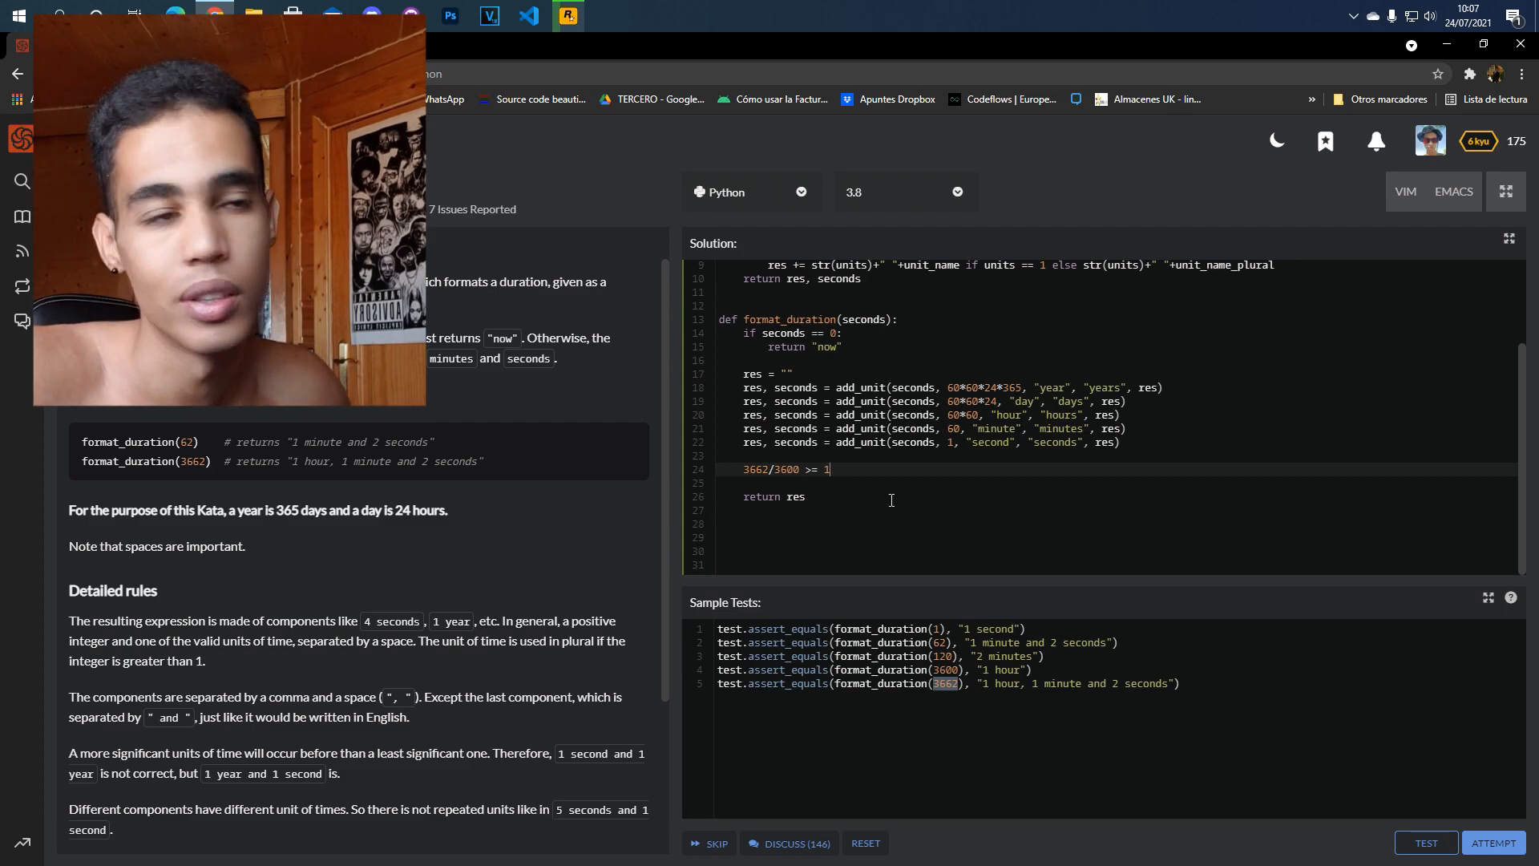
mouse_move(784, 513)
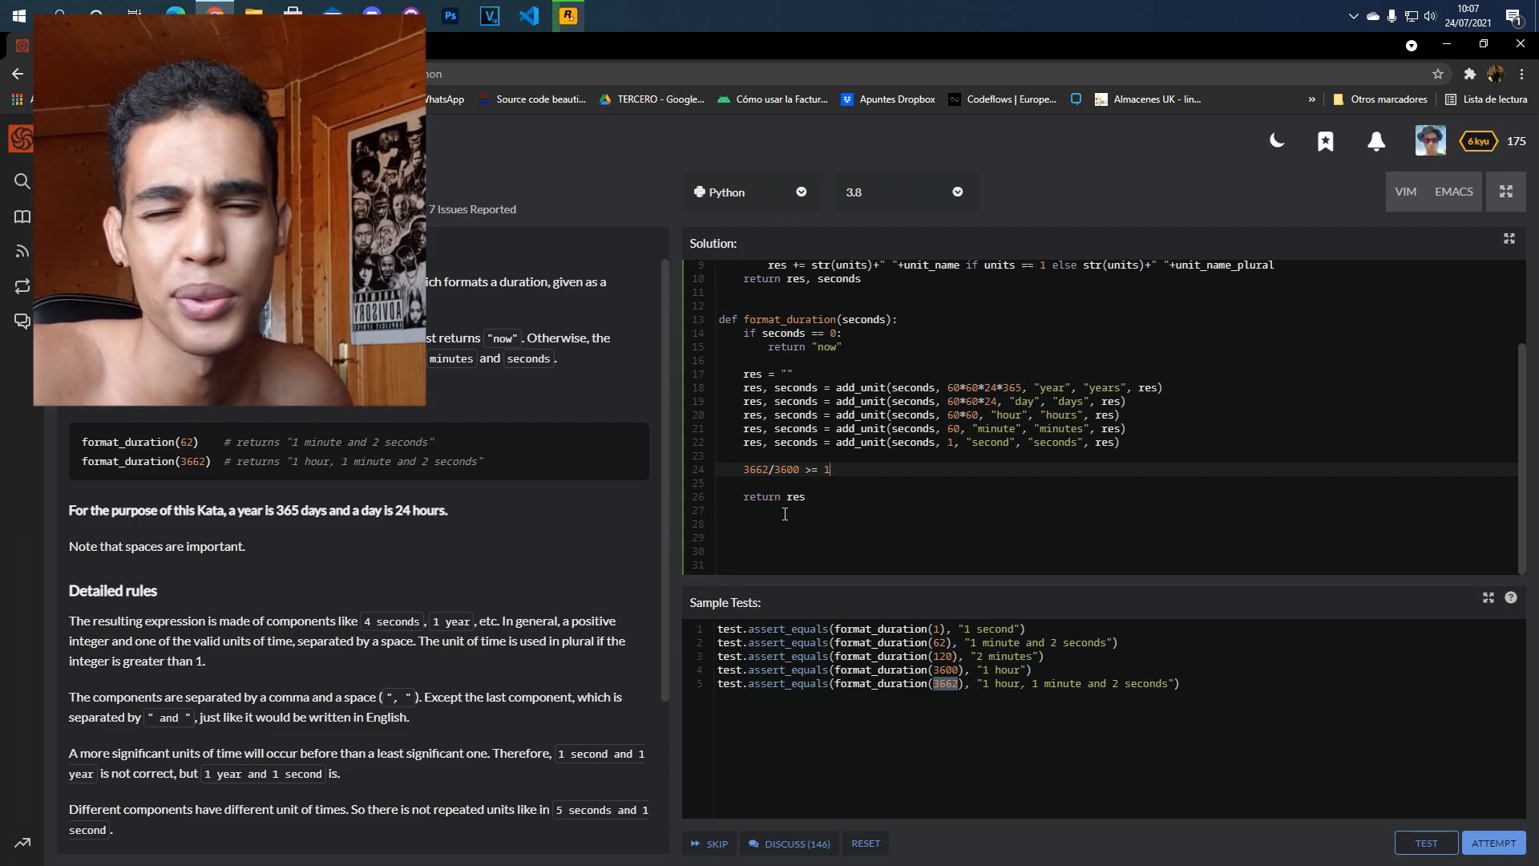
scroll("up", 3)
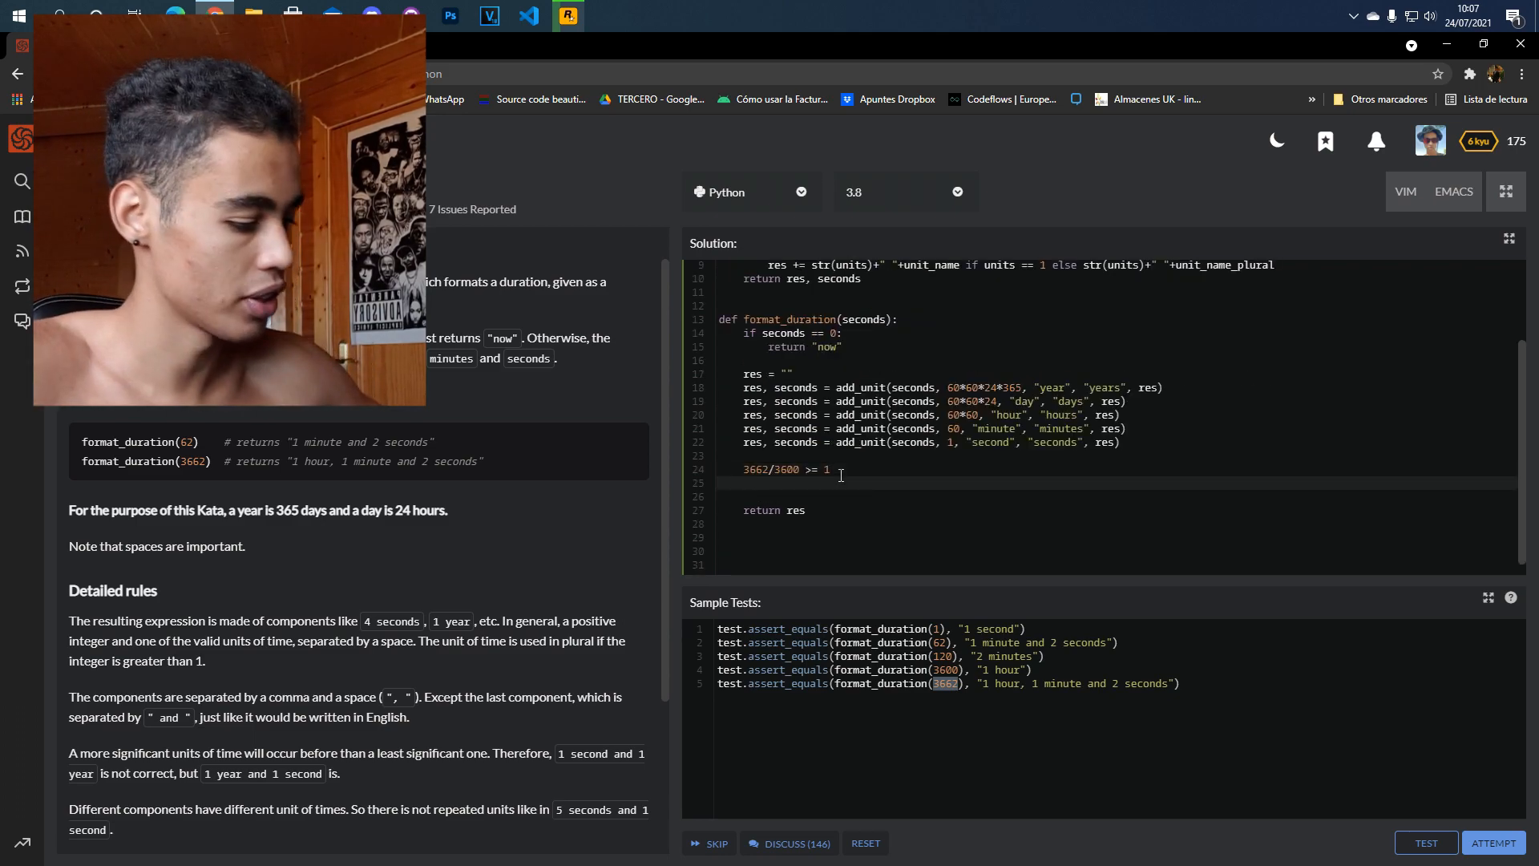
Write the scratch line '3662-1*3600 = 62' for the remaining seconds after hours
type("3662-36")
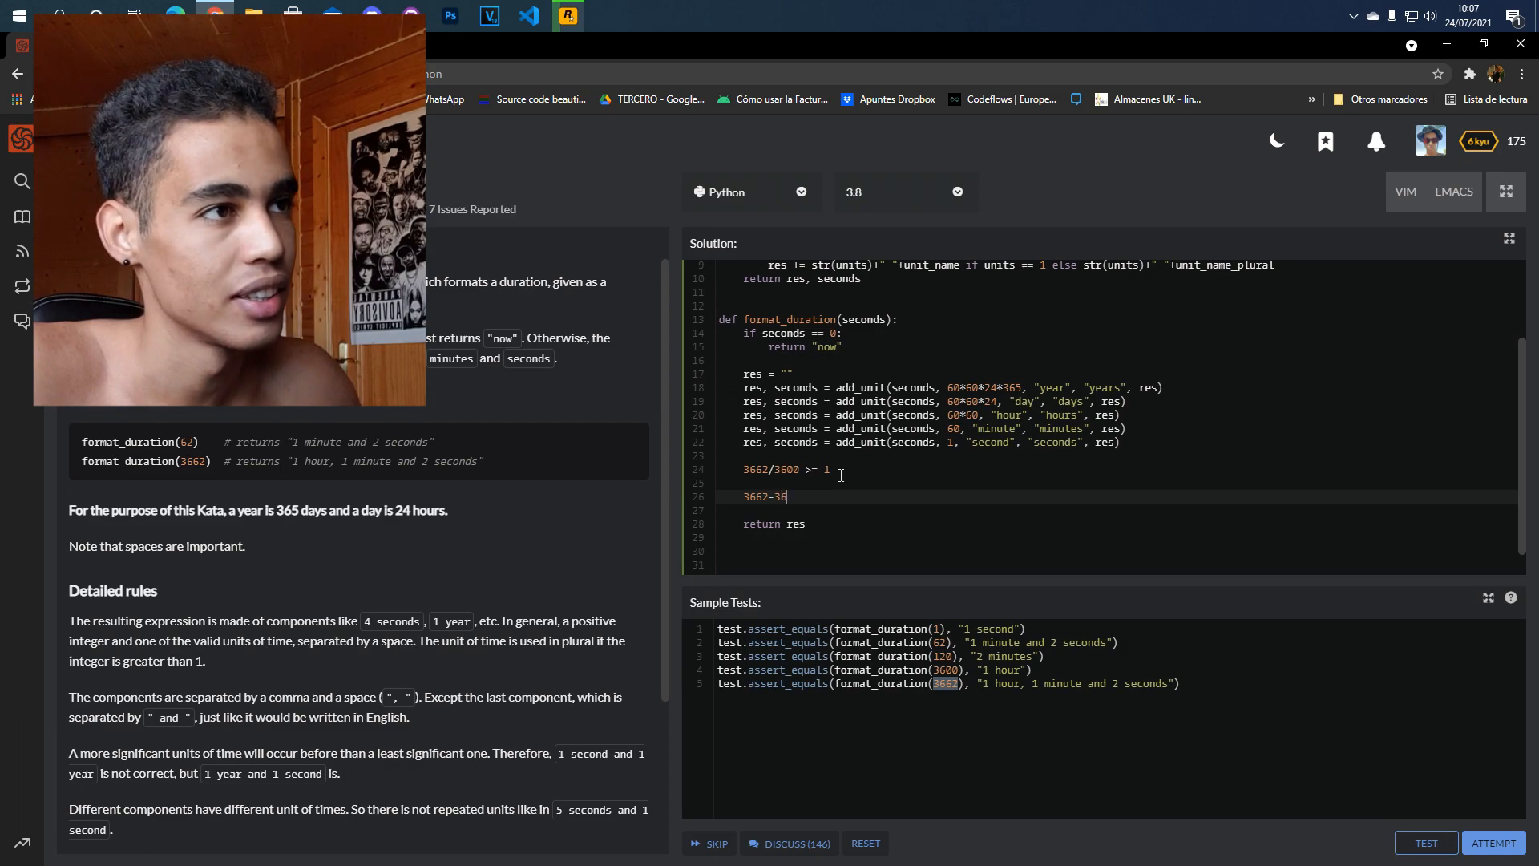
type("00")
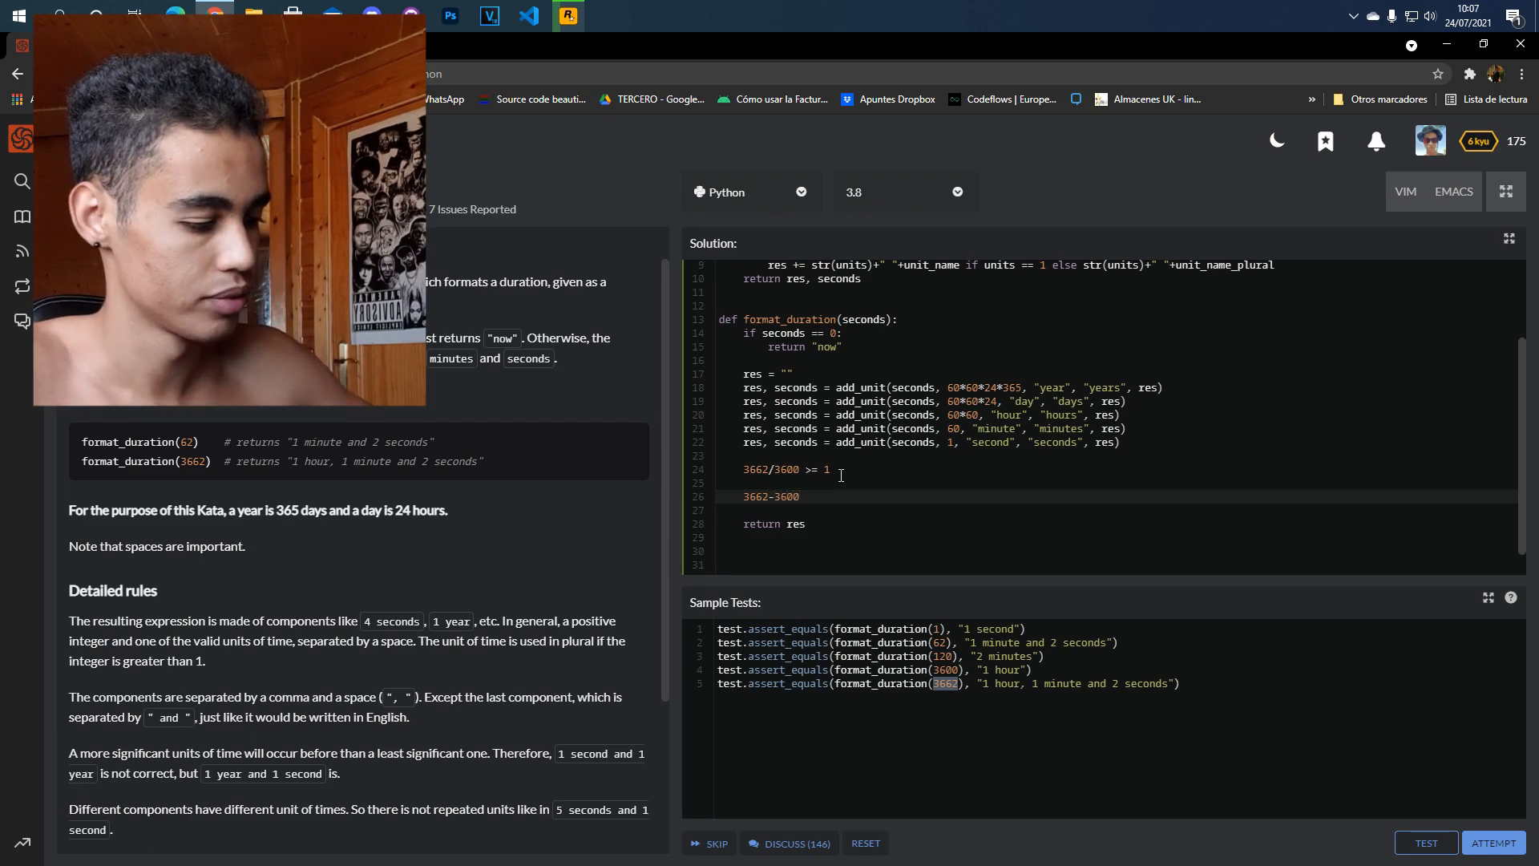
type("1*")
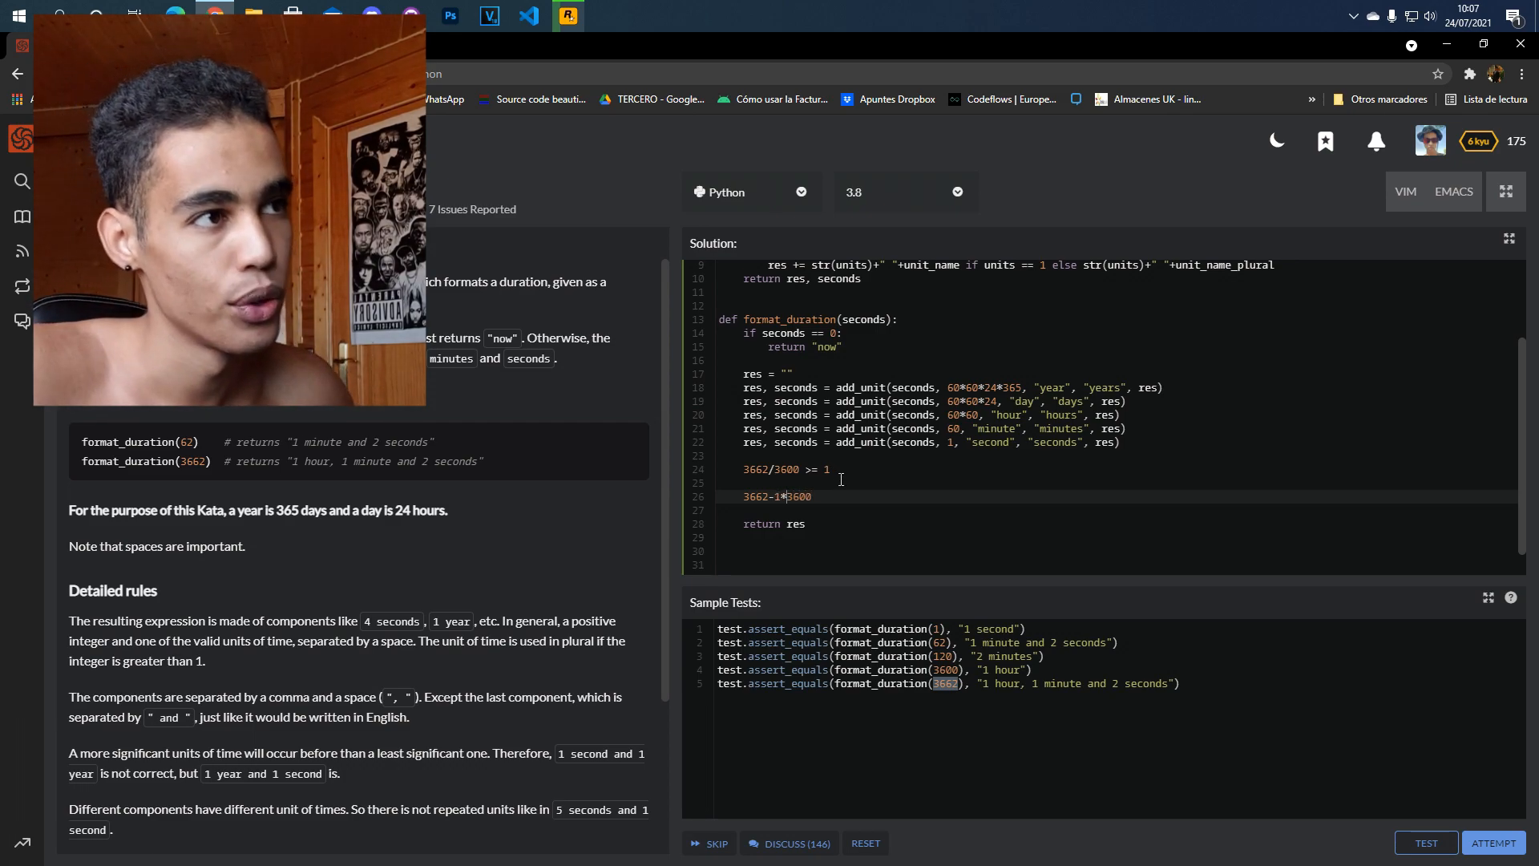
mouse_move(786, 497)
type(" =")
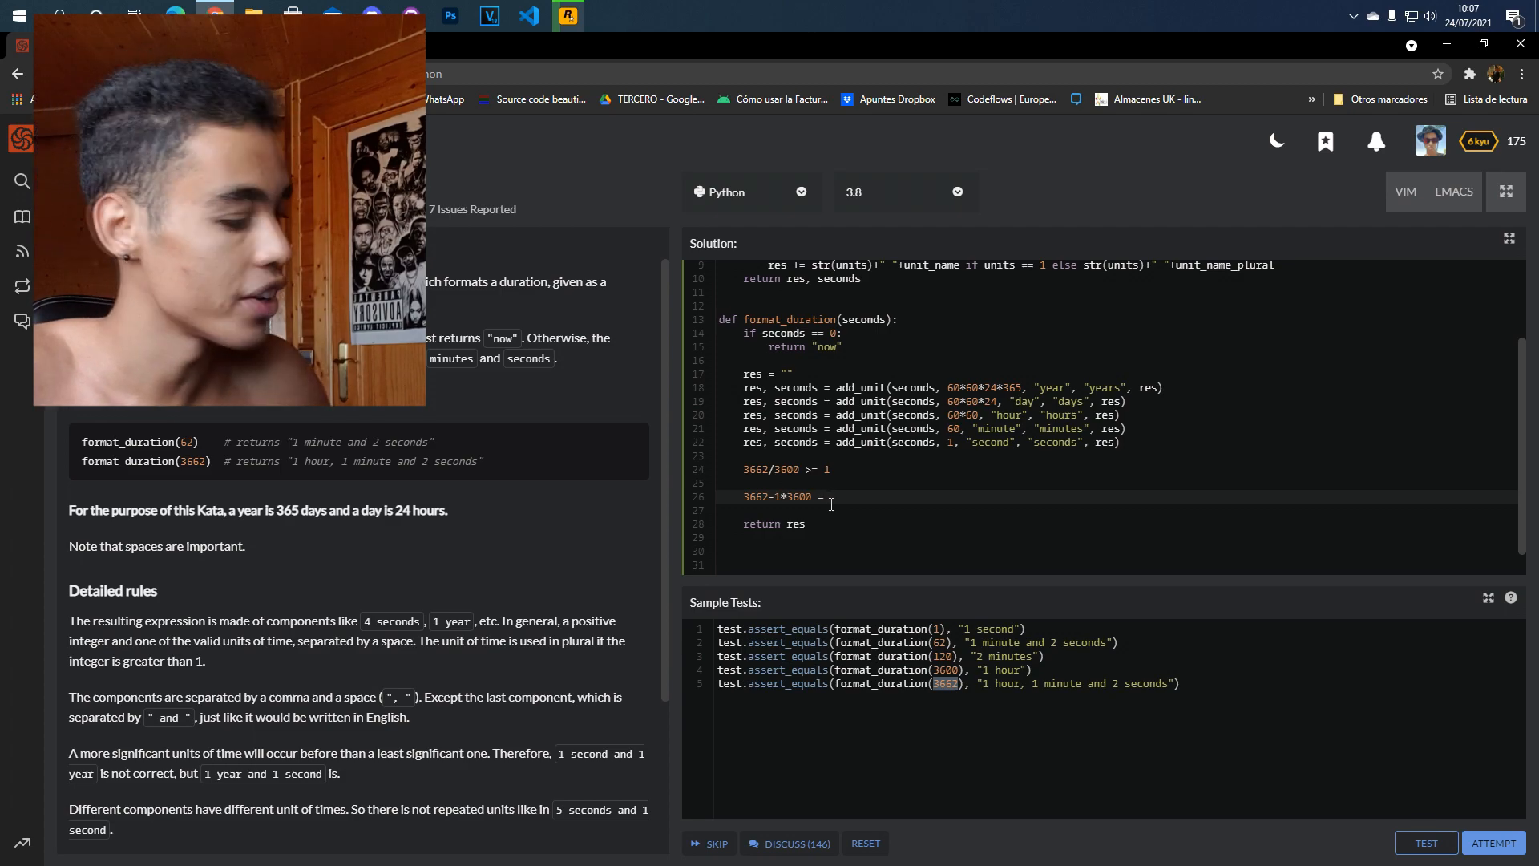
type("62")
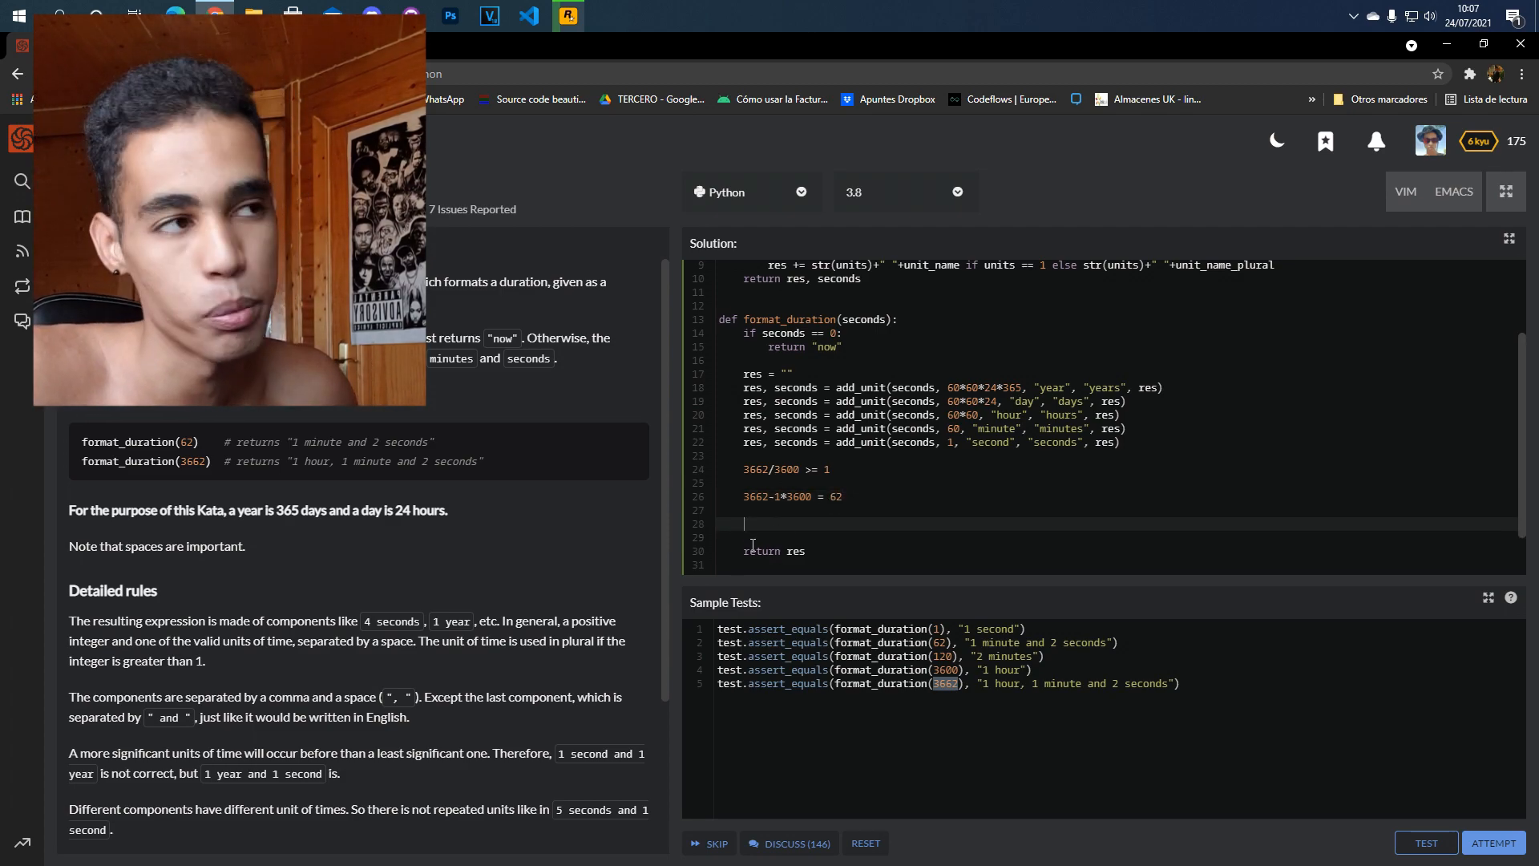
Write the scratch lines '62/60 >= 1' and '62-1*60 = 2' for minutes and seconds
type("62")
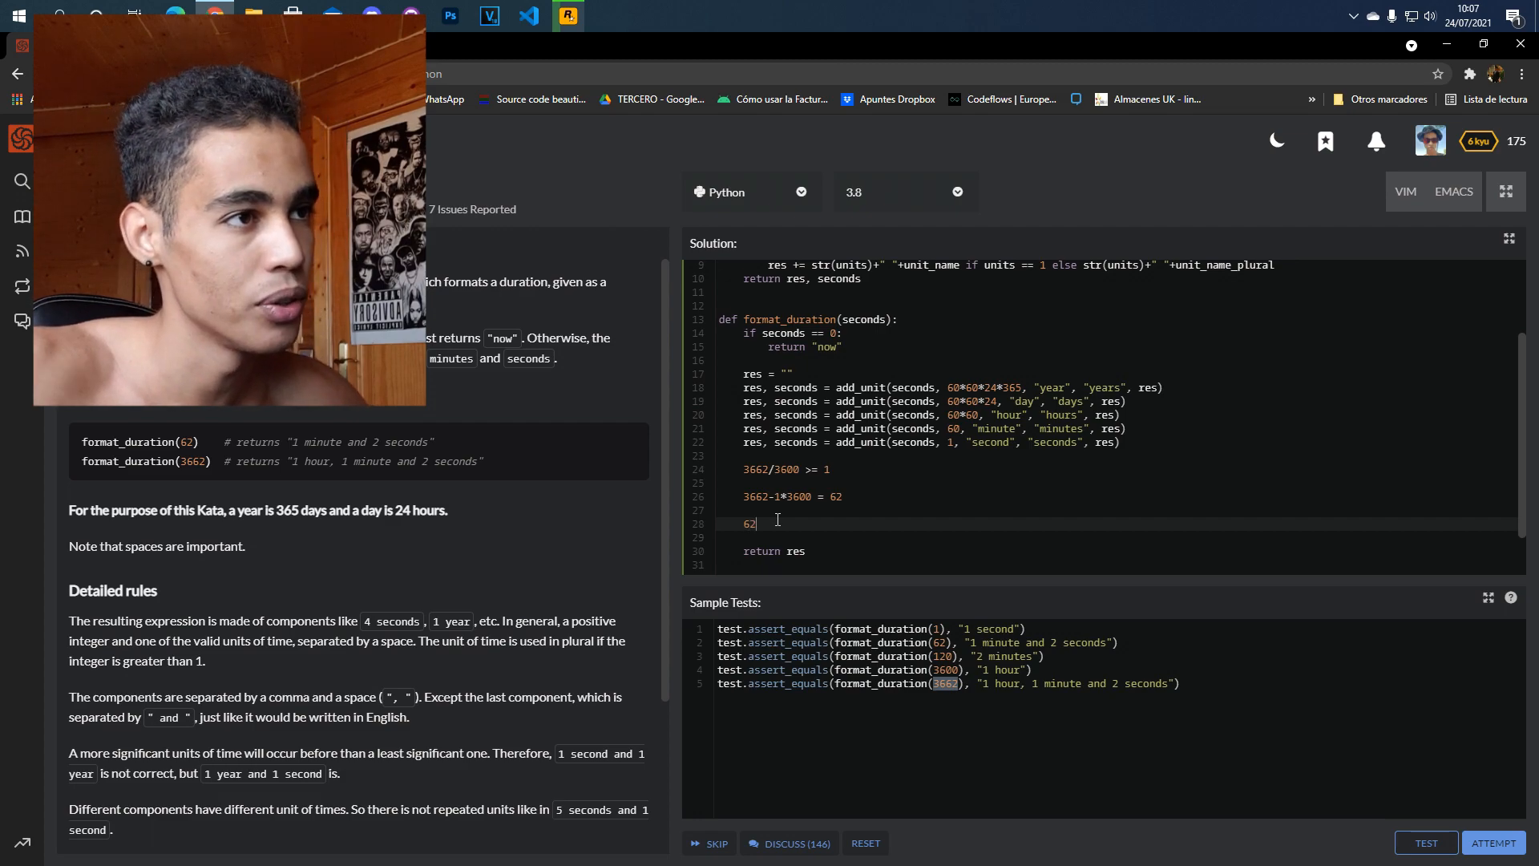
type("/60")
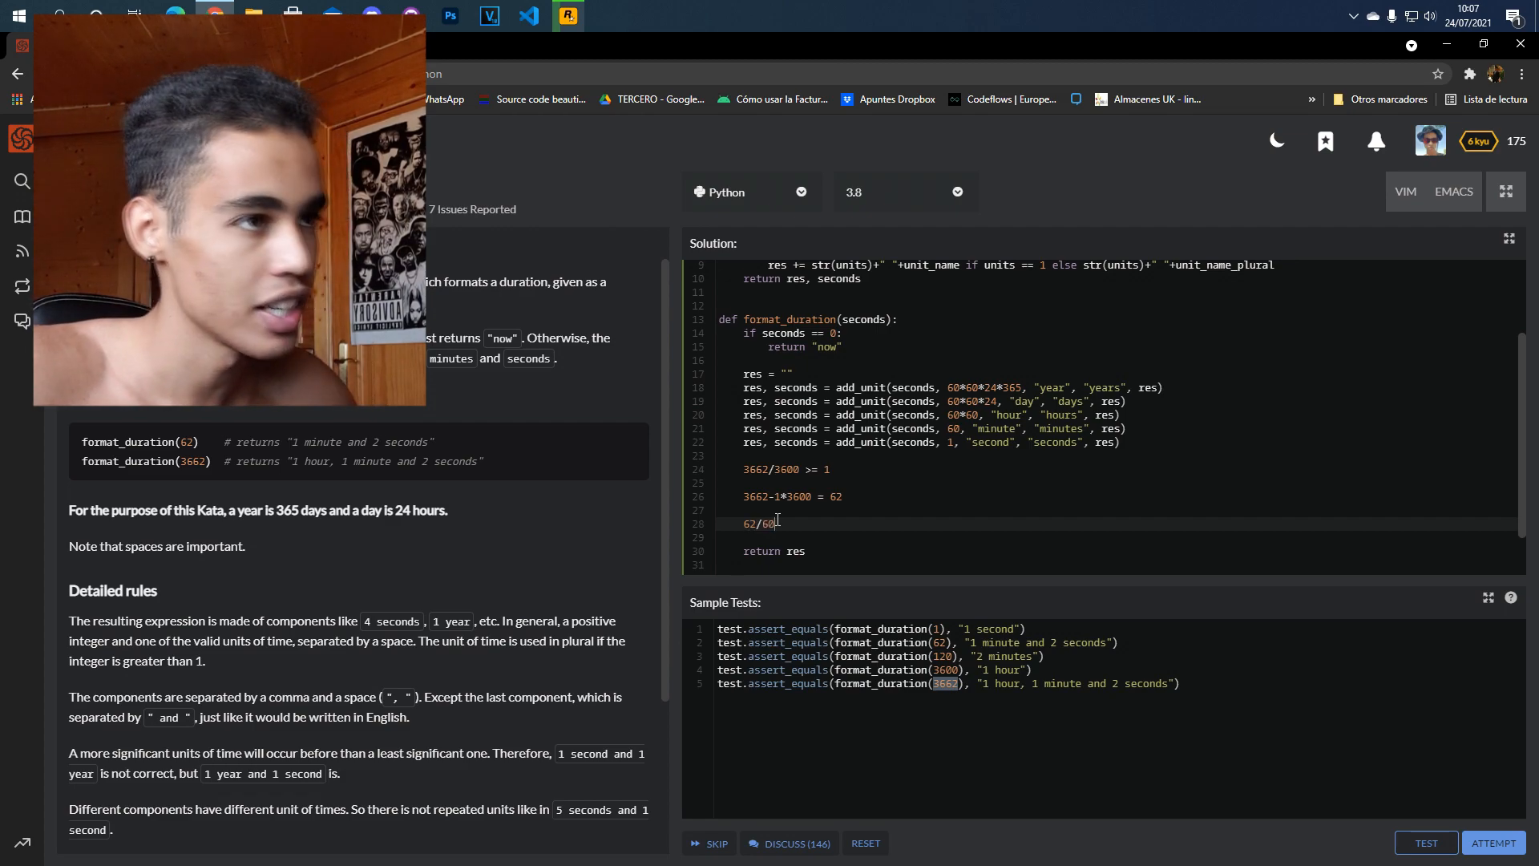
type(">= 1")
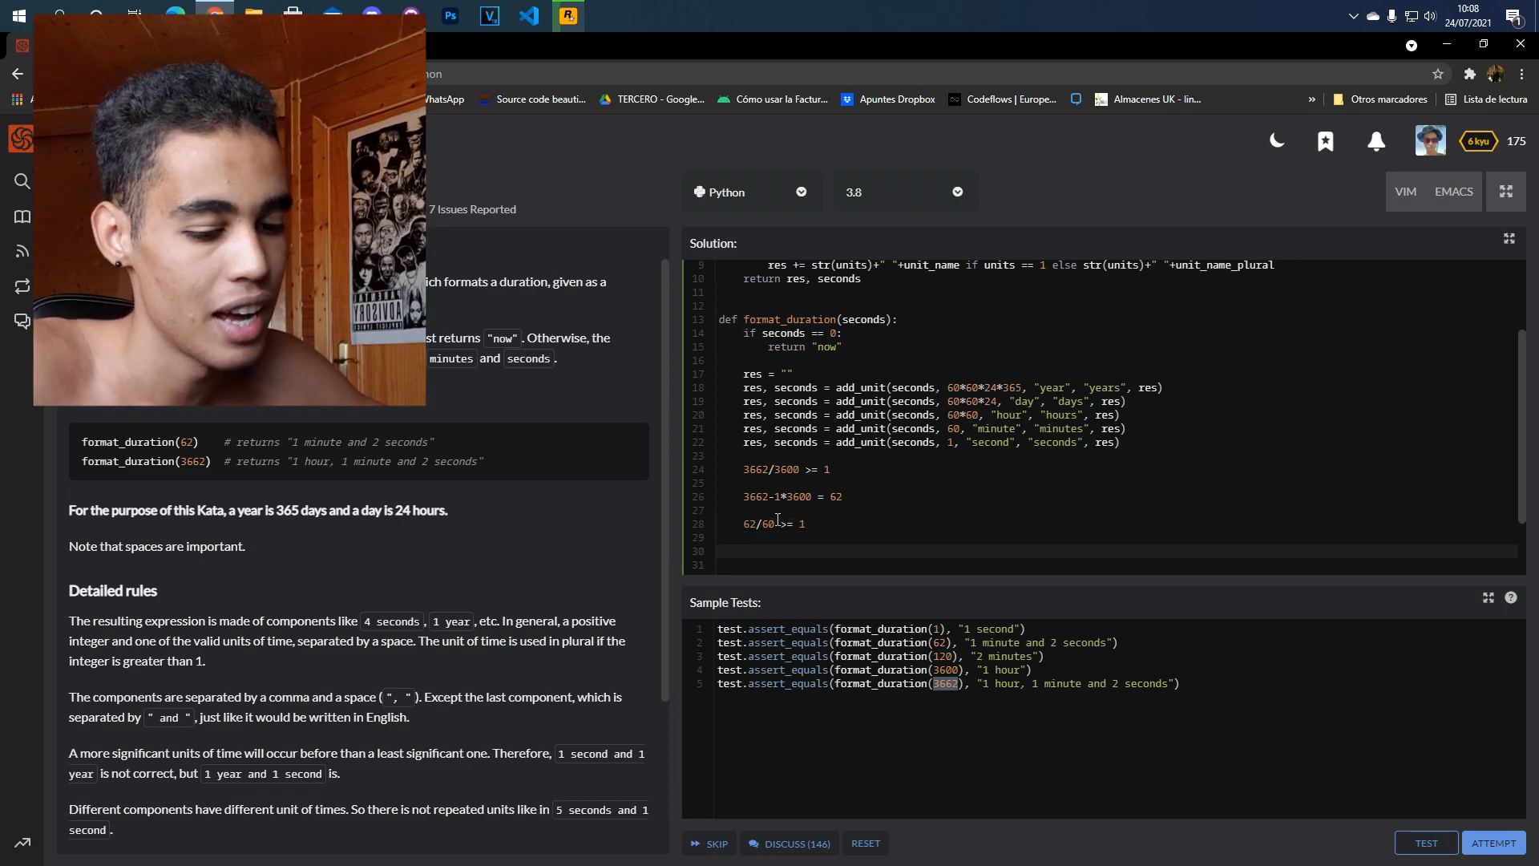
type("62")
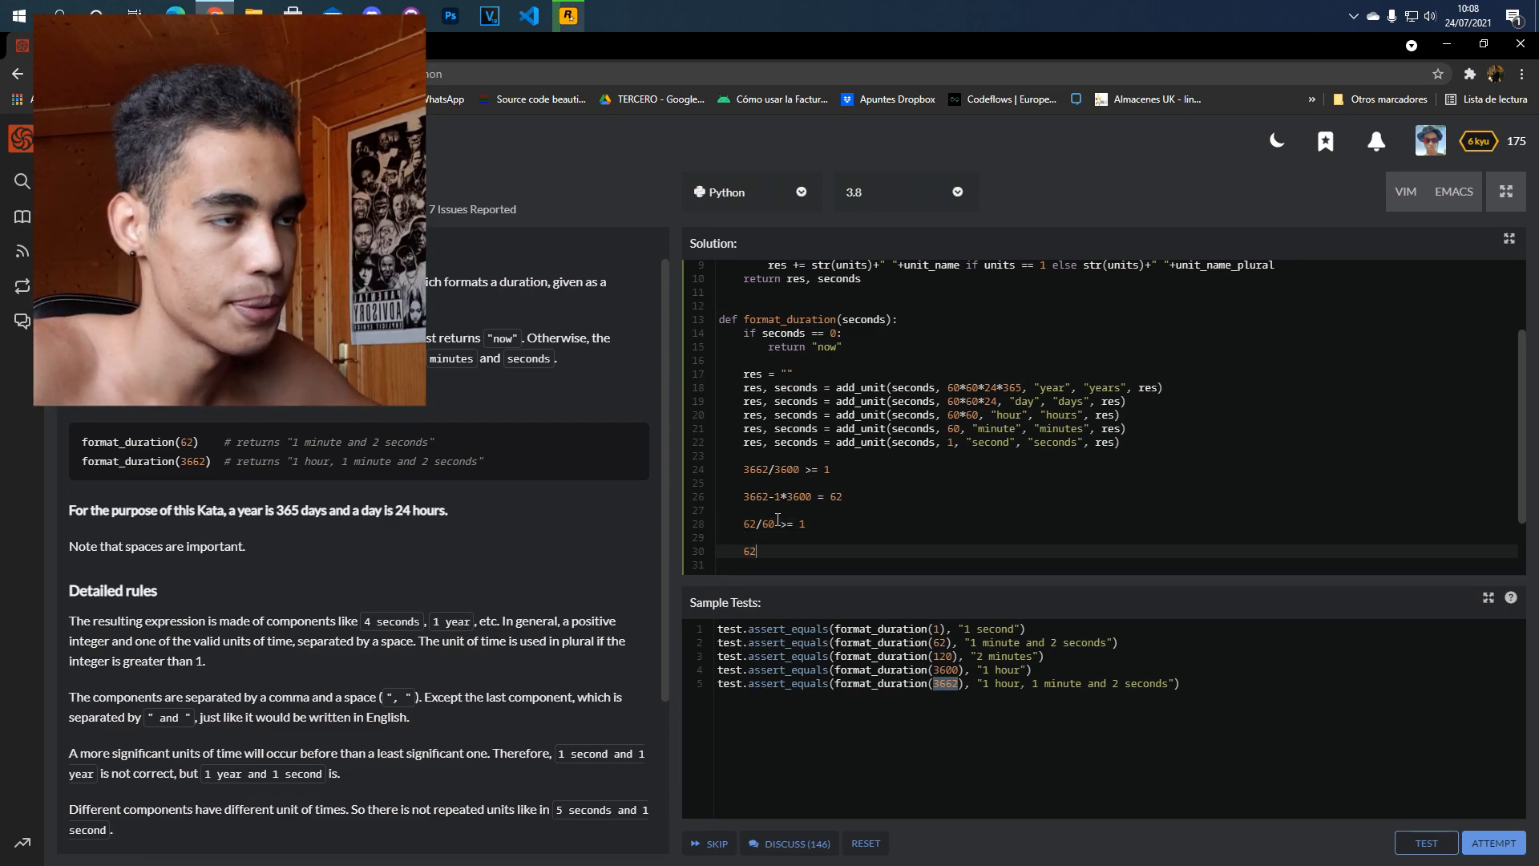
type("-1*")
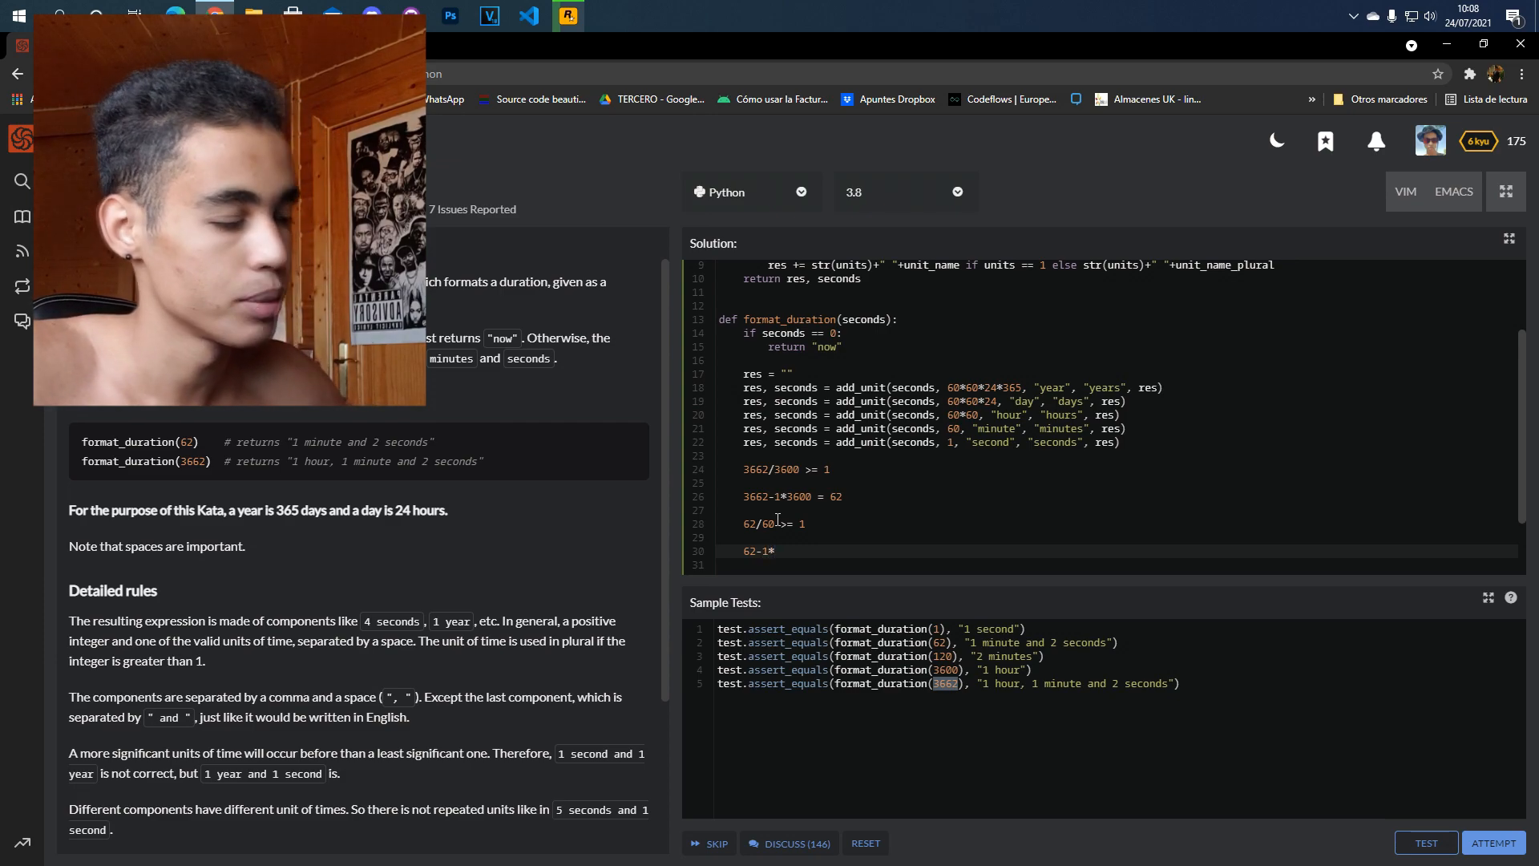
type("62 =")
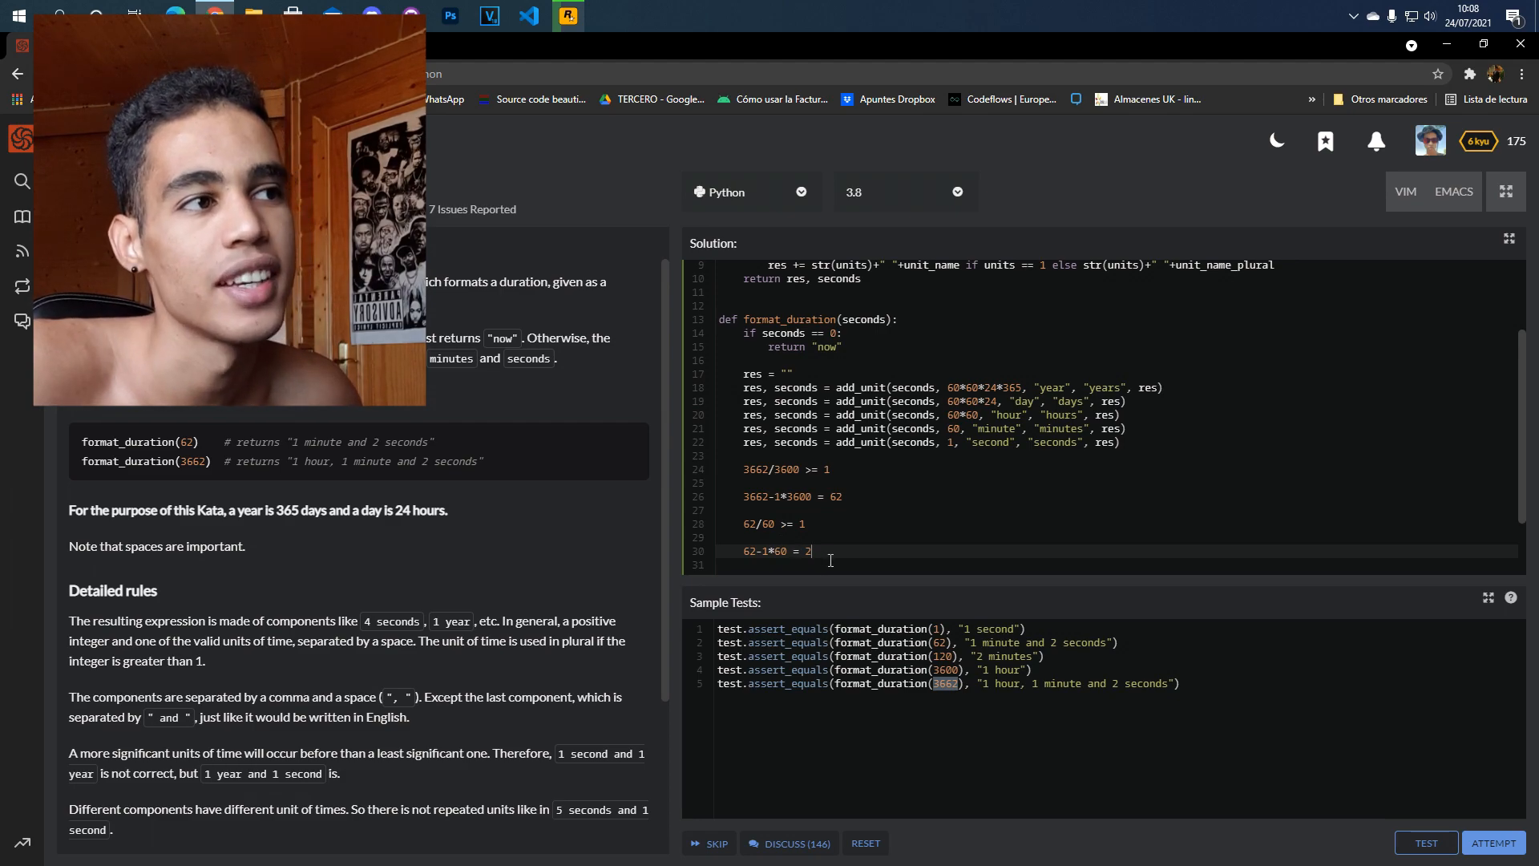
scroll("up", 3)
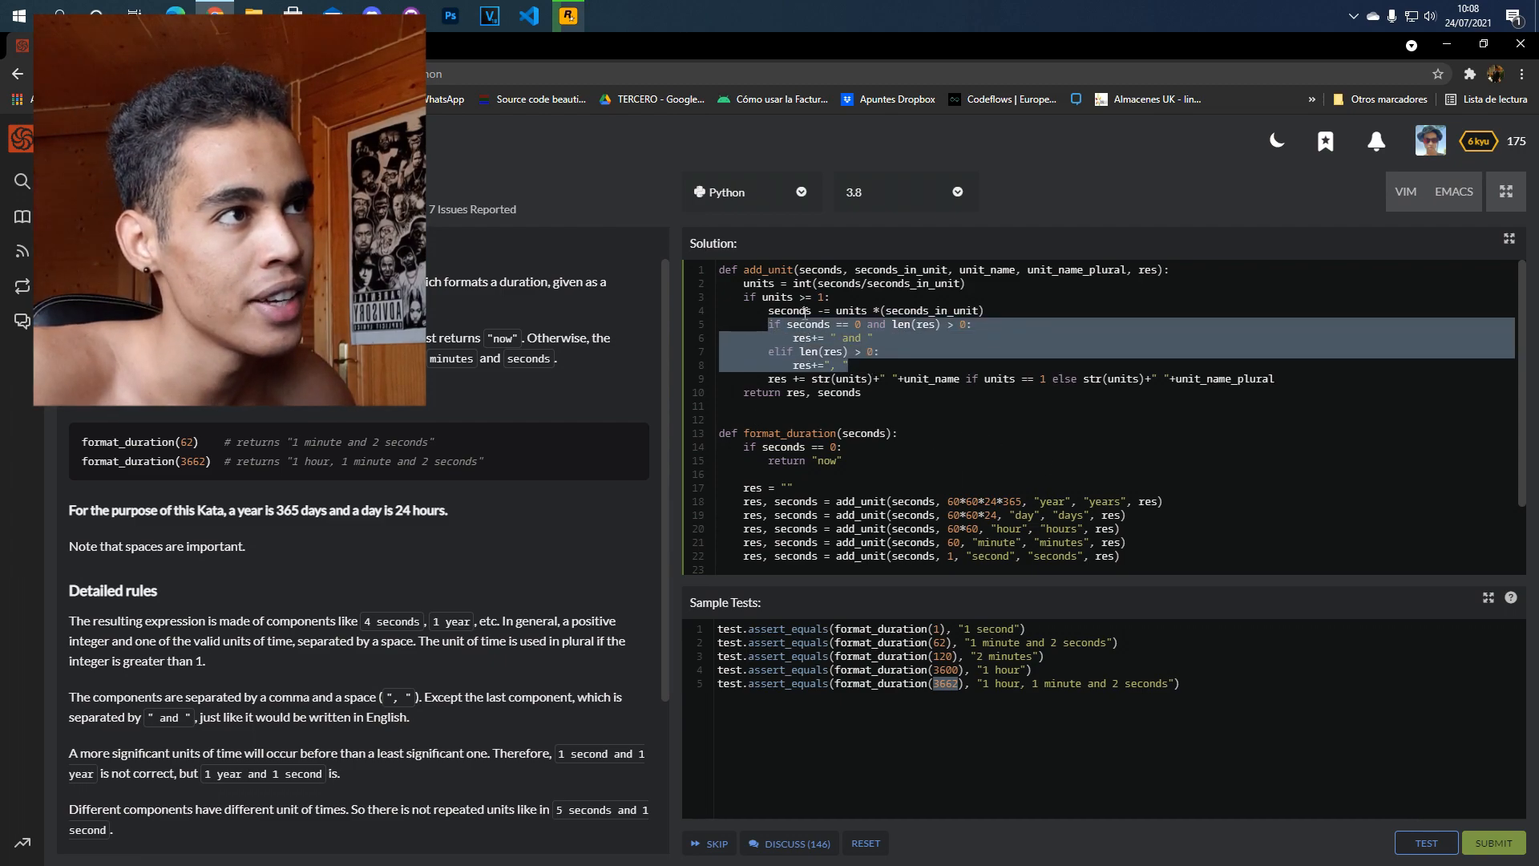
scroll("down", 3)
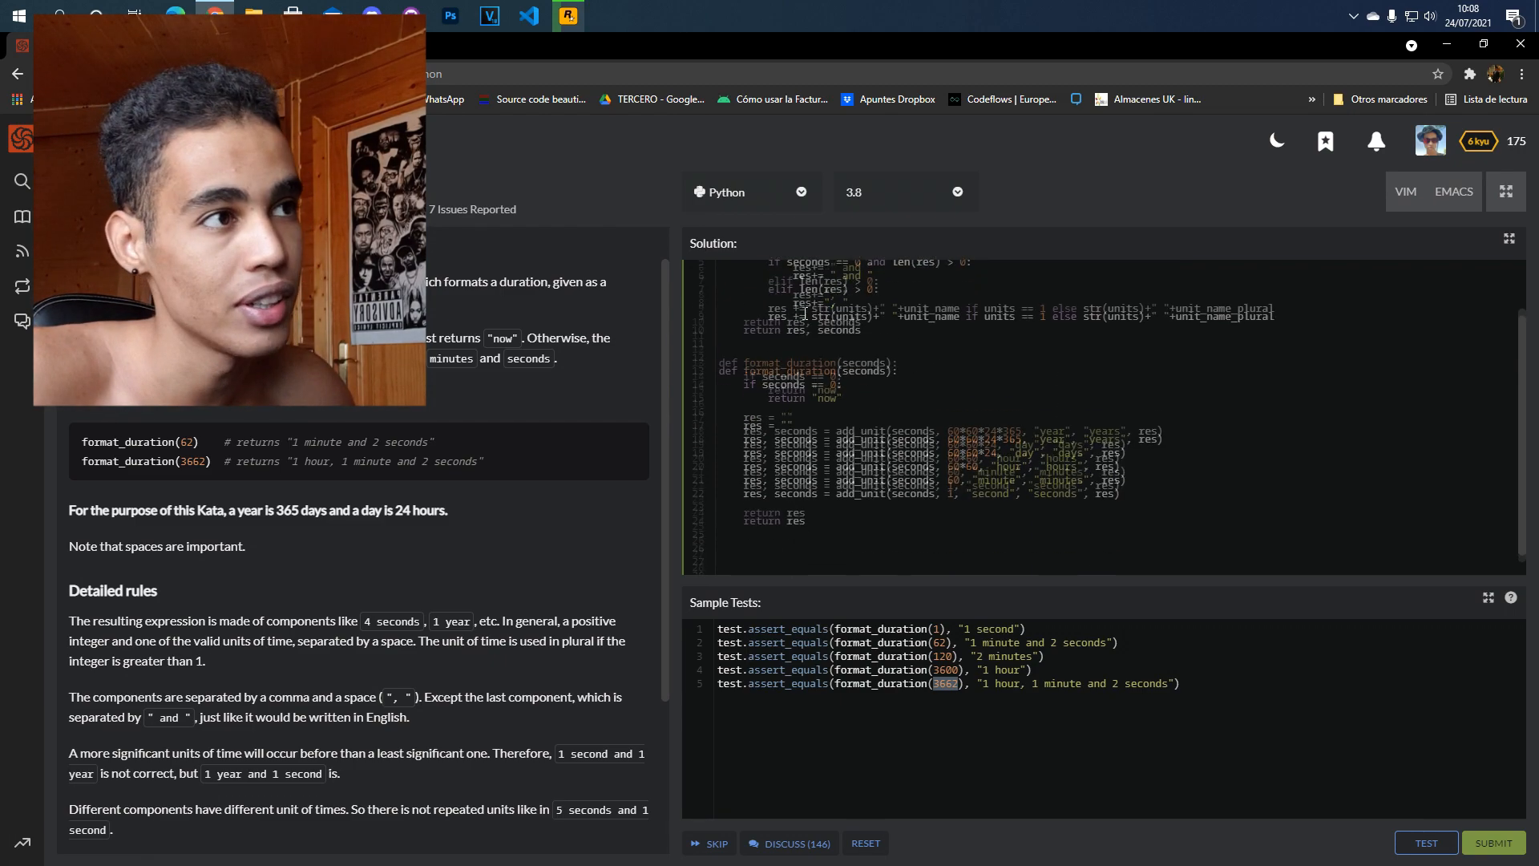
scroll("down", 3)
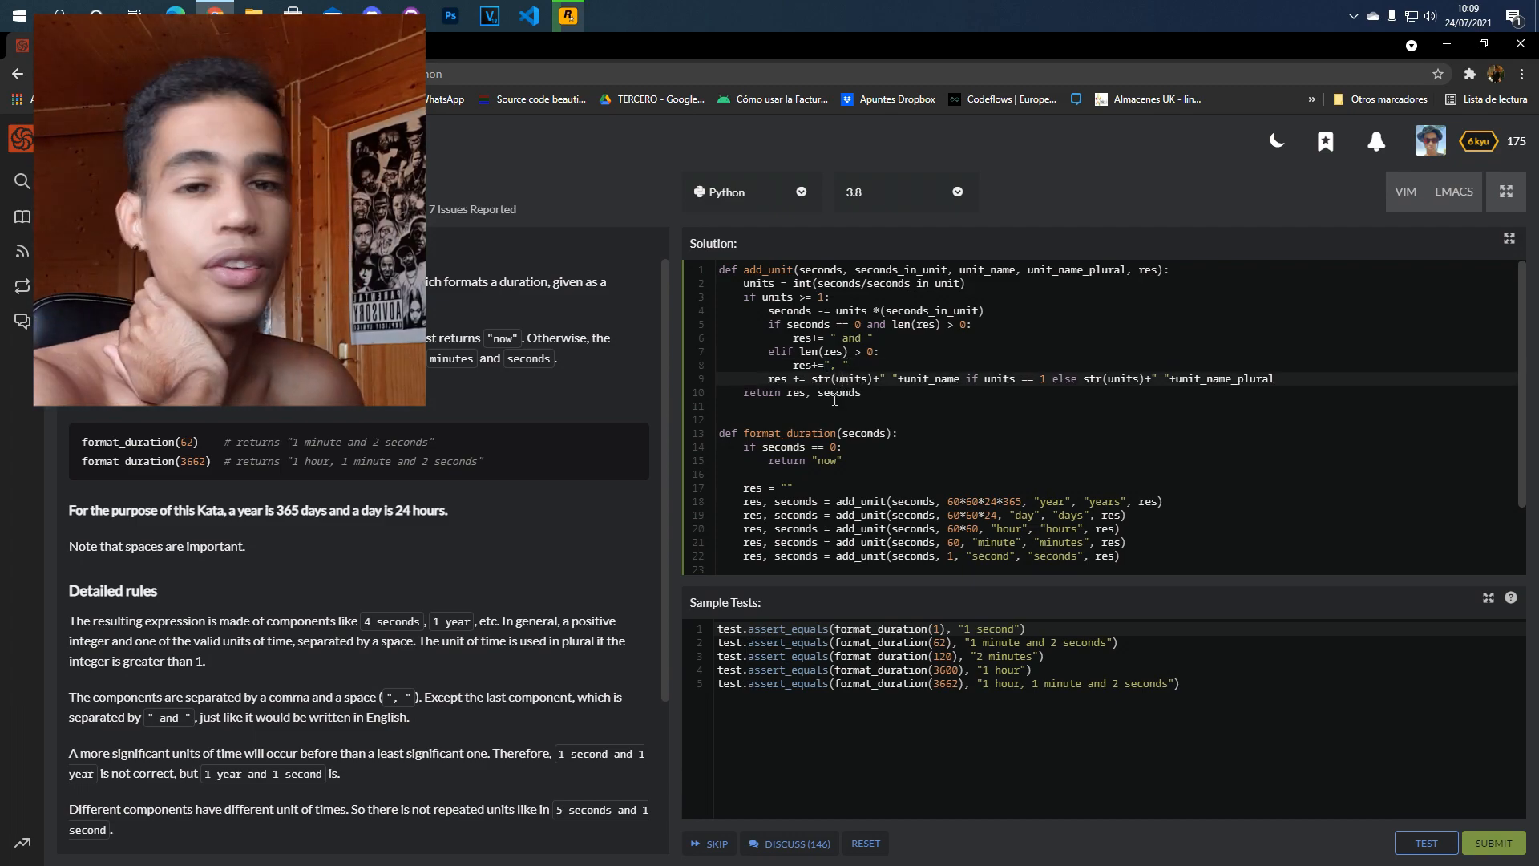
double_click(806, 351)
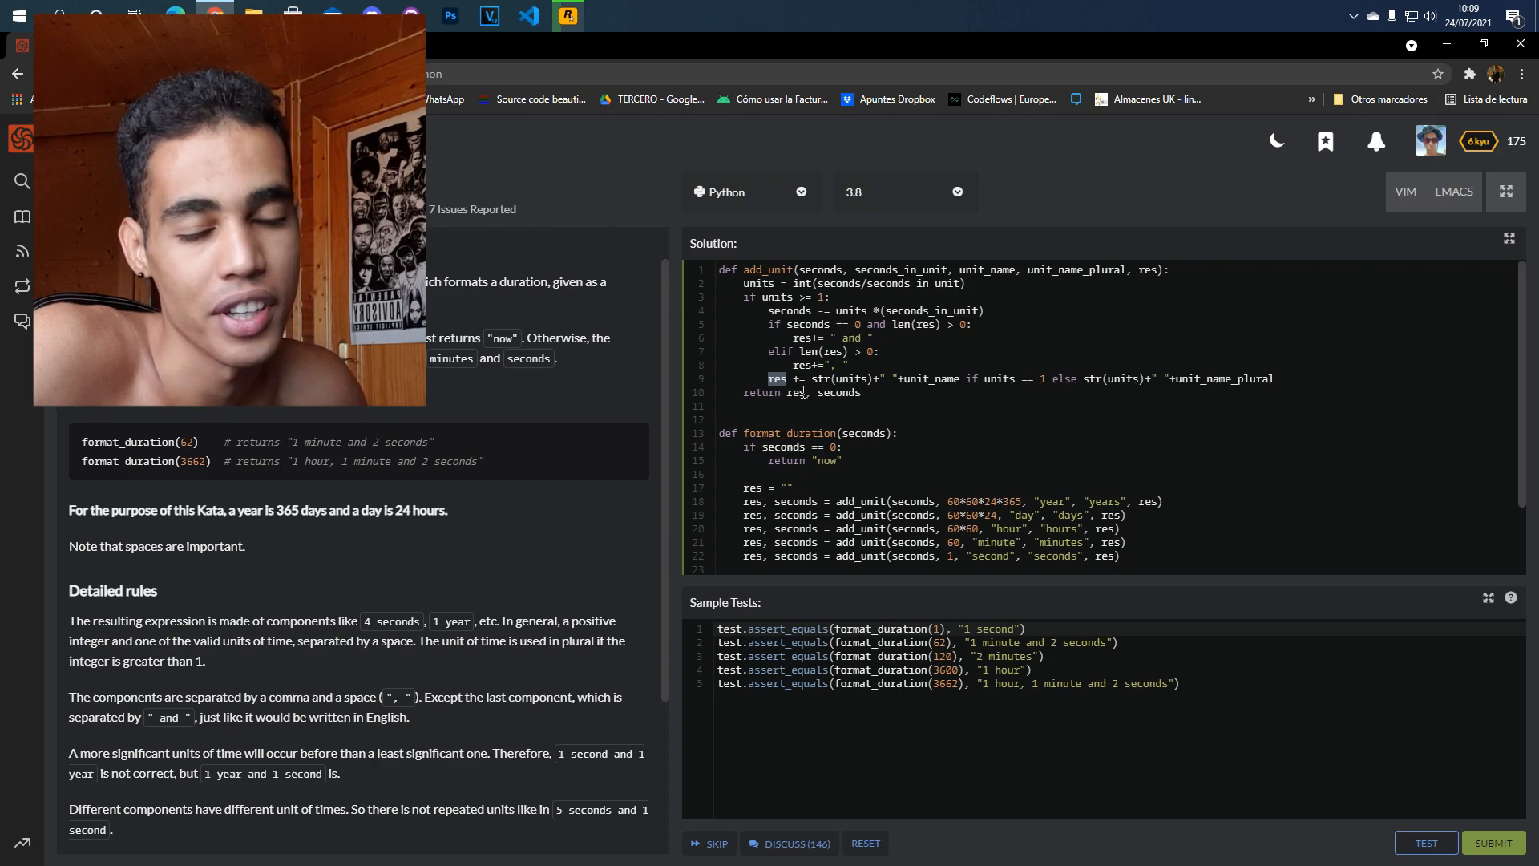
double_click(849, 379)
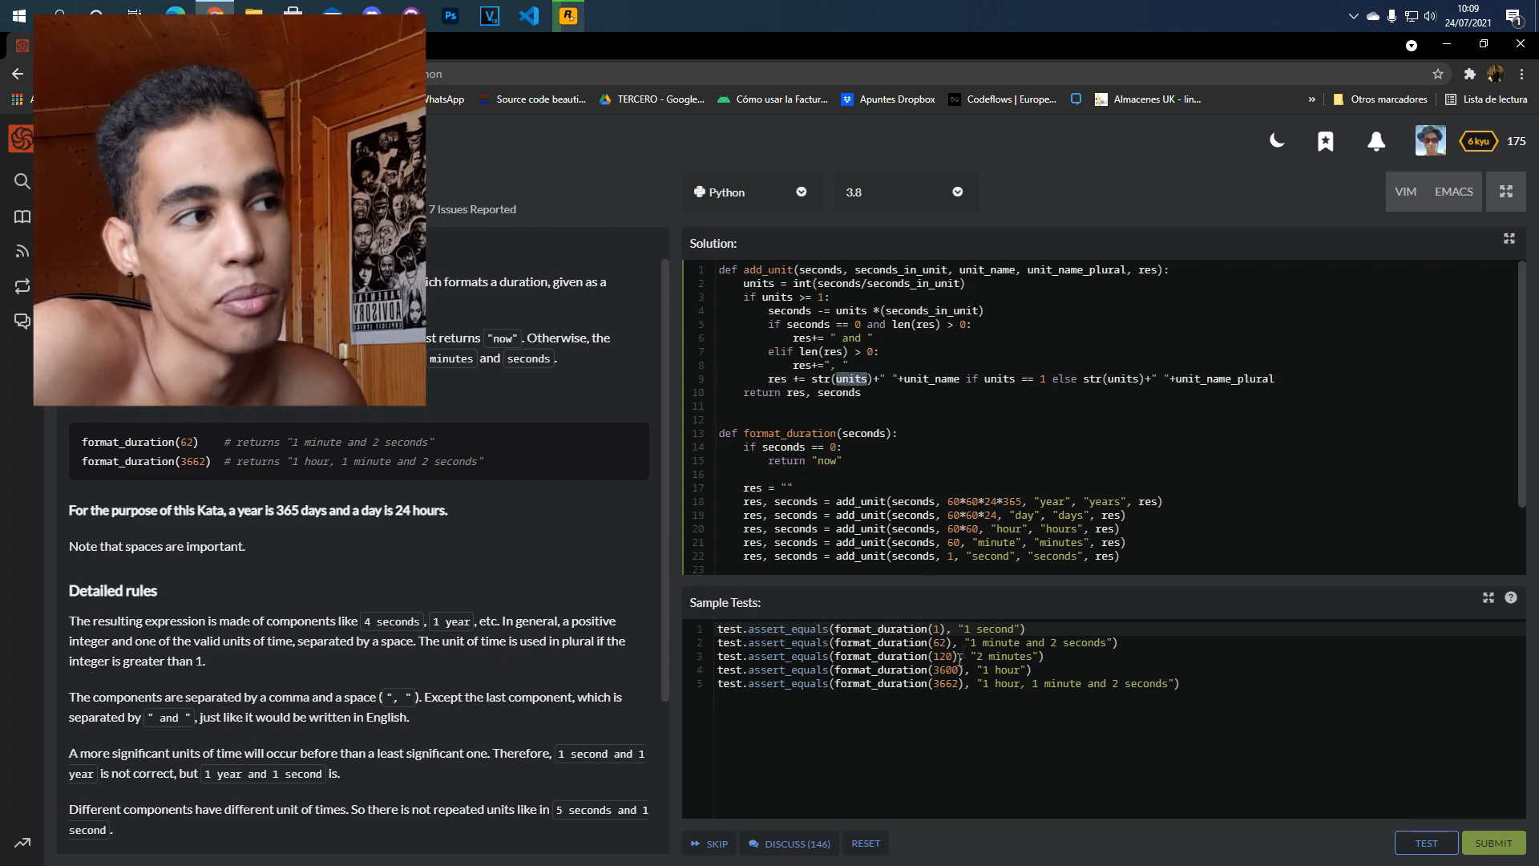
scroll("down", 3)
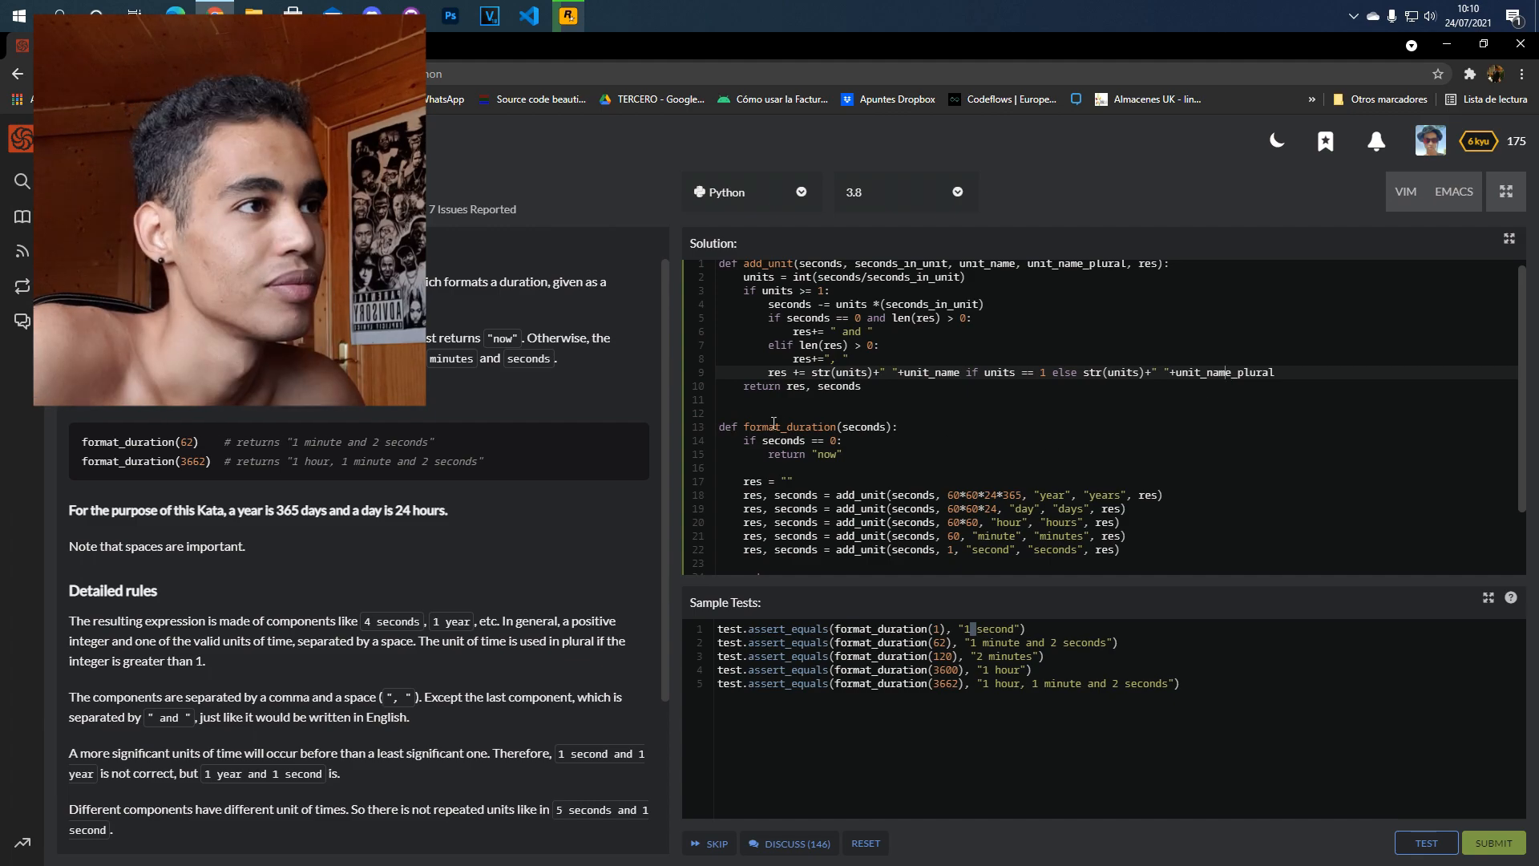
double_click(793, 386)
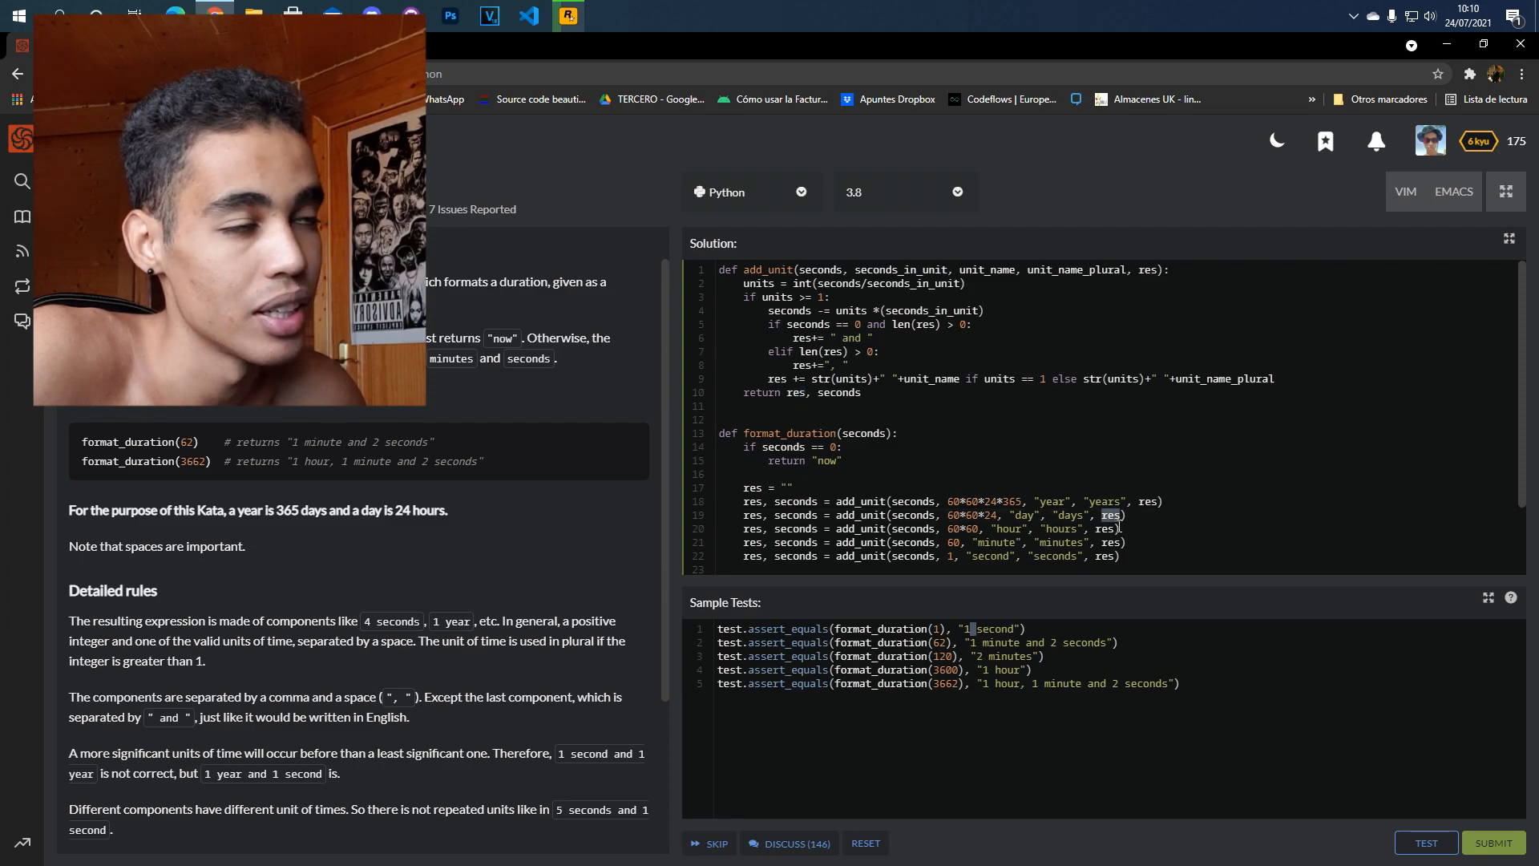
mouse_move(838, 416)
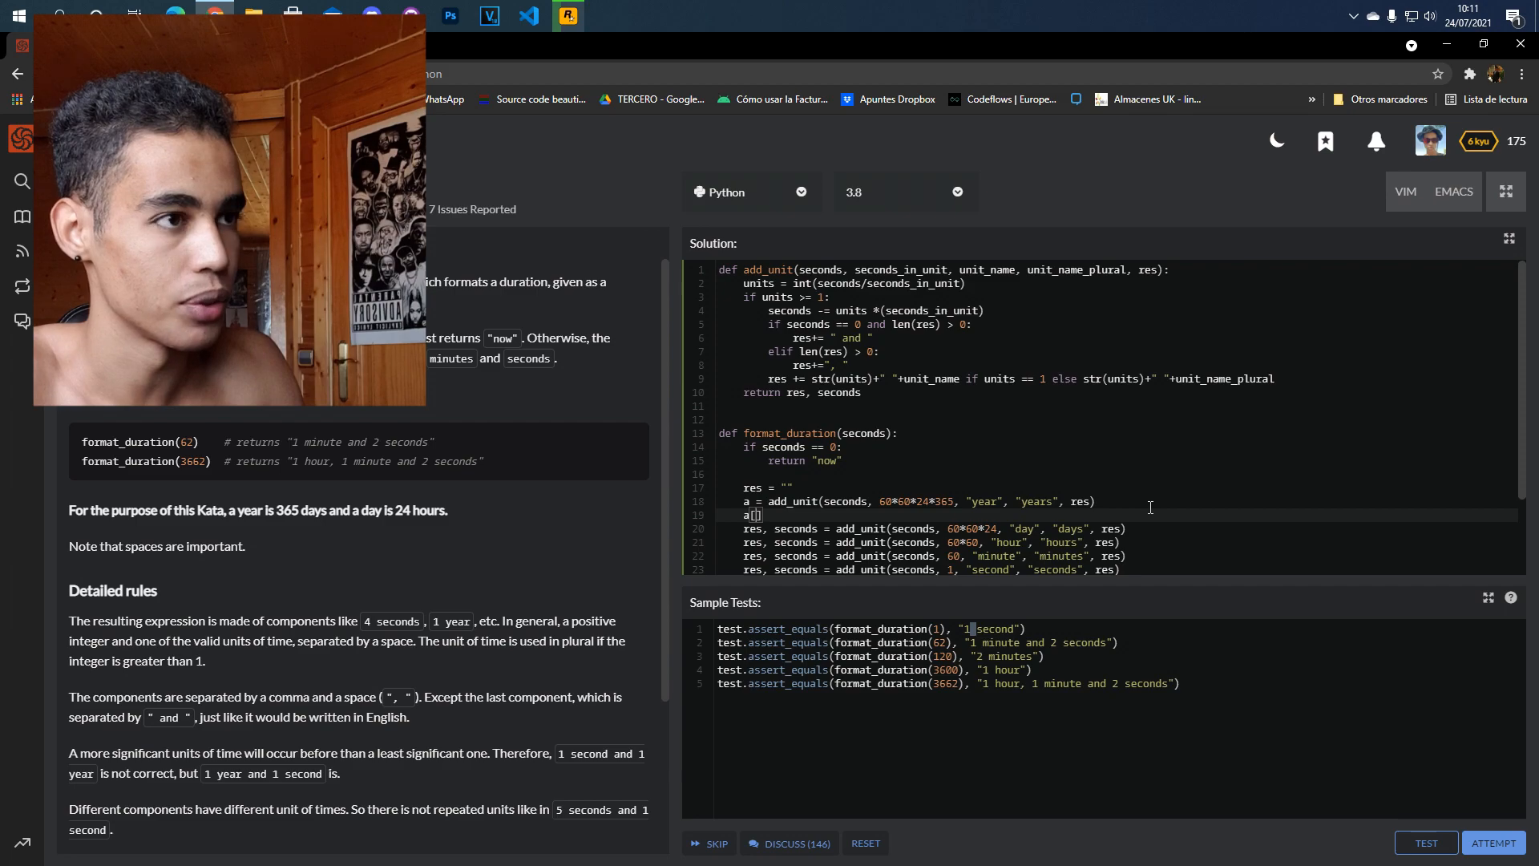
type("1")
type("res, seconds")
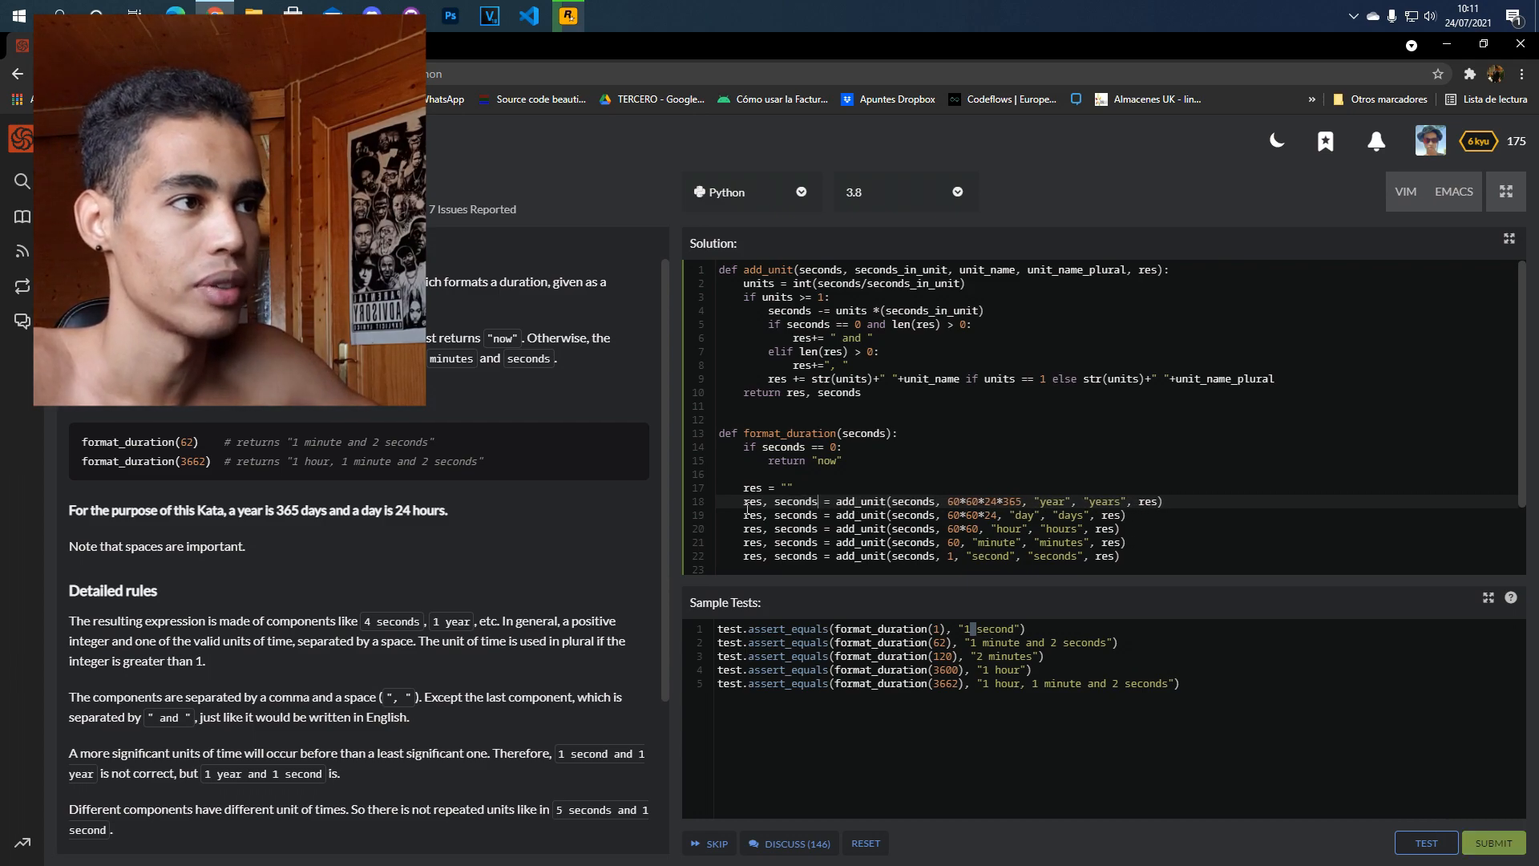
scroll("down", 3)
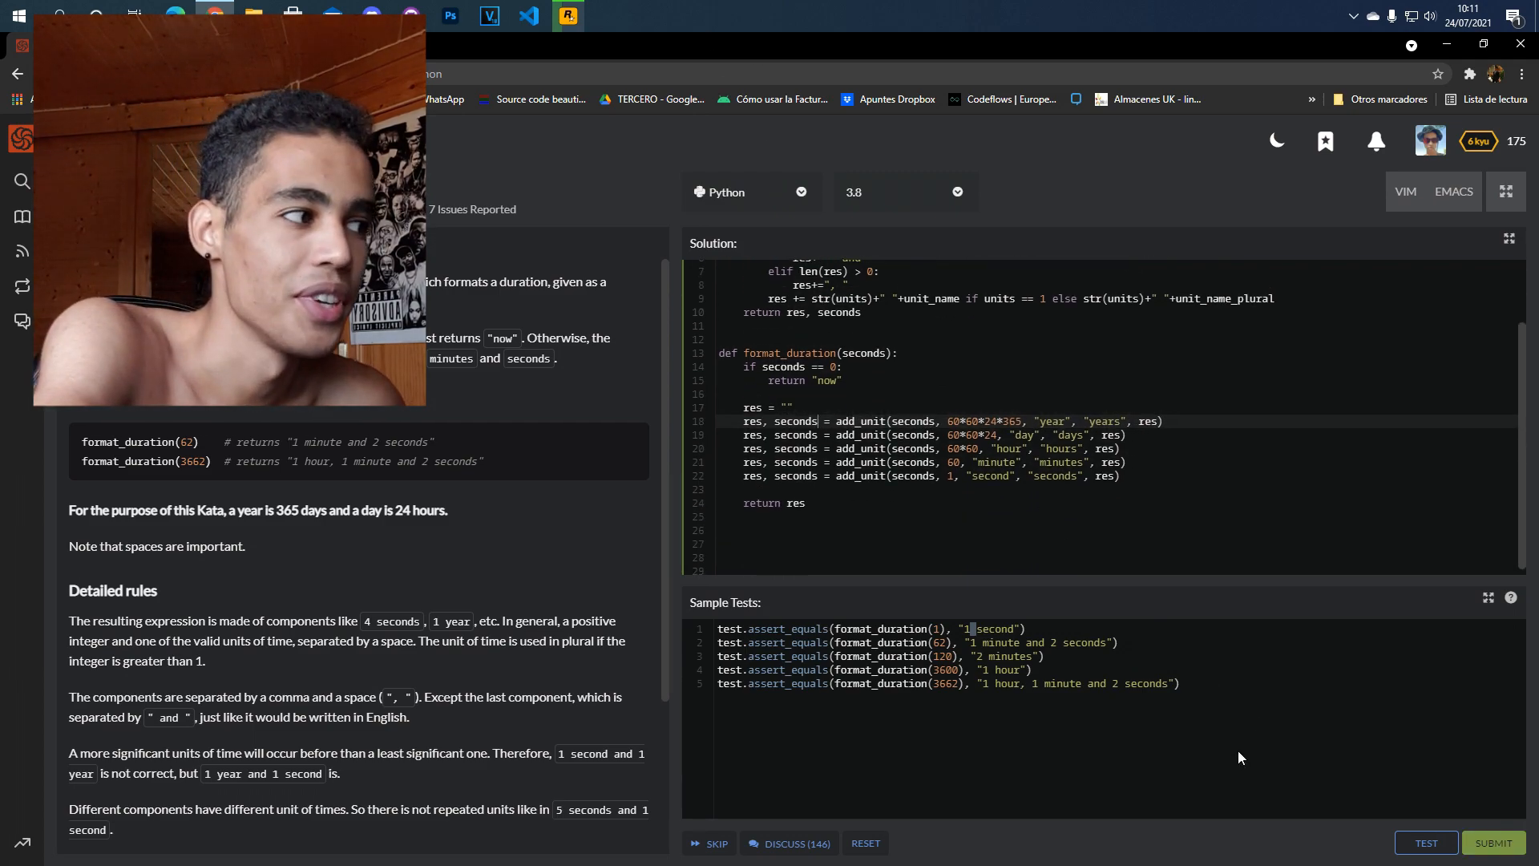
Attempt the full test suite and confirm 'You have passed all of the tests'
left_click(1427, 841)
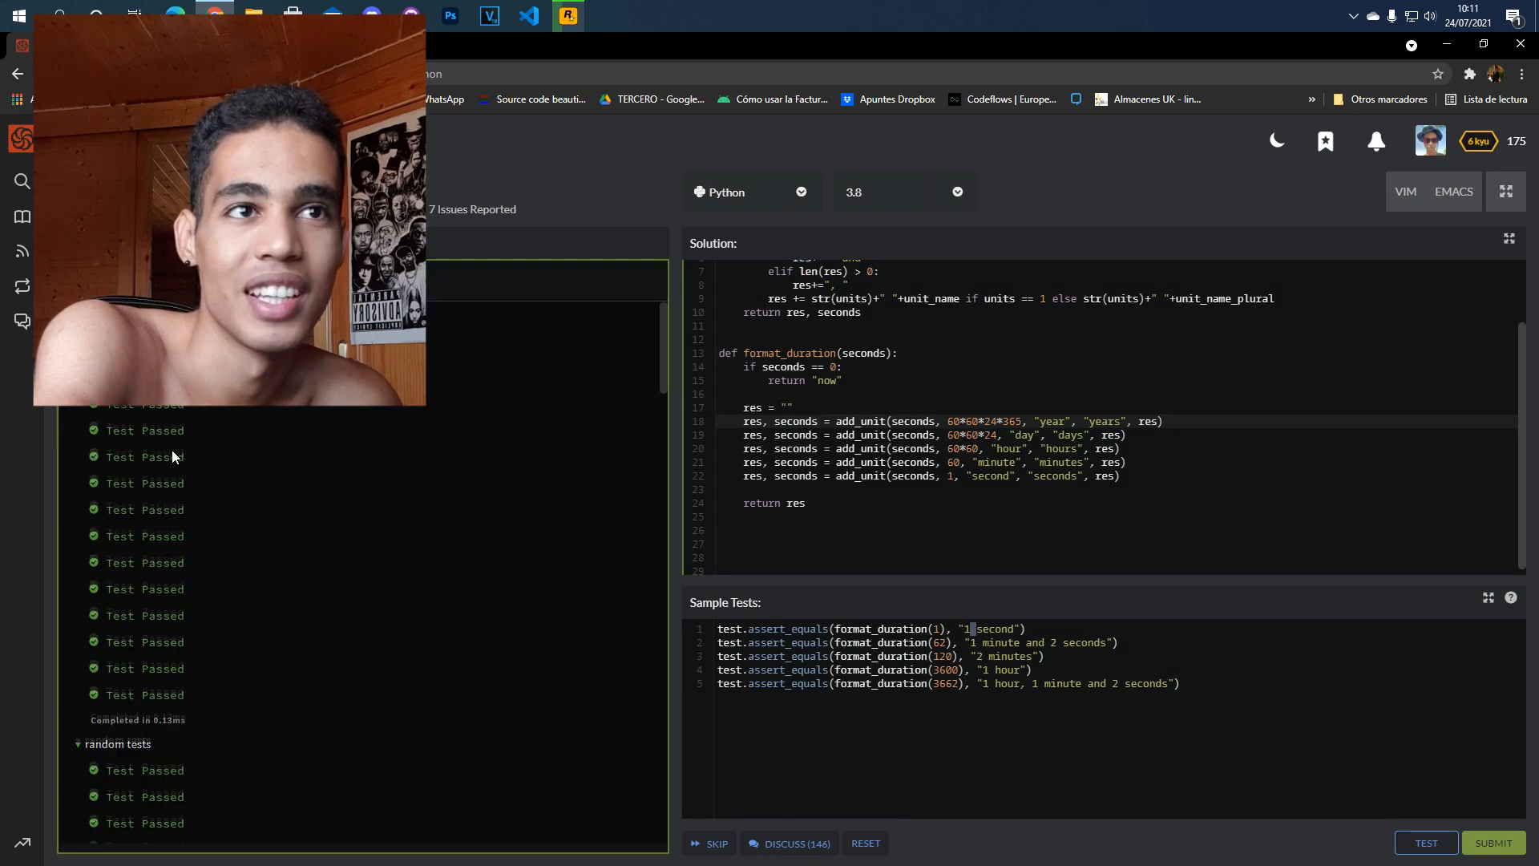
scroll("down", 3)
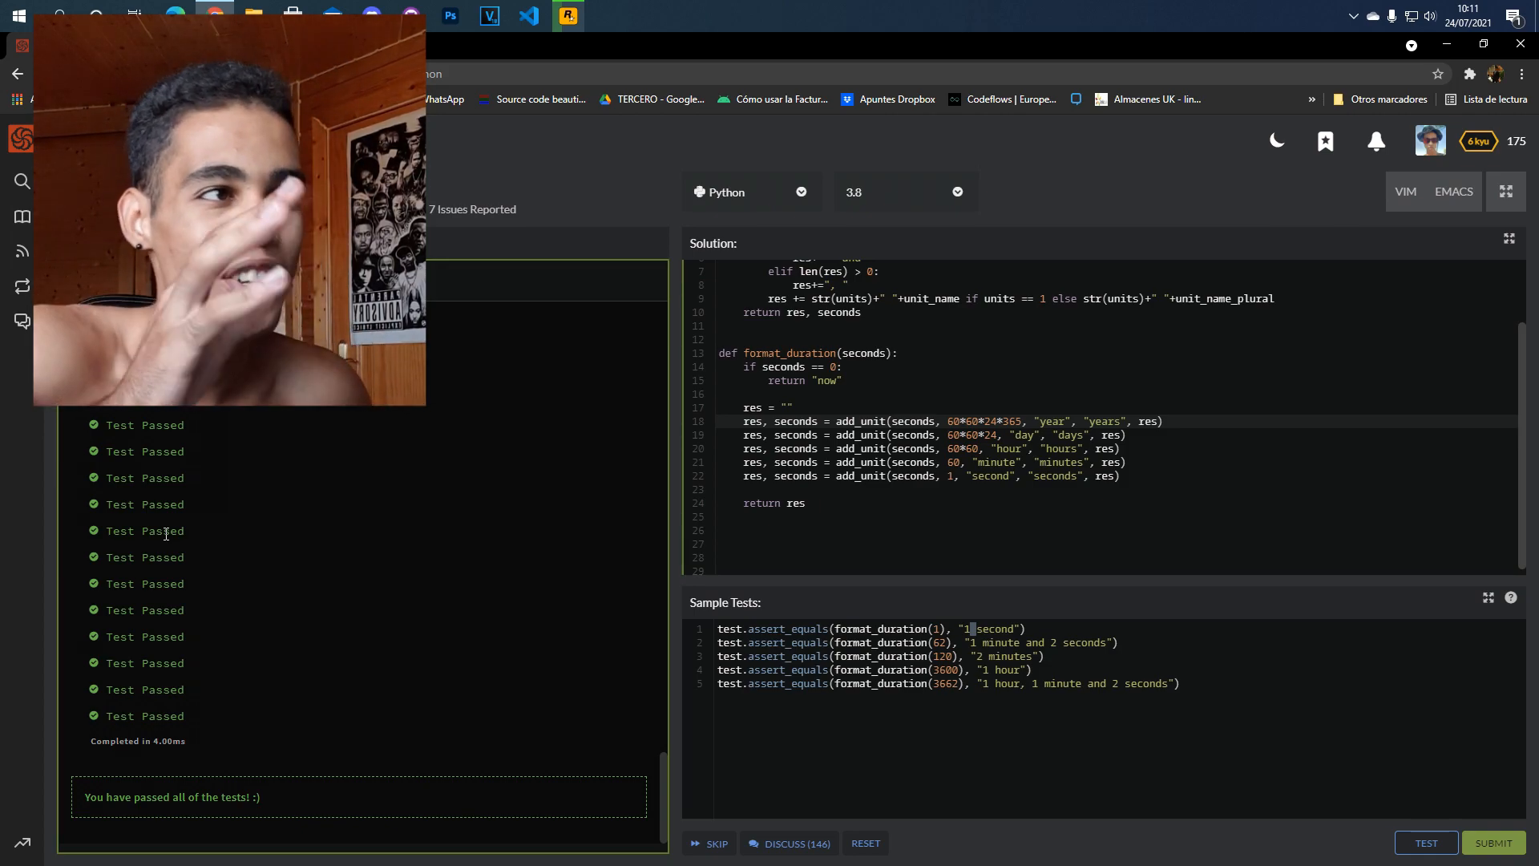
scroll("up", 3)
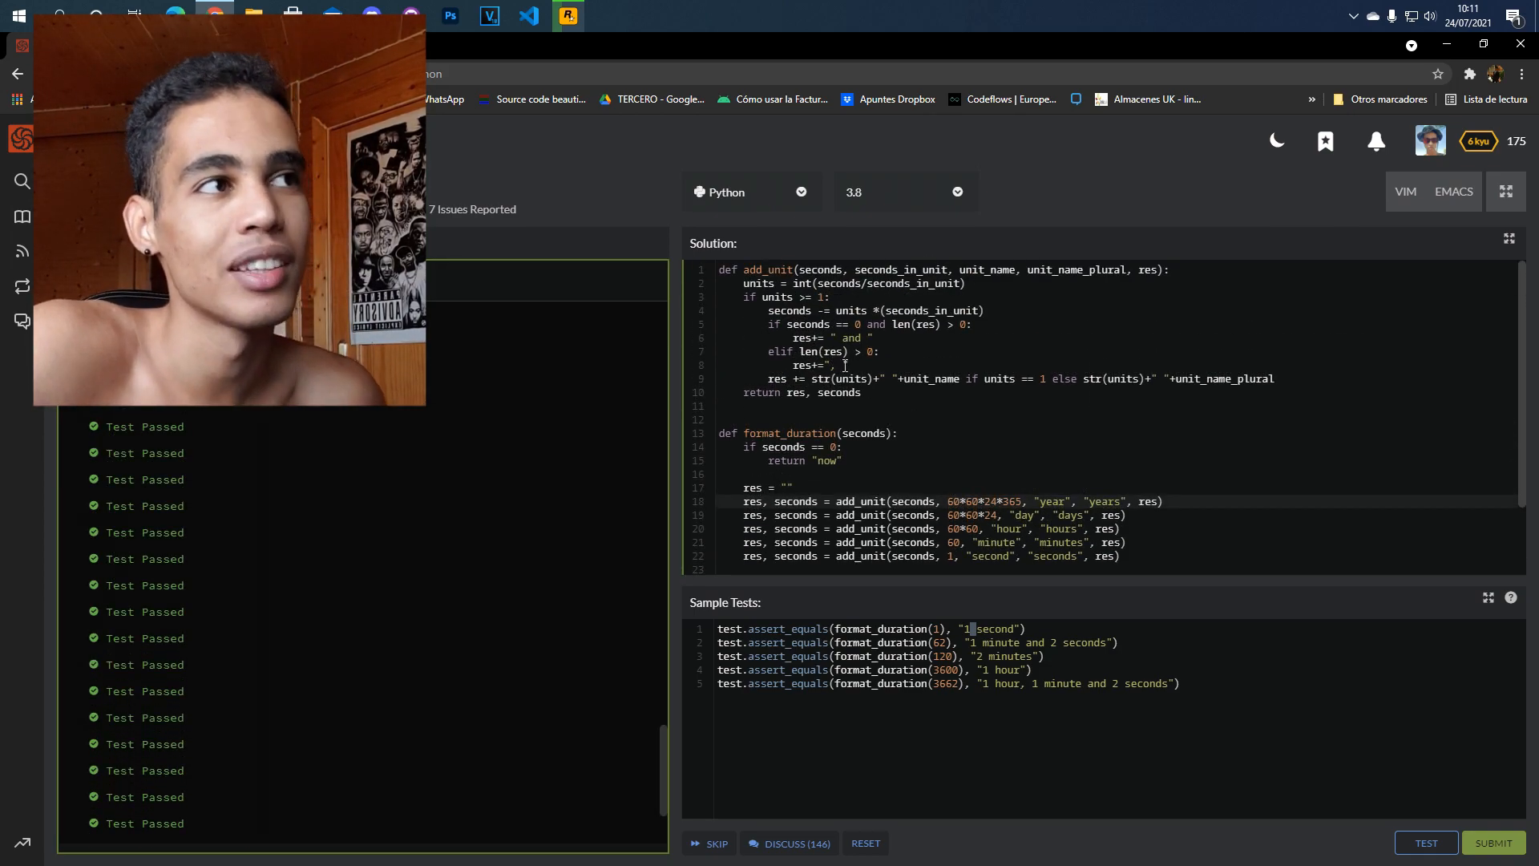